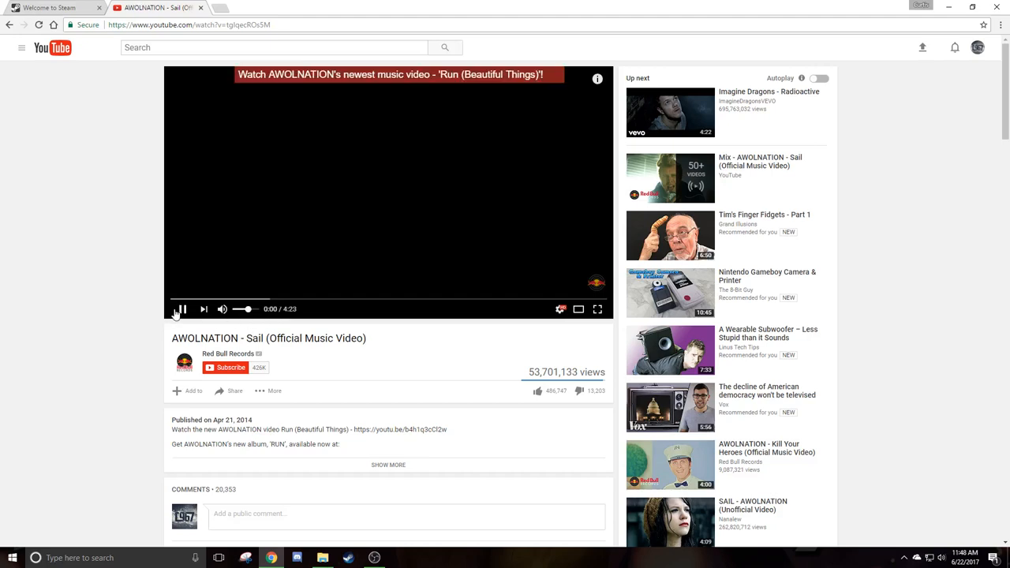
- Start playback of the AWOLNATION 'Sail' music video
click(179, 309)
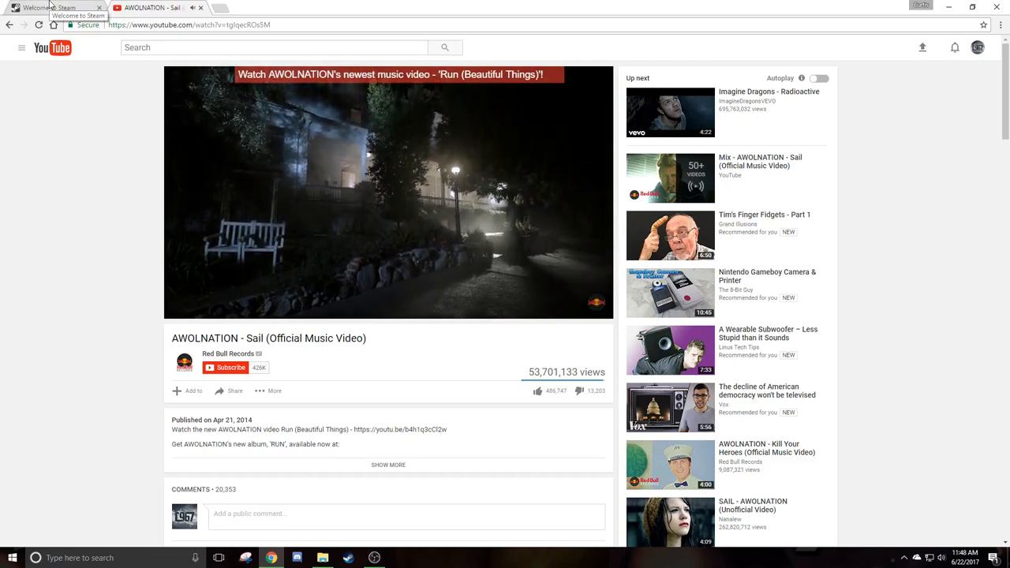
- Switch to the Steam tab, close the YouTube tab, and scroll to Today's Highlighted Deals
click(48, 7)
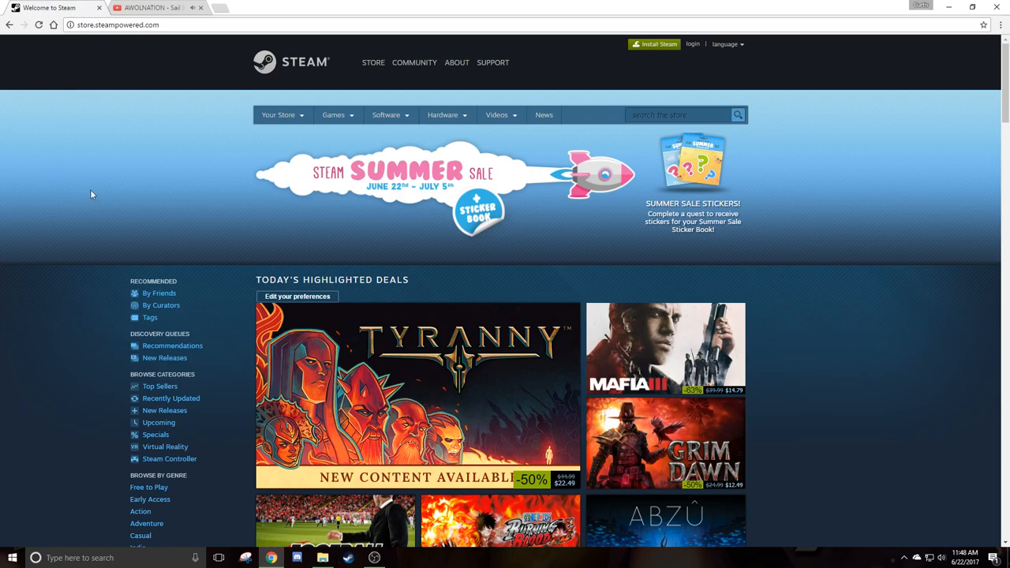
mouse_move(129, 156)
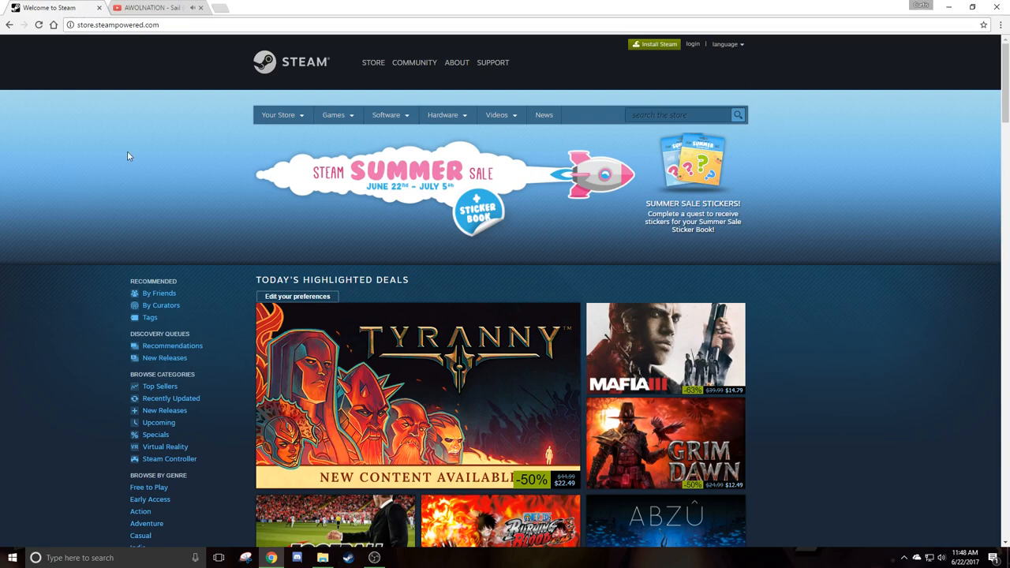
mouse_move(142, 159)
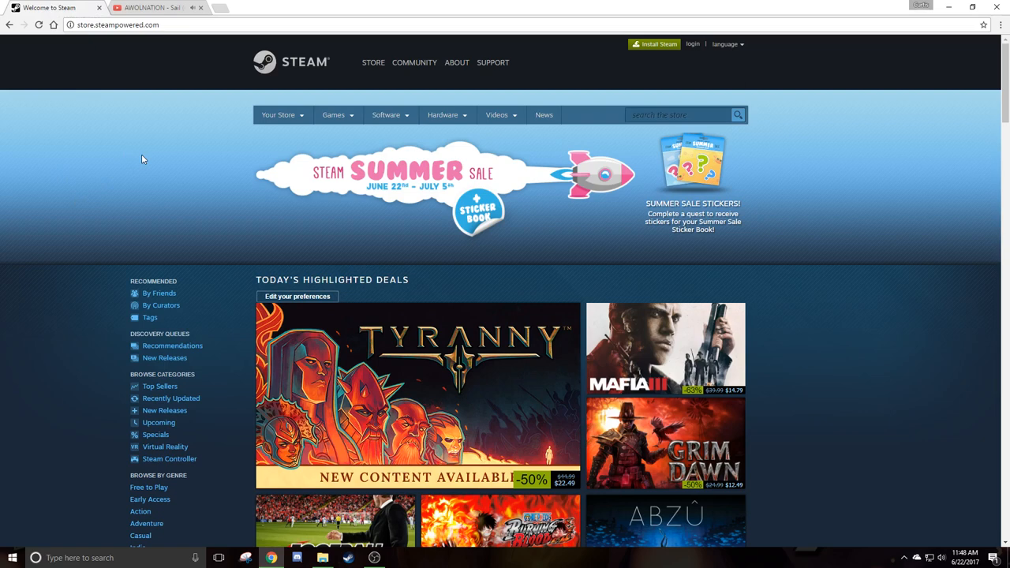
mouse_move(163, 168)
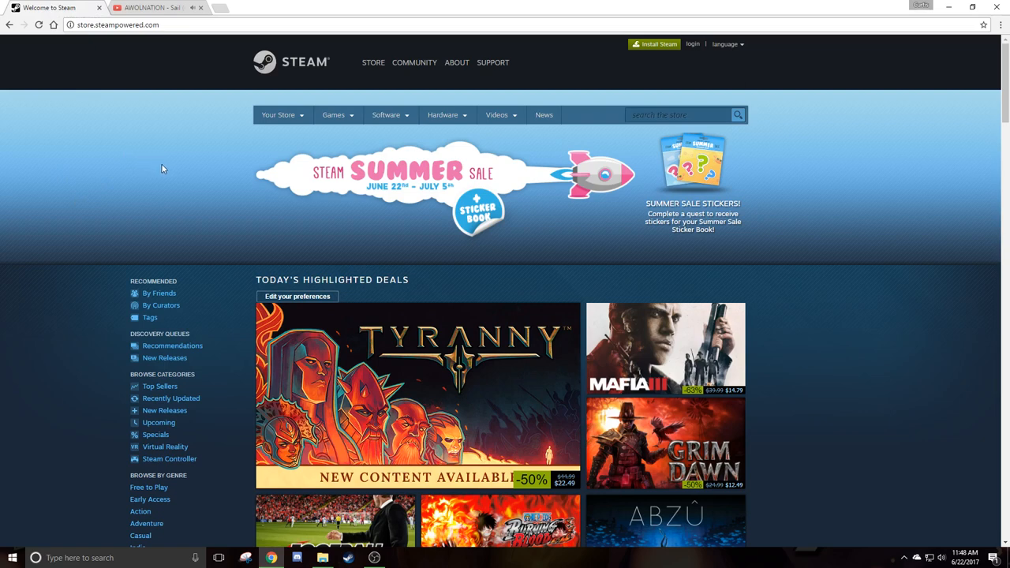
mouse_move(185, 154)
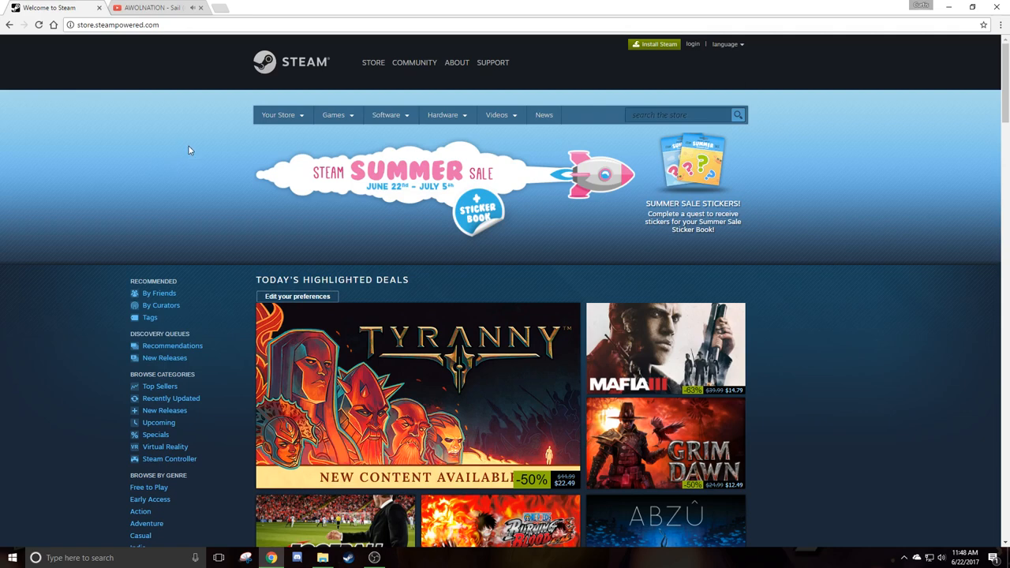
mouse_move(202, 157)
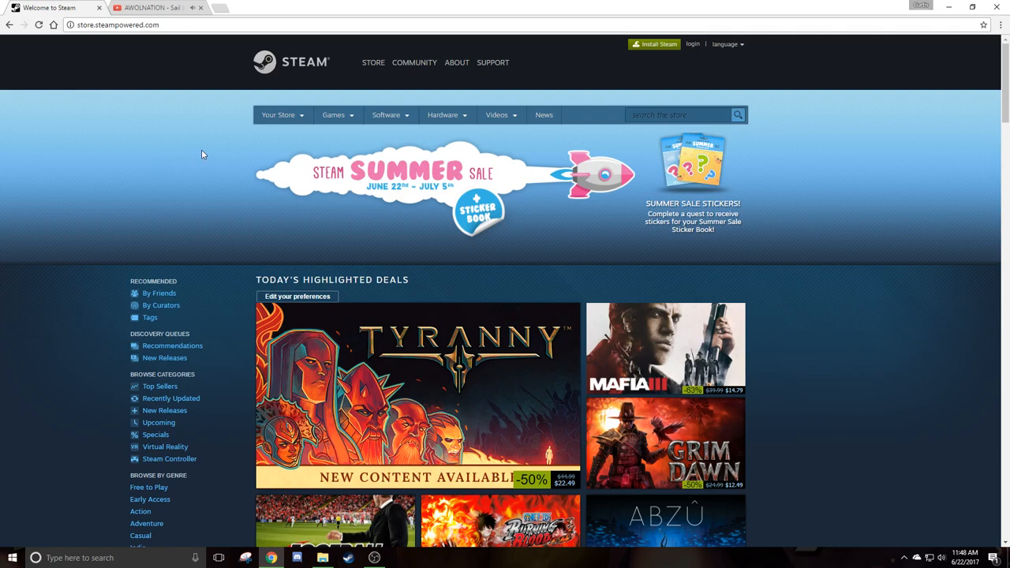
mouse_move(227, 163)
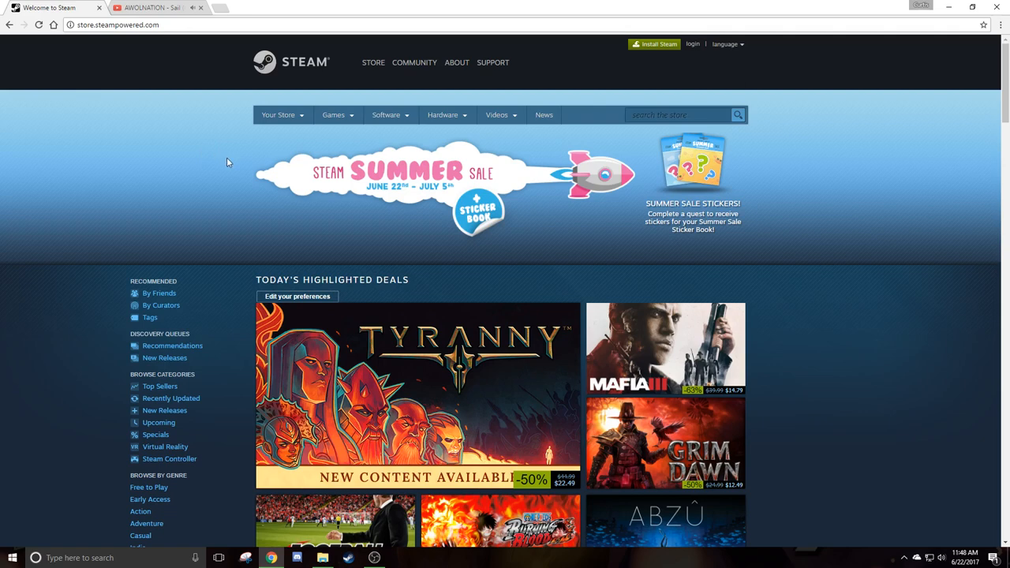
mouse_move(253, 168)
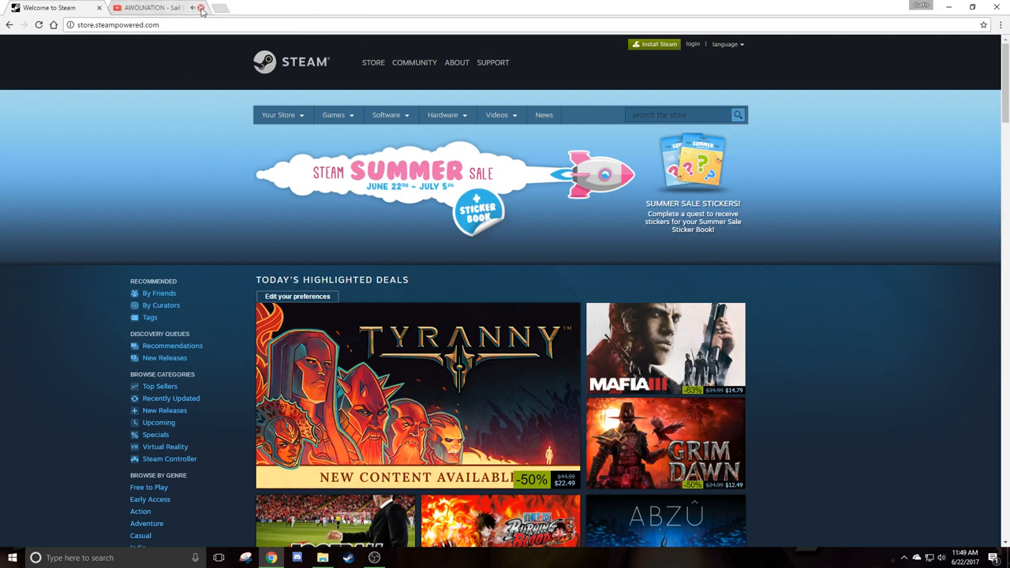
click(201, 7)
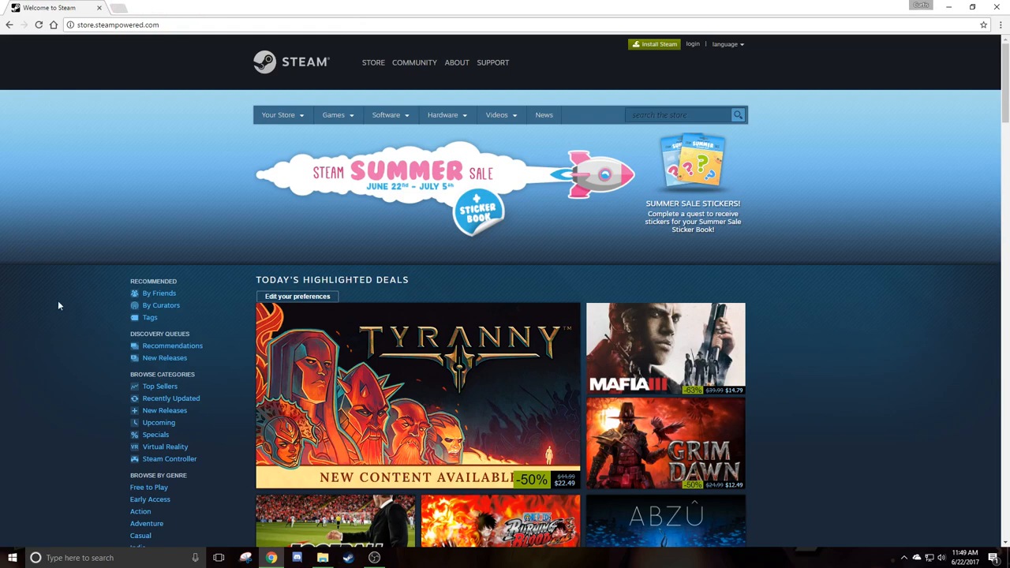
scroll(down, 3)
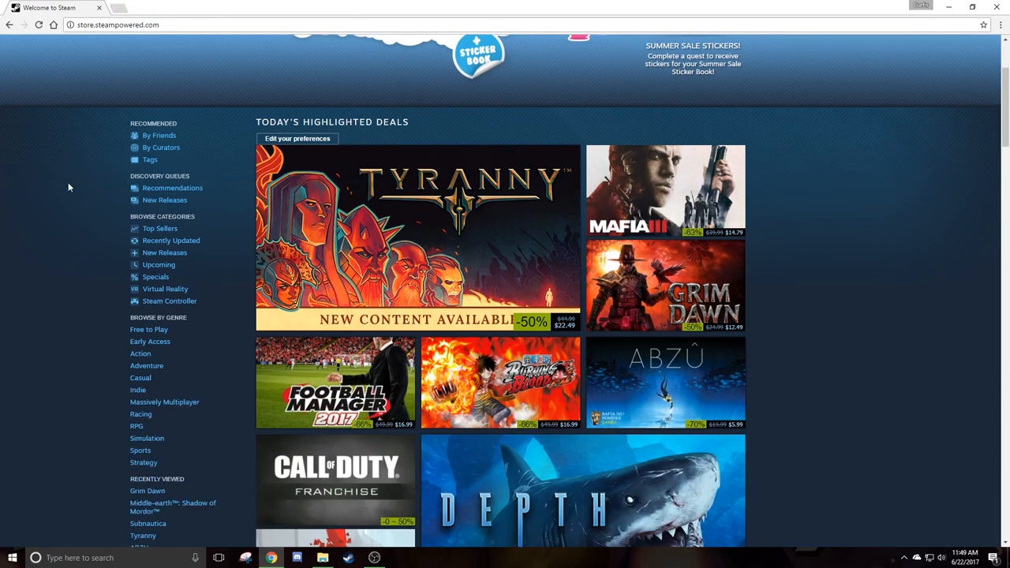
mouse_move(102, 184)
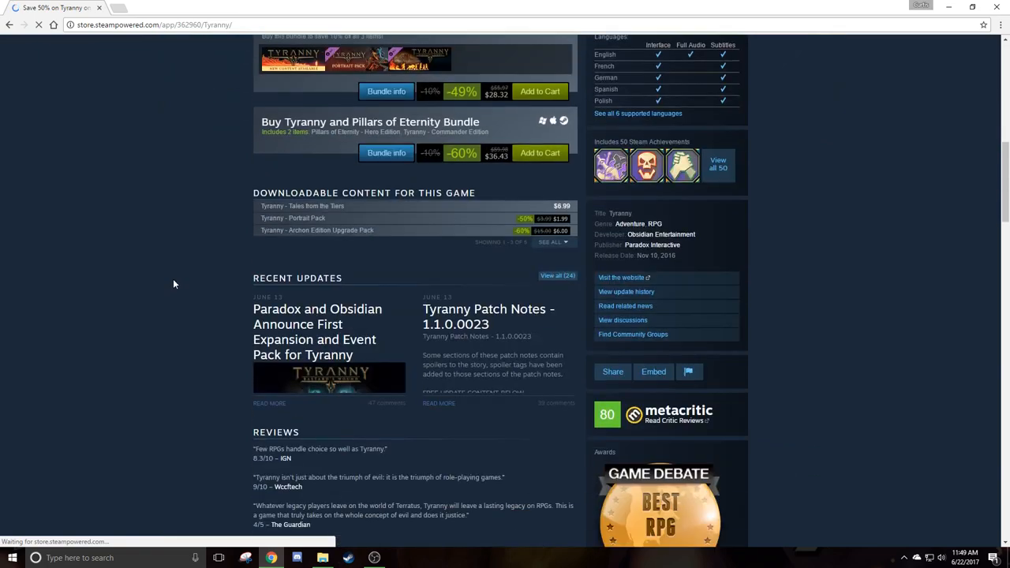
scroll(up, 3)
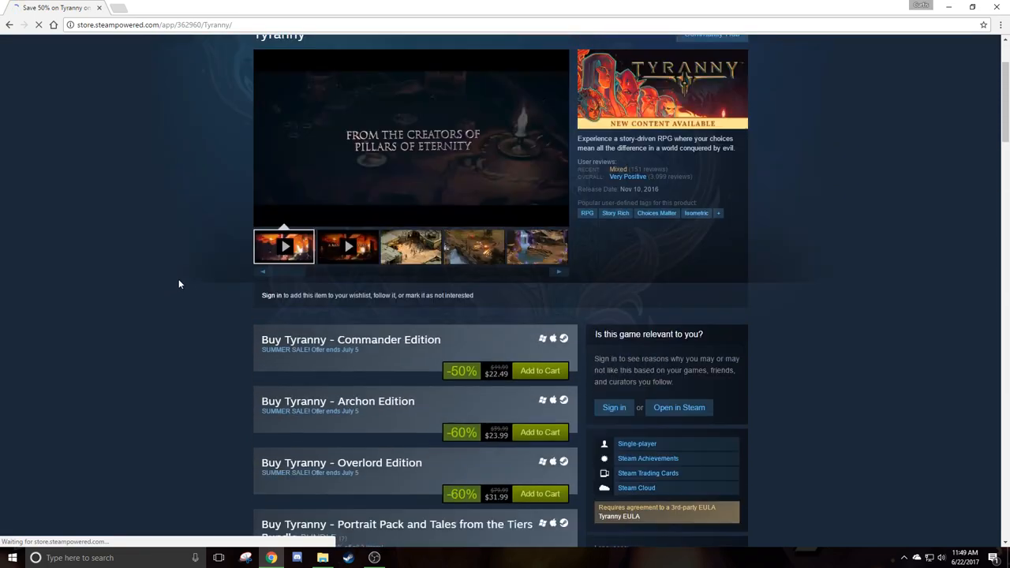
scroll(up, 3)
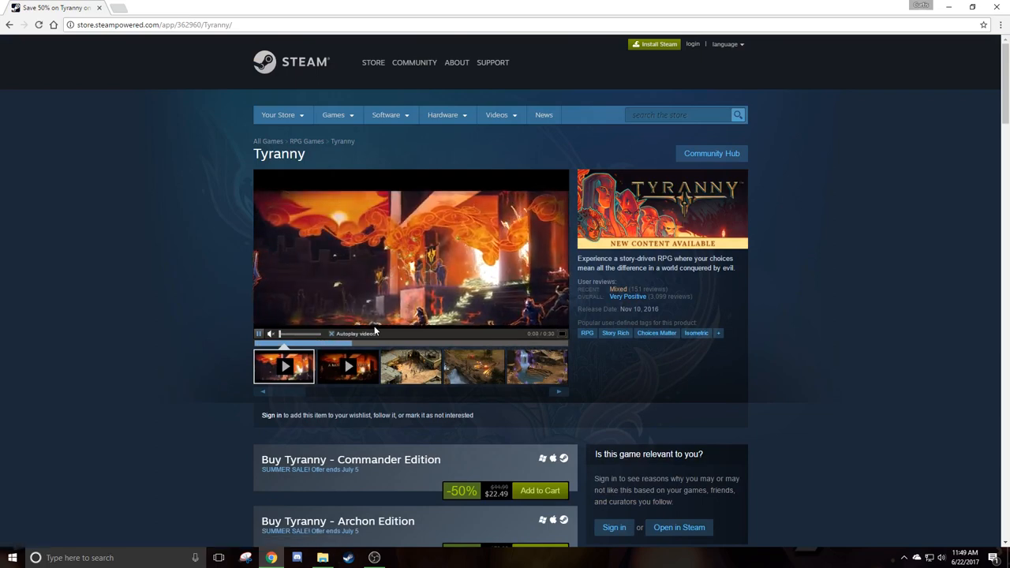
click(410, 366)
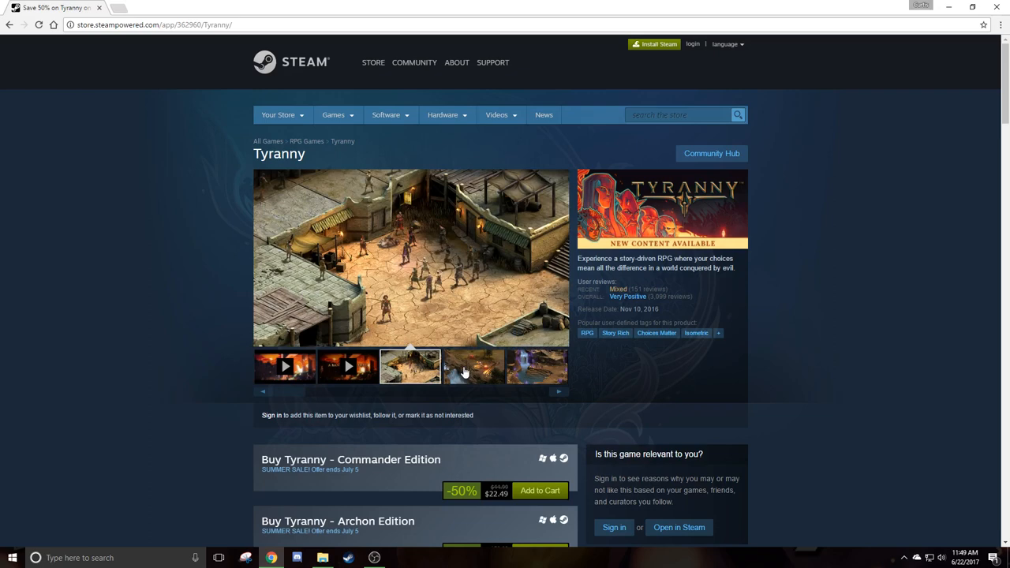
click(537, 366)
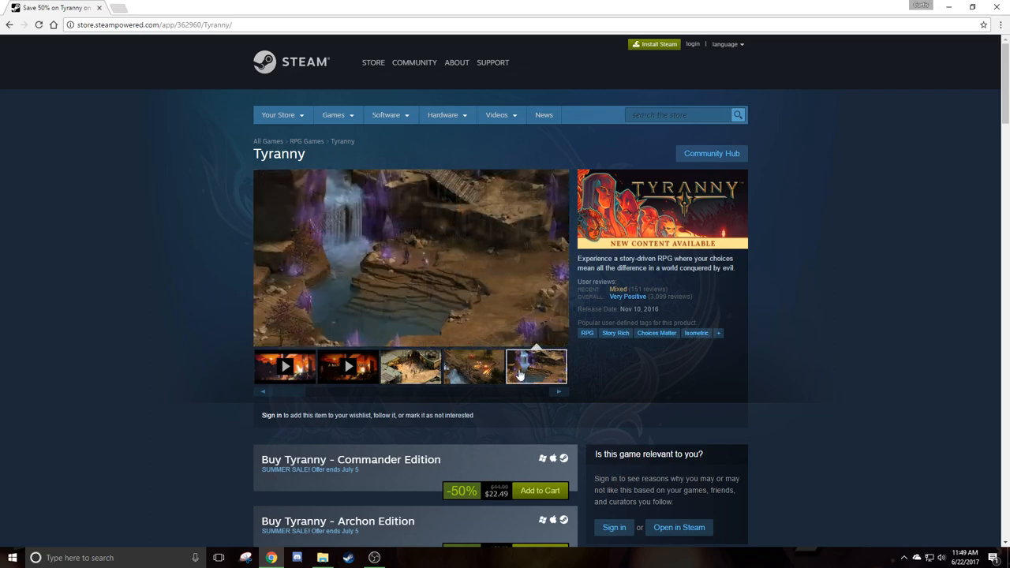
click(474, 366)
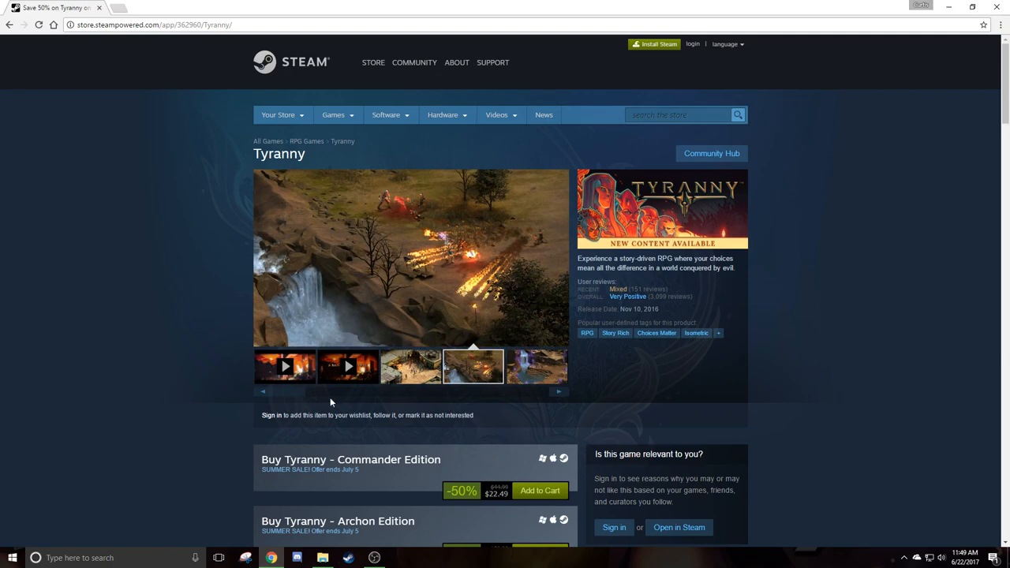
click(9, 24)
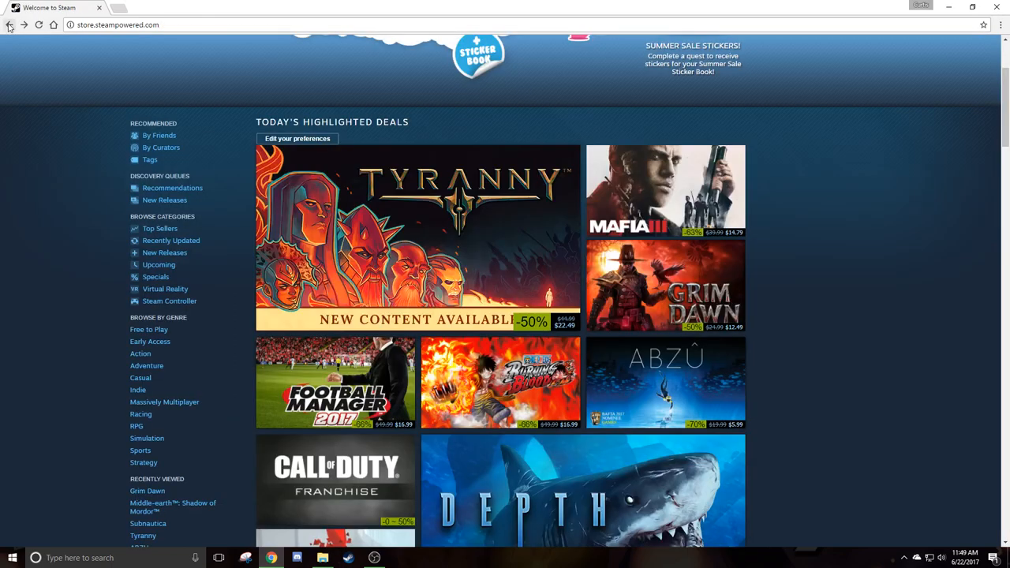
mouse_move(13, 42)
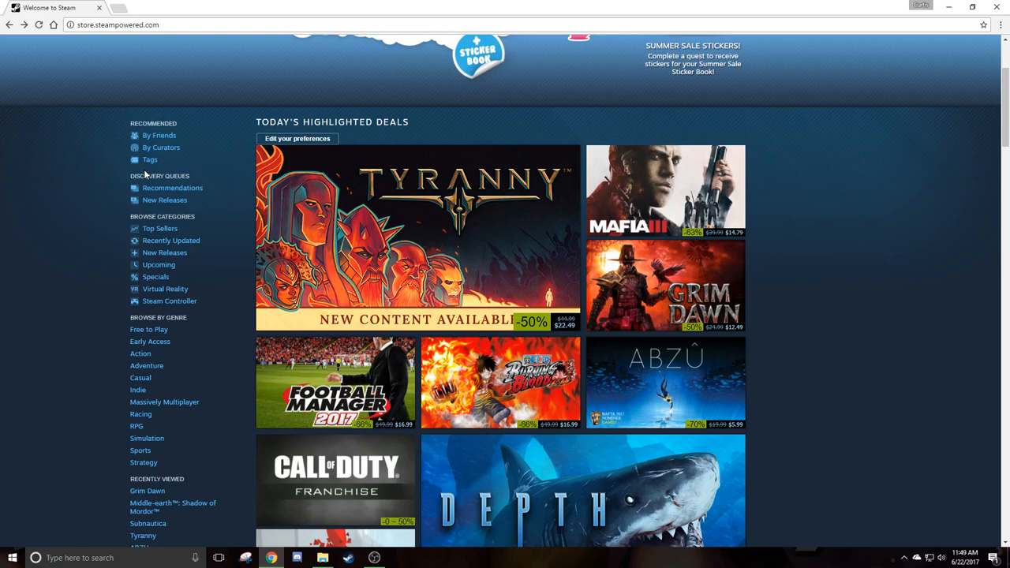
mouse_move(149, 159)
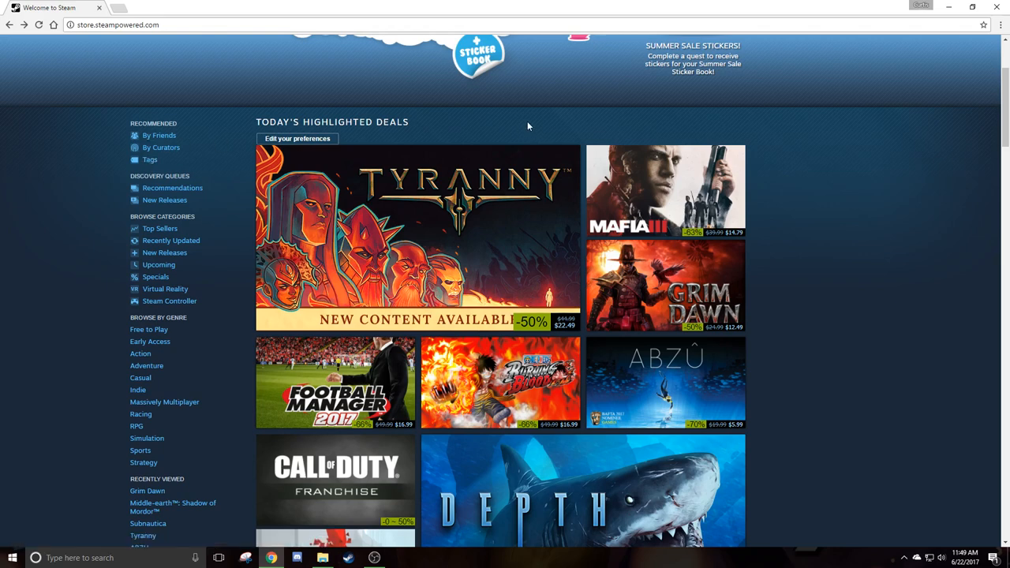
mouse_move(686, 190)
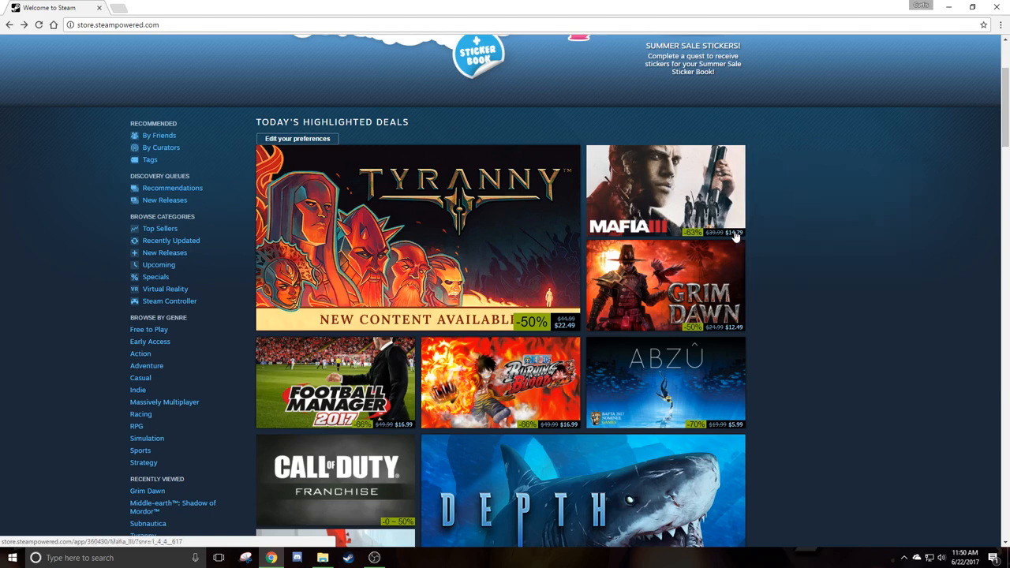
mouse_move(665, 189)
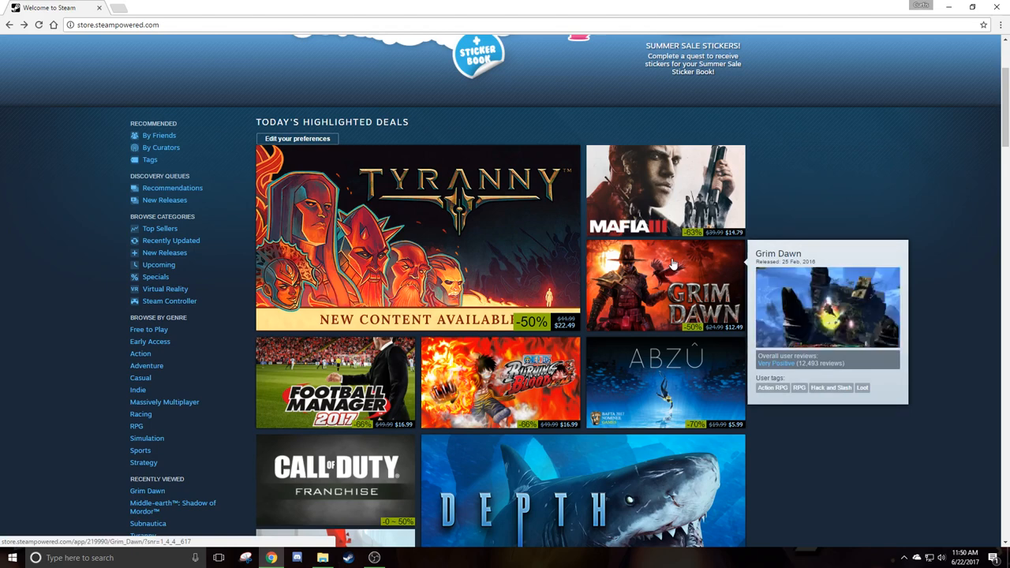
scroll(down, 3)
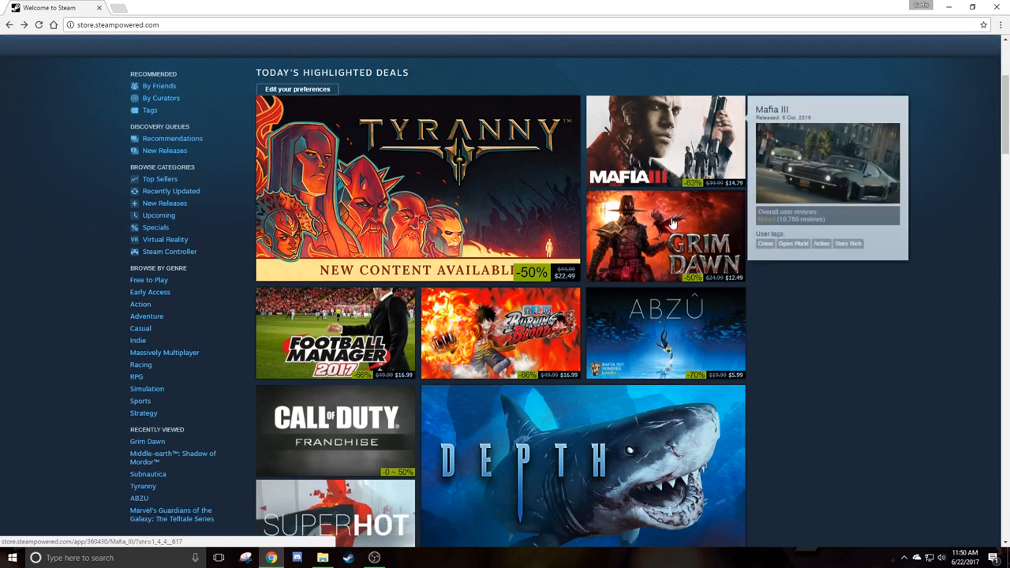
scroll(down, 3)
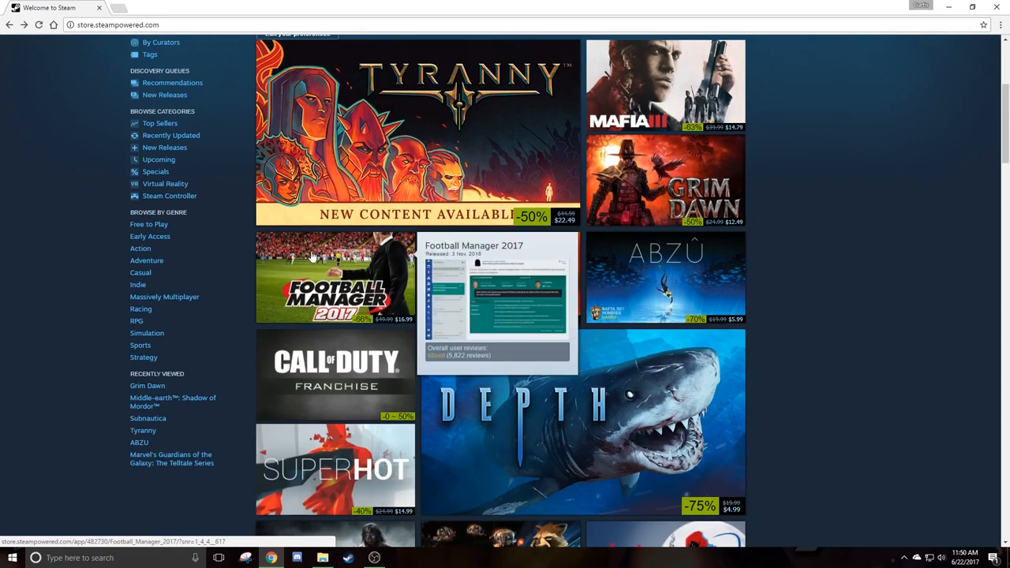
- Scroll the ABZU page, then go back to the Summer Sale front page
scroll(down, 3)
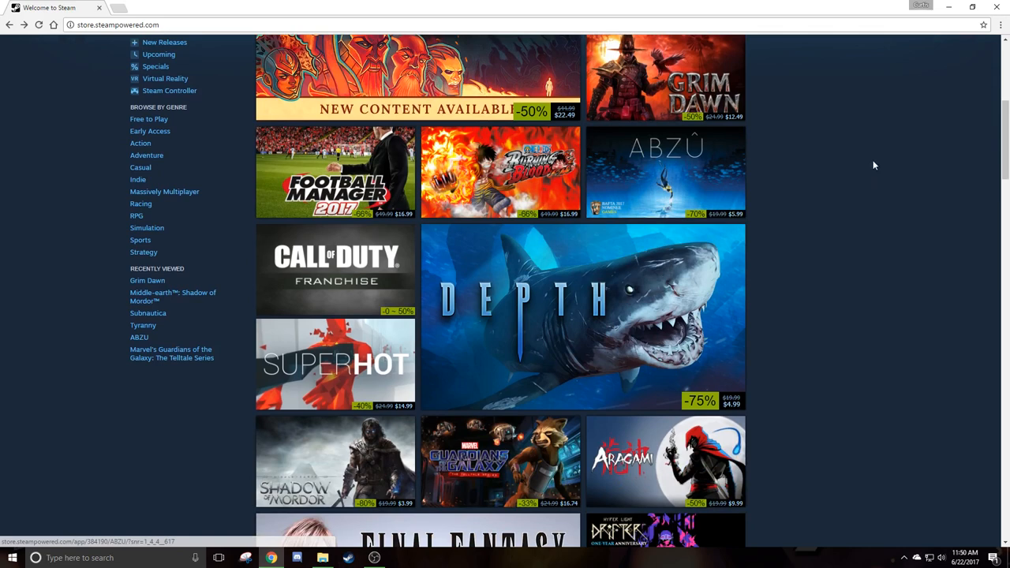
mouse_move(665, 171)
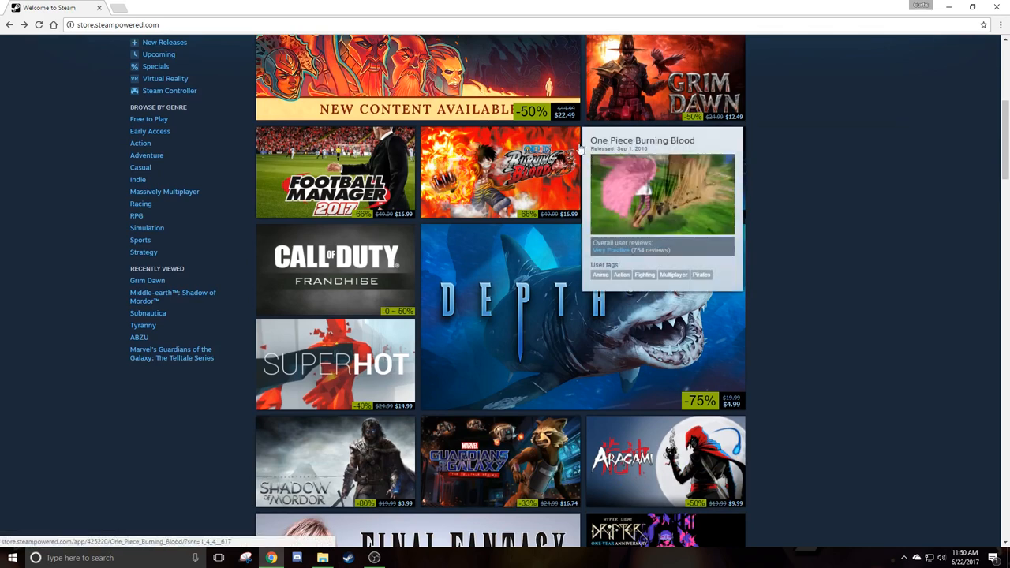
mouse_move(666, 171)
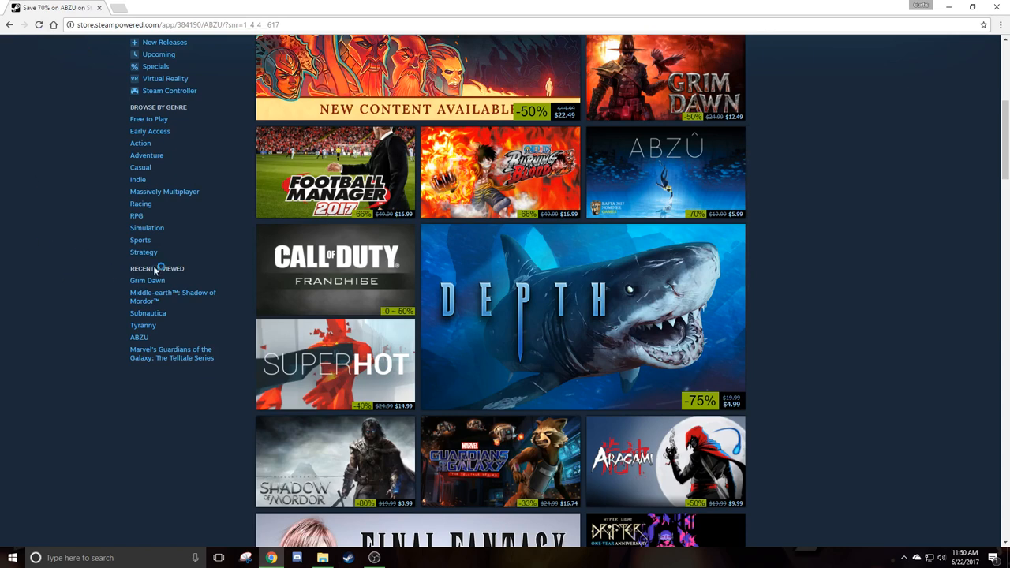
click(8, 24)
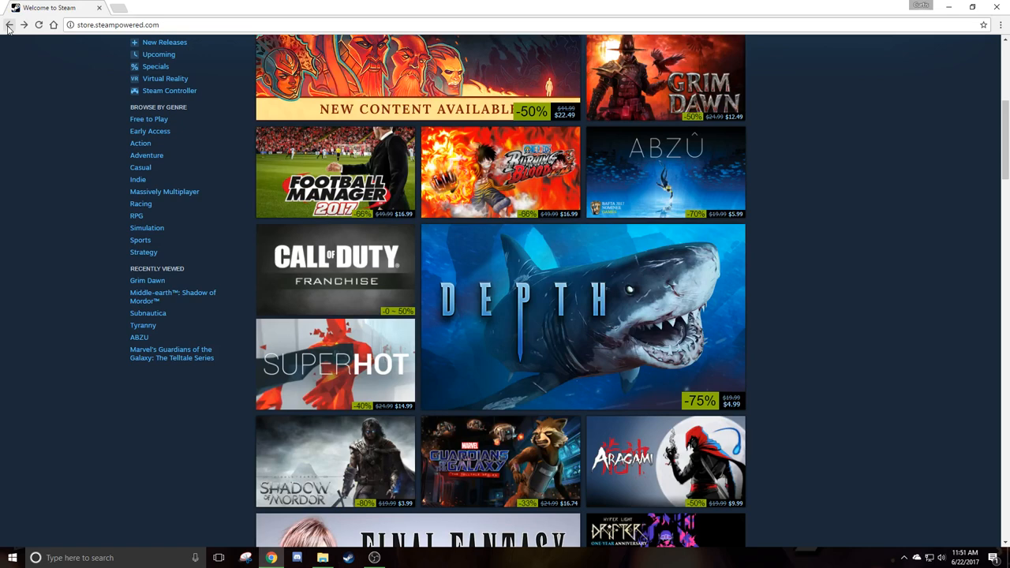
mouse_move(678, 168)
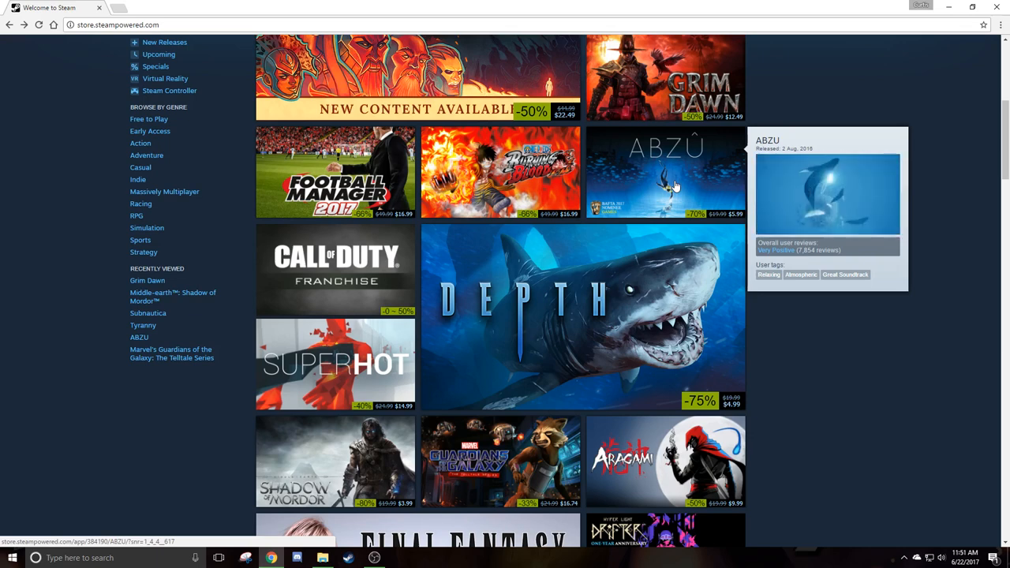
mouse_move(781, 250)
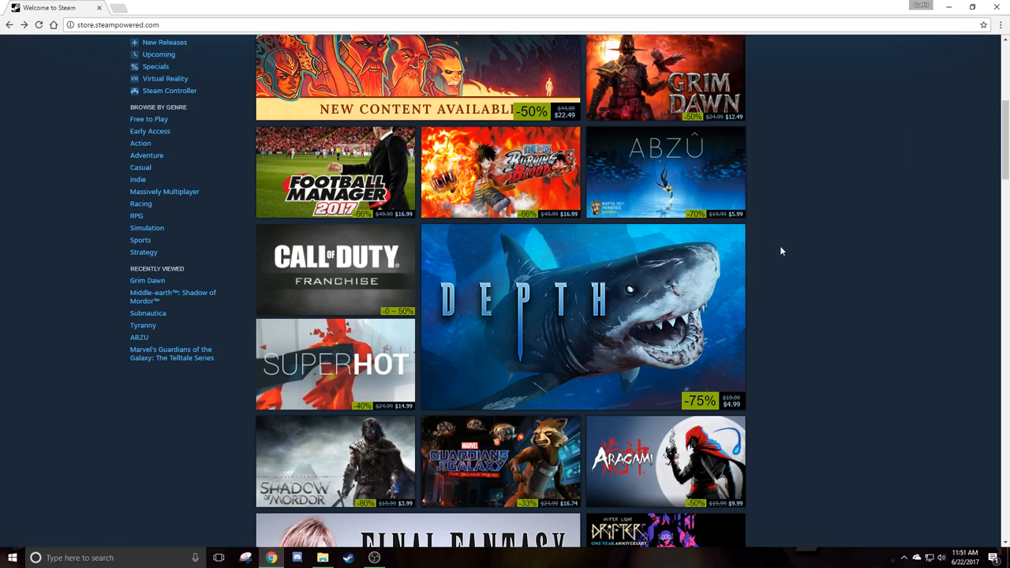
mouse_move(789, 239)
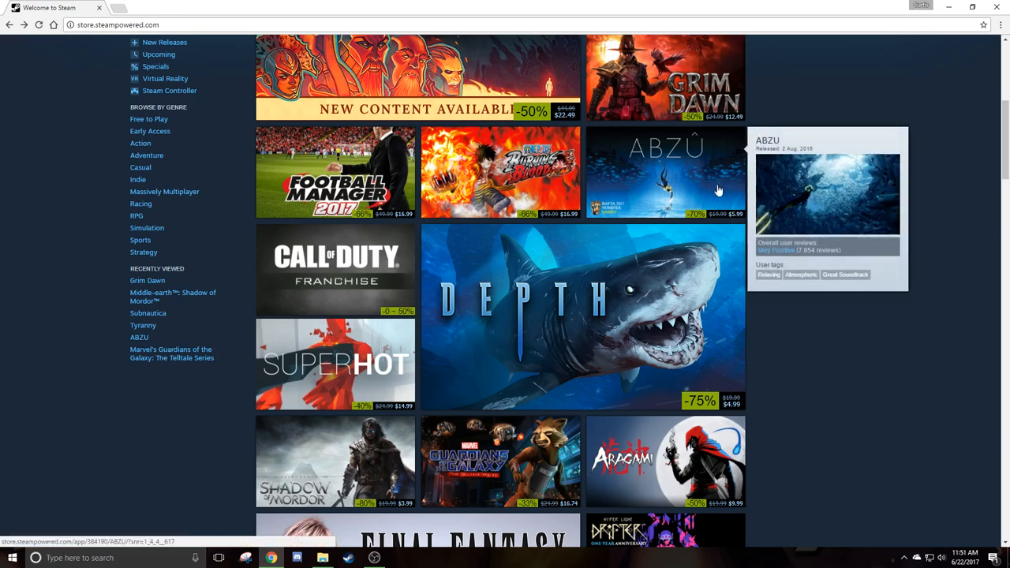
- Open the Depth store page from the featured deals grid
click(335, 271)
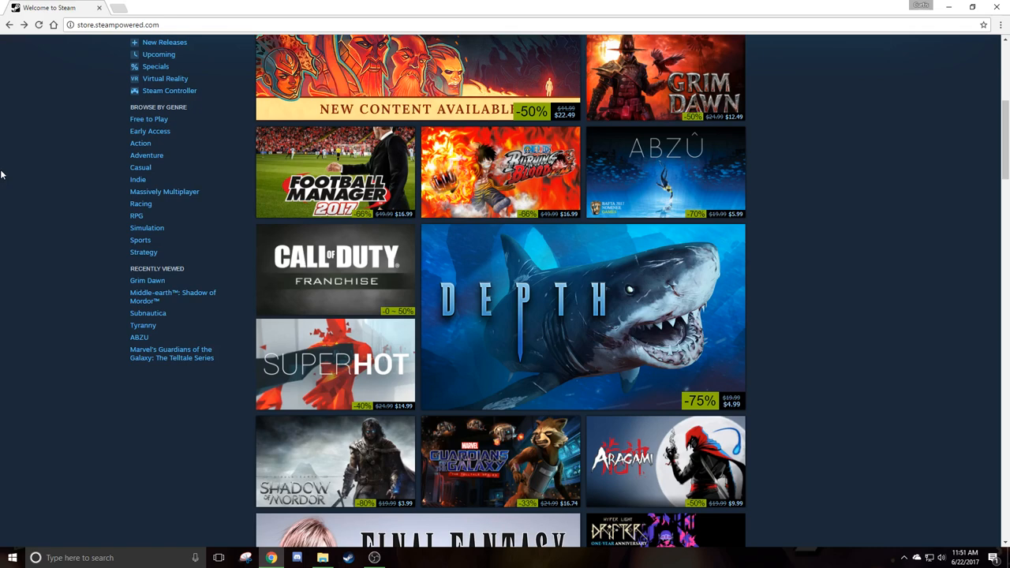
mouse_move(42, 159)
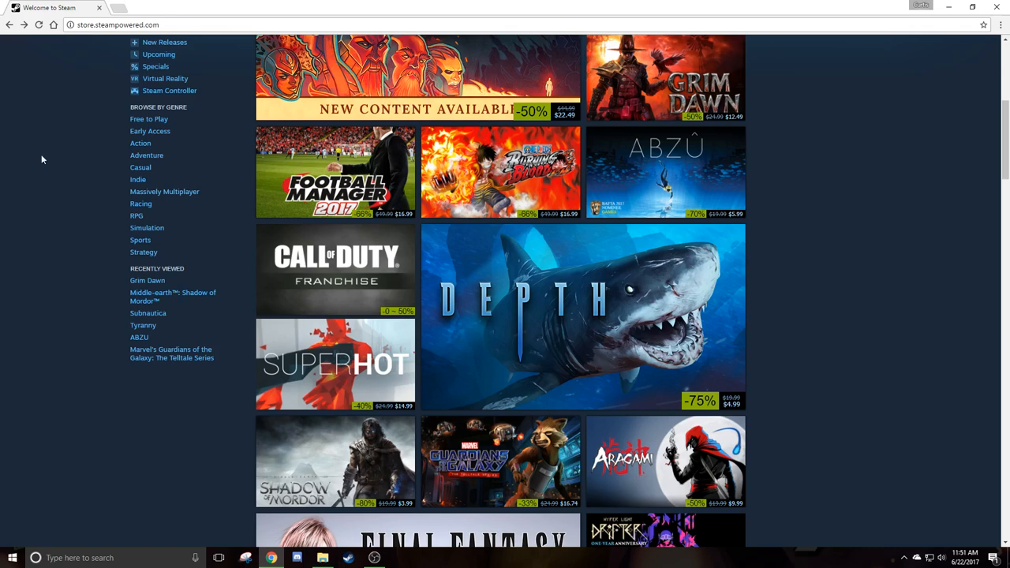
mouse_move(323, 367)
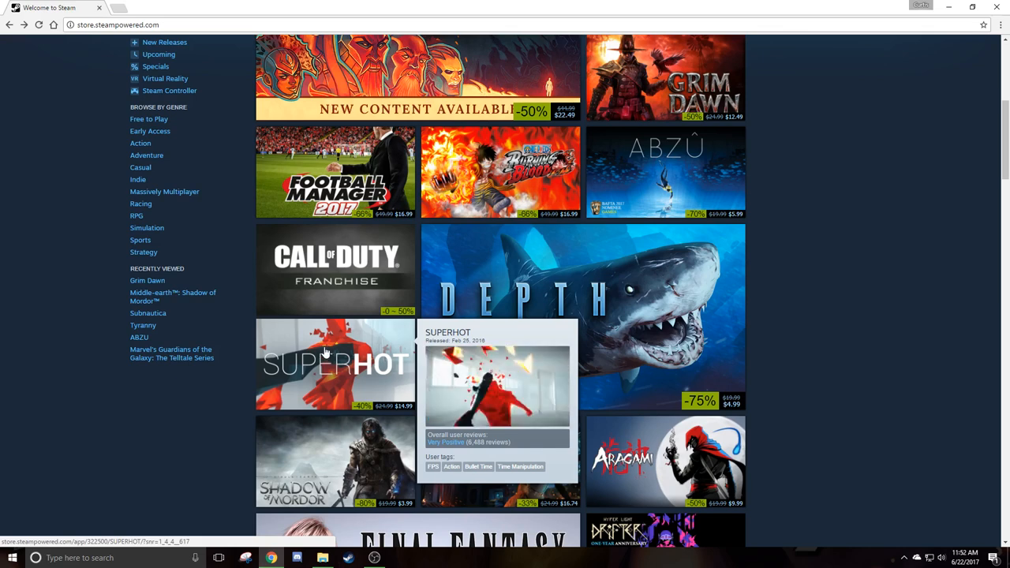
mouse_move(651, 264)
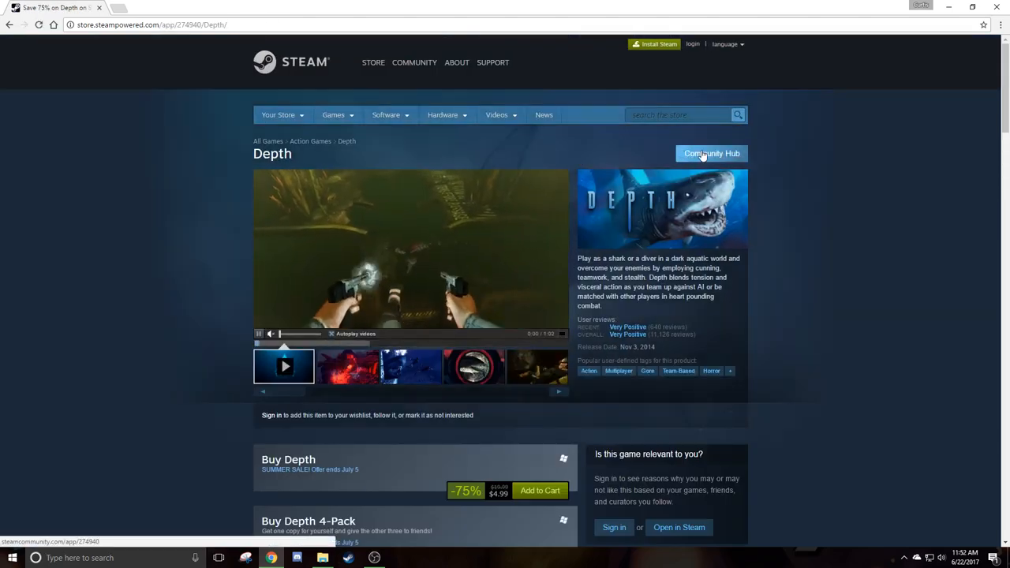
- Visit Depth's Community Hub, then go back twice to the sale front page
scroll(down, 3)
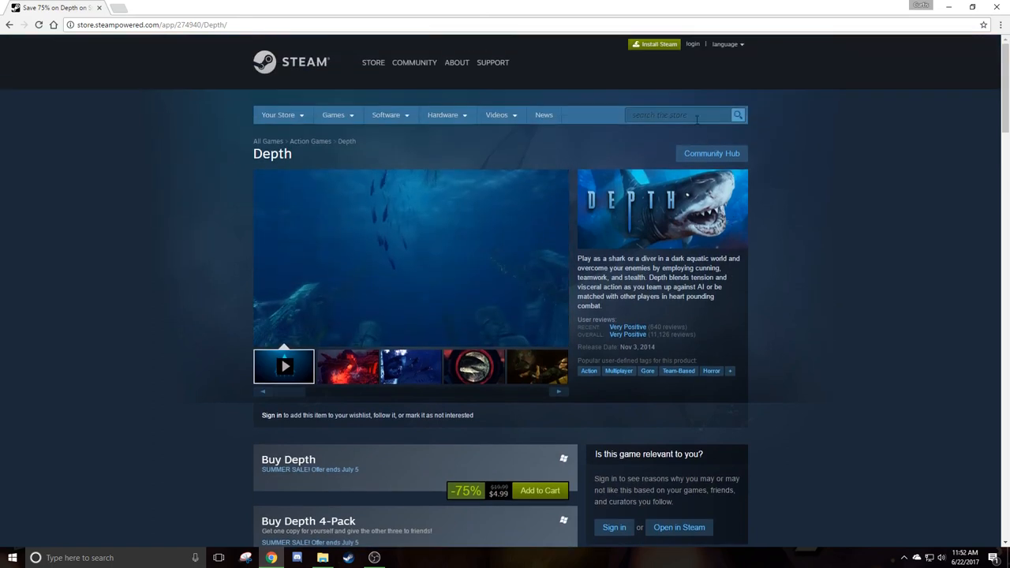
click(711, 153)
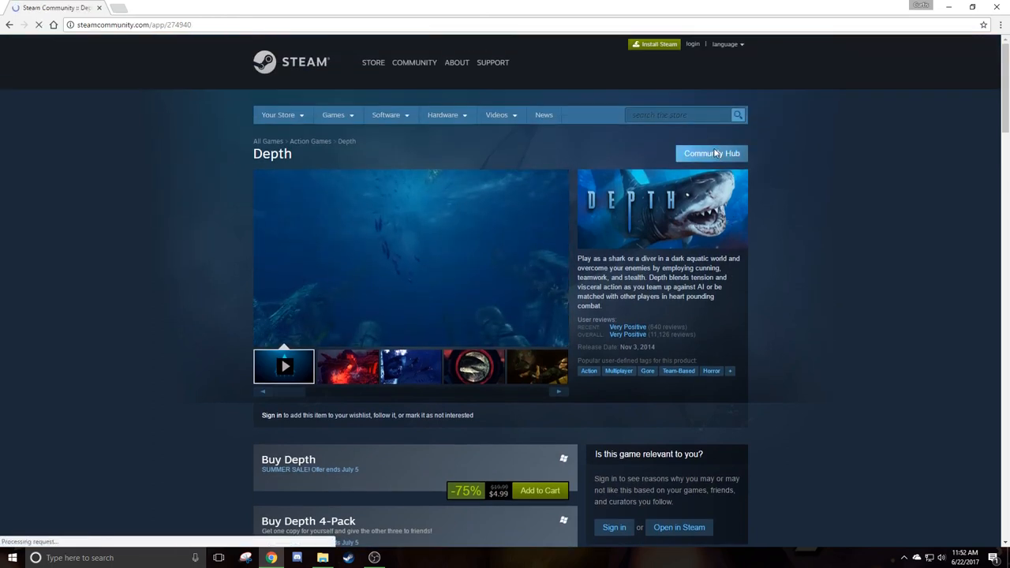
click(710, 153)
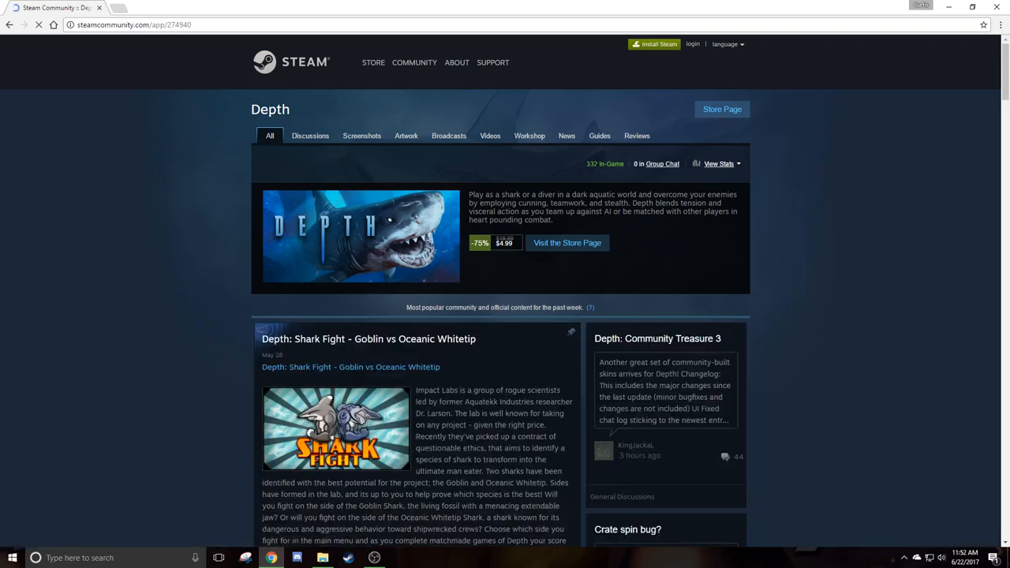
click(11, 25)
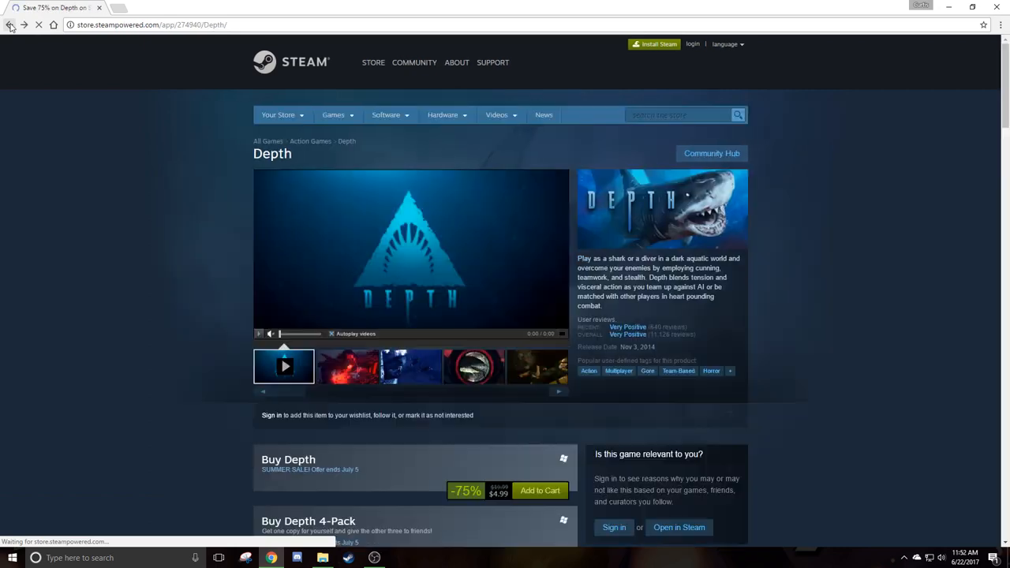
click(10, 25)
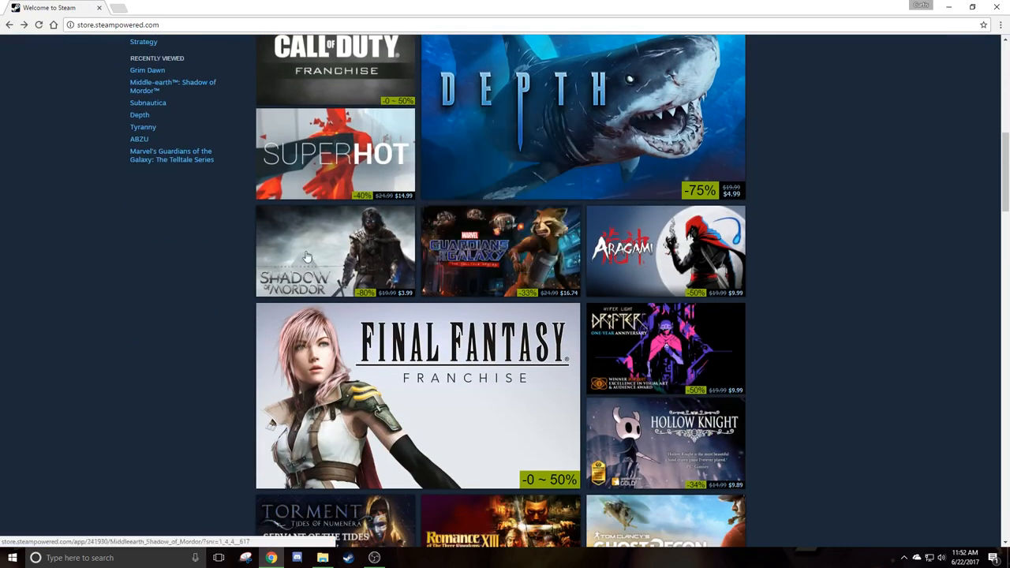
mouse_move(308, 255)
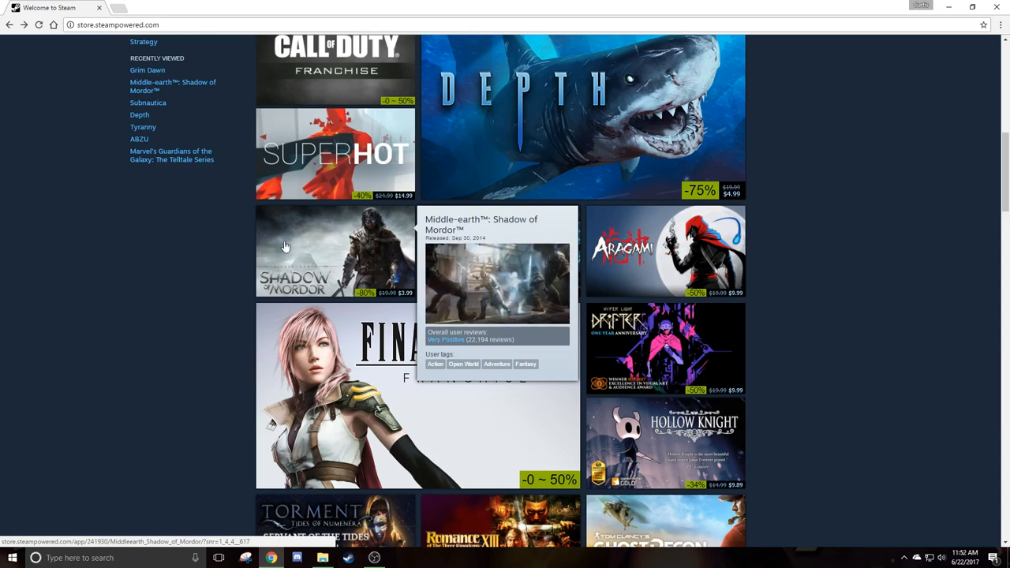
mouse_move(221, 240)
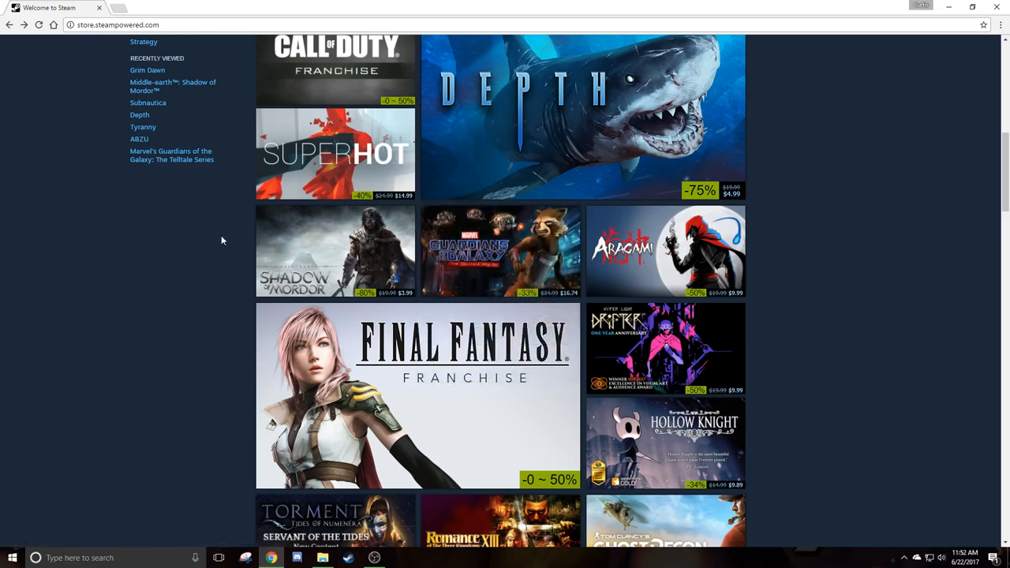
mouse_move(284, 247)
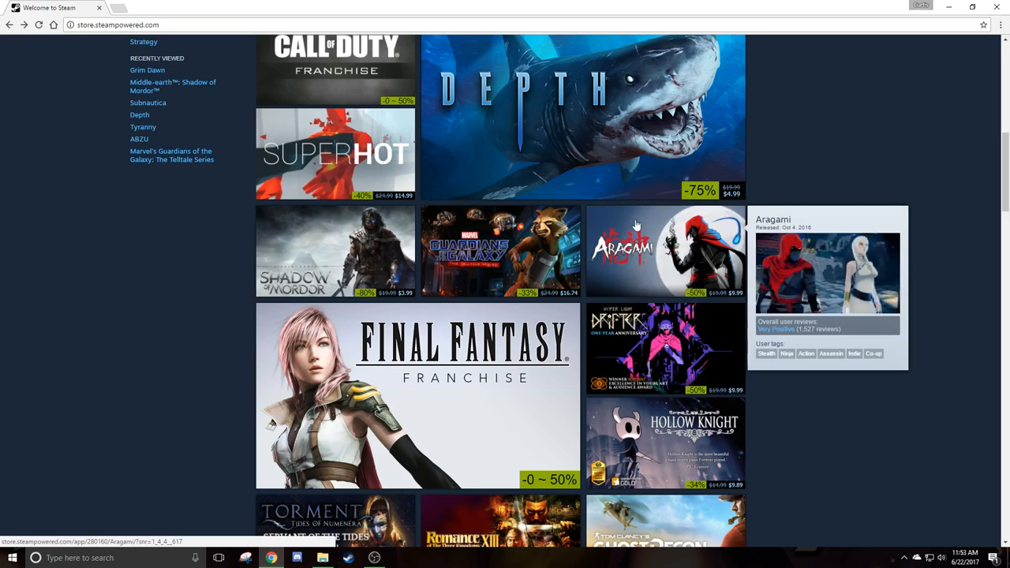
scroll(down, 3)
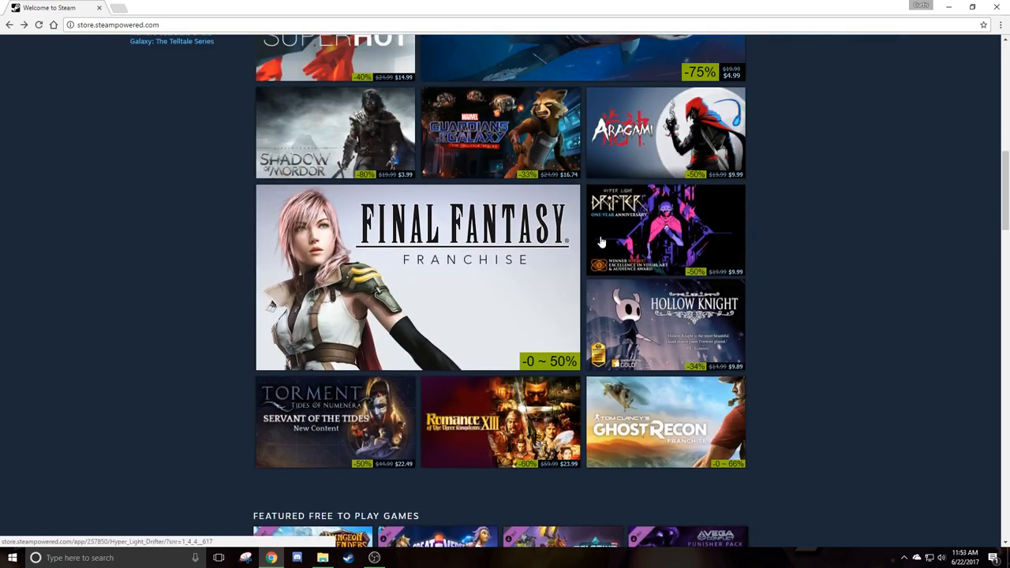
scroll(down, 3)
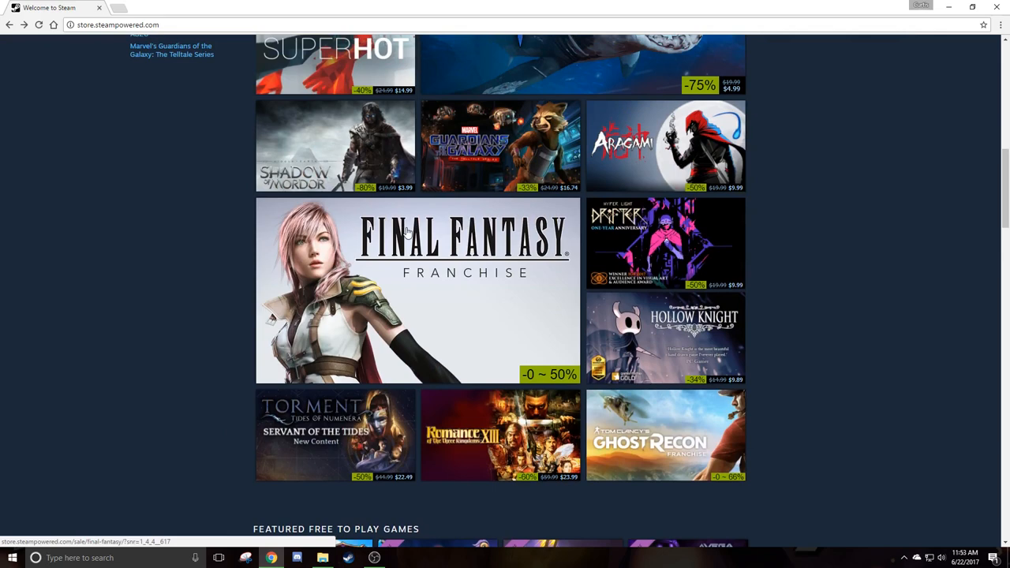
click(417, 290)
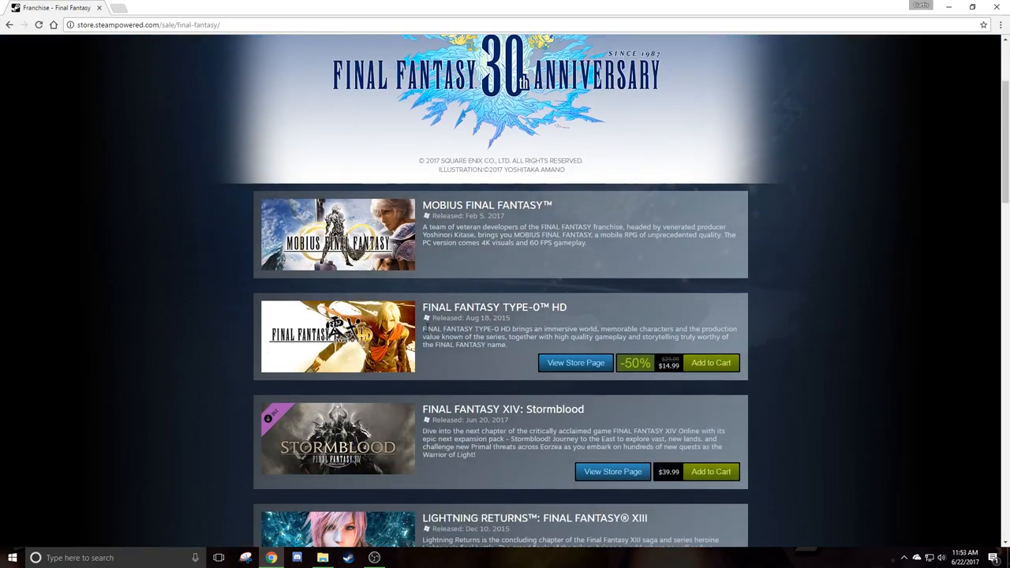
- Scroll down the Final Fantasy franchise page and partway back up through its listings
scroll(down, 3)
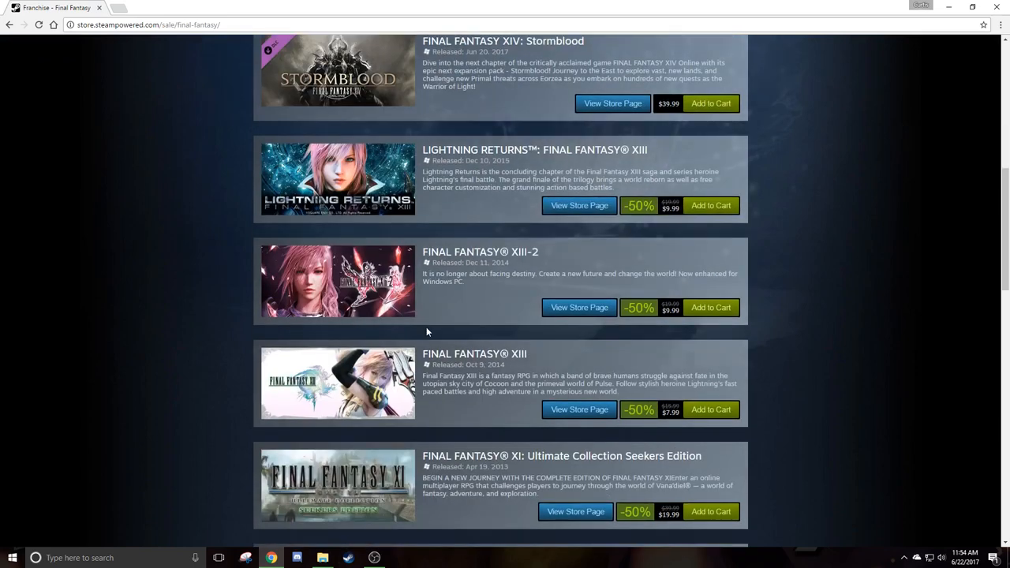
mouse_move(430, 335)
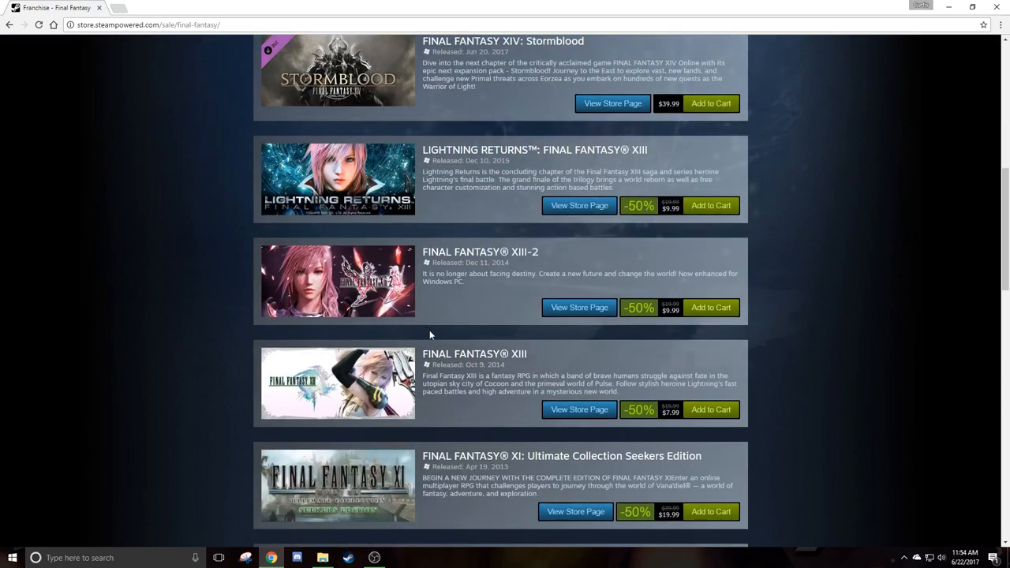
mouse_move(442, 328)
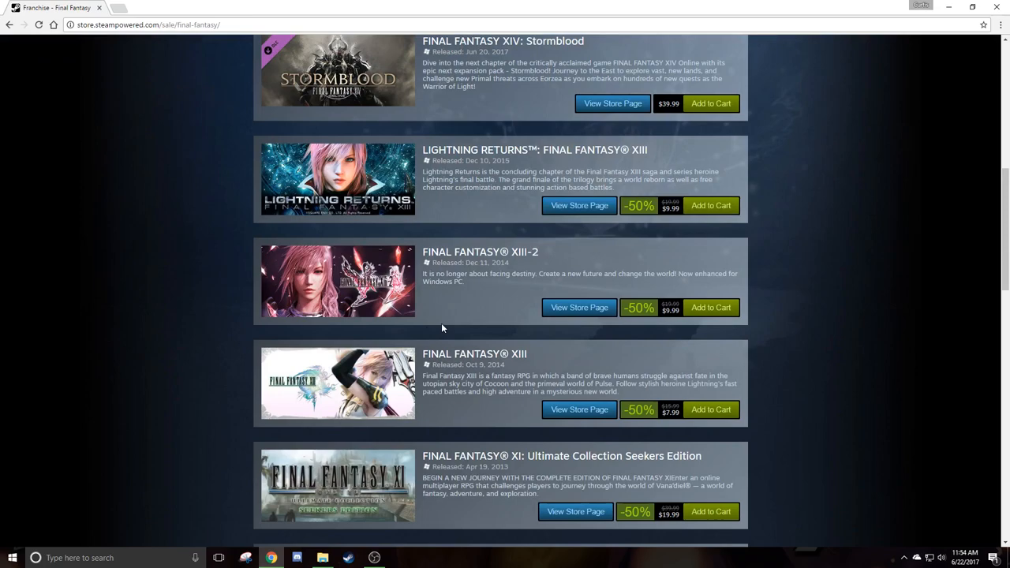
mouse_move(445, 332)
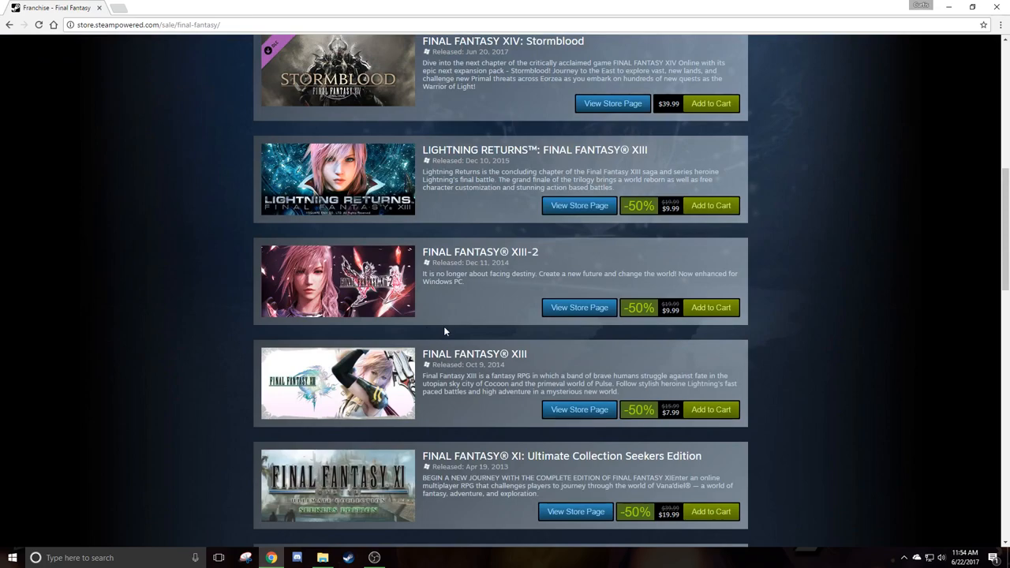
scroll(down, 3)
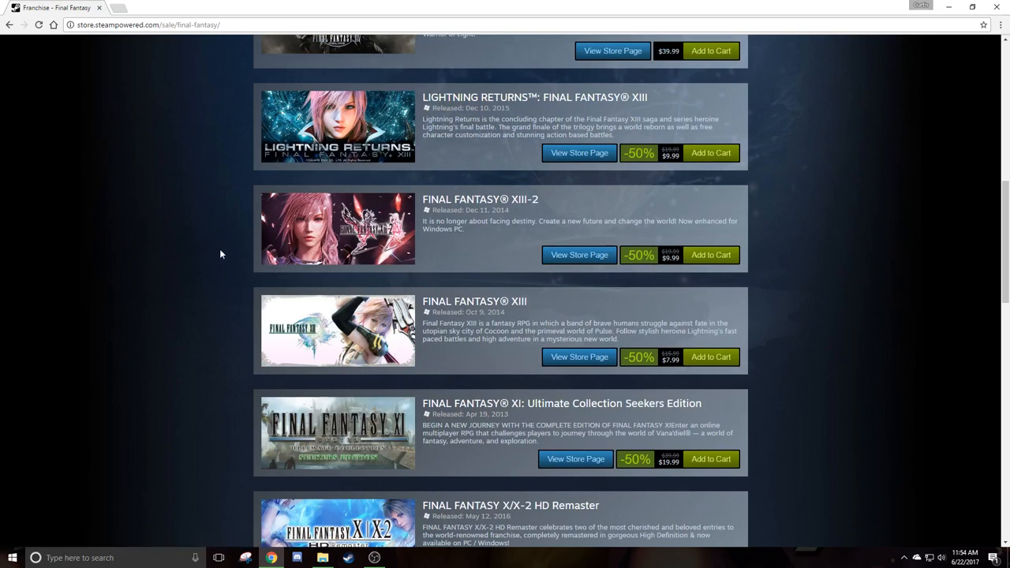
mouse_move(217, 272)
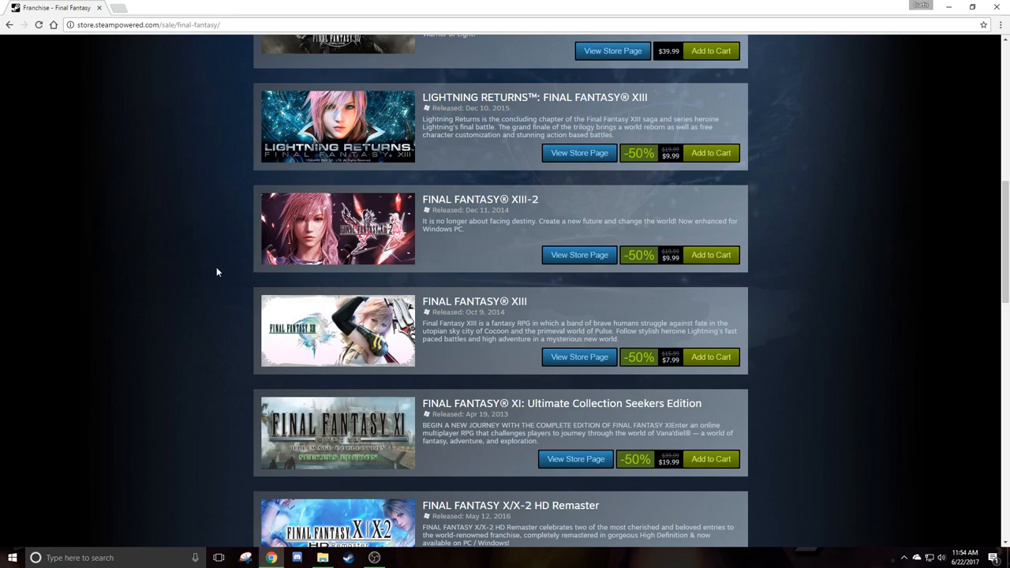
scroll(down, 3)
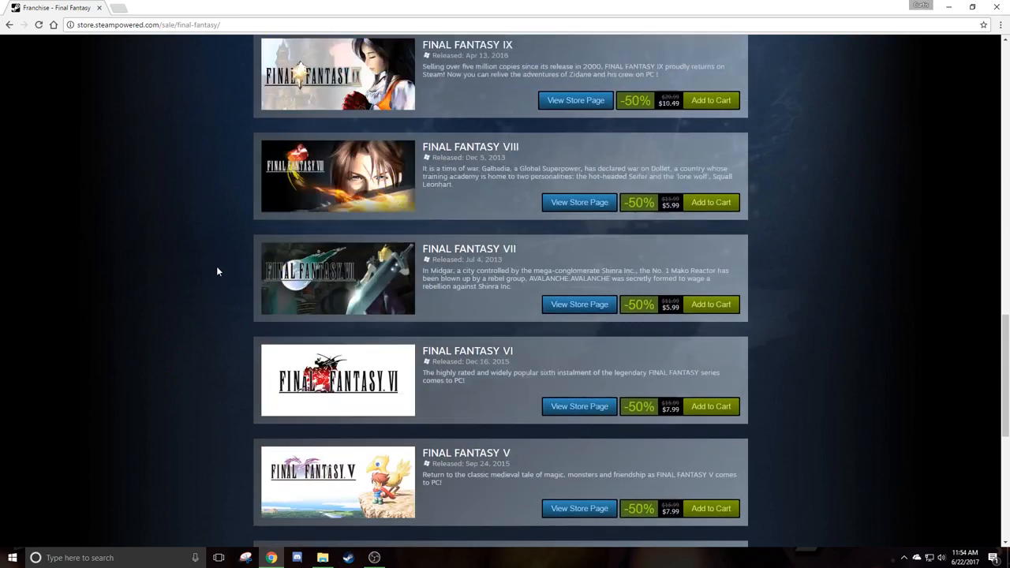
scroll(down, 3)
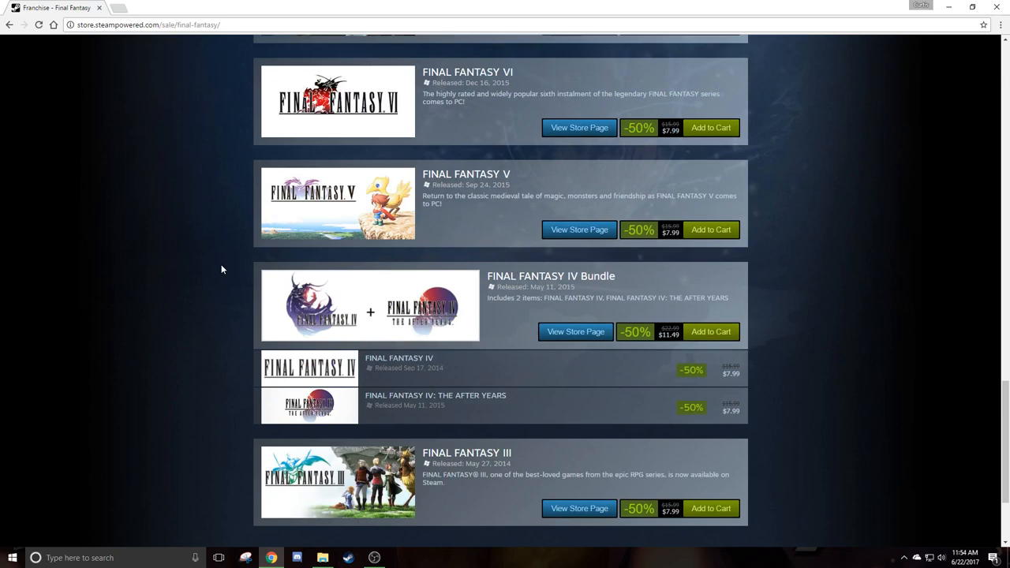
mouse_move(357, 221)
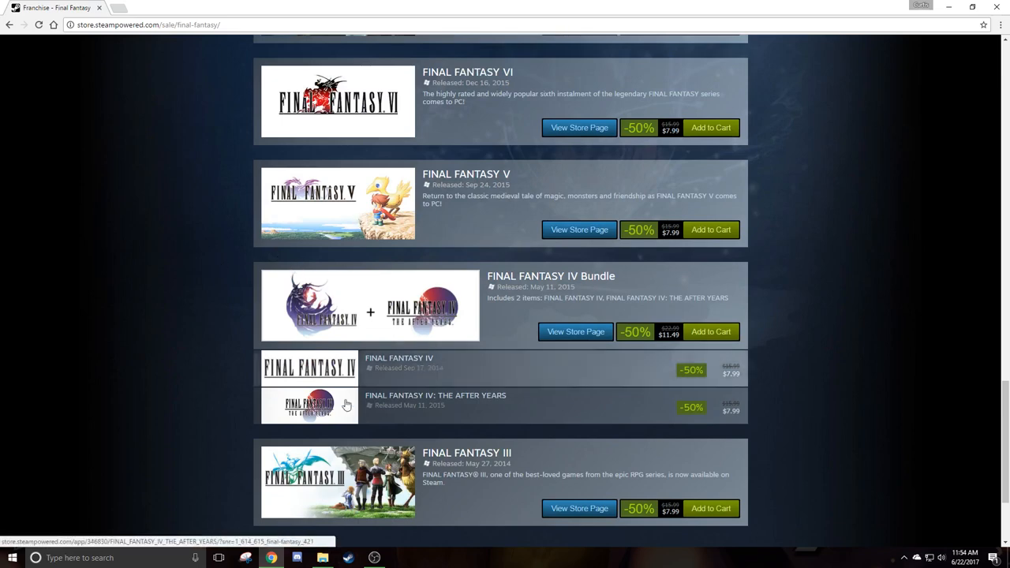
scroll(up, 3)
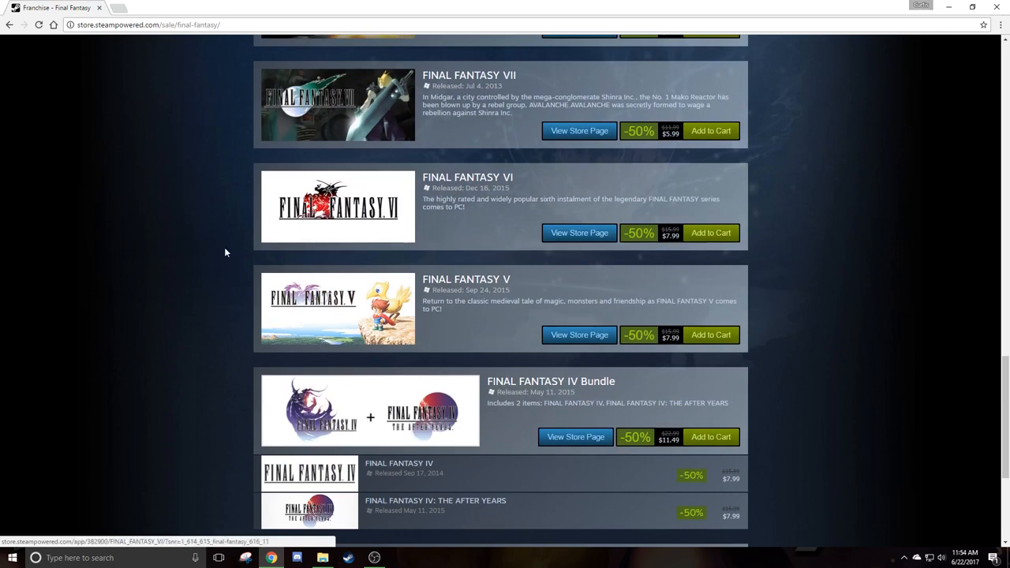
scroll(up, 3)
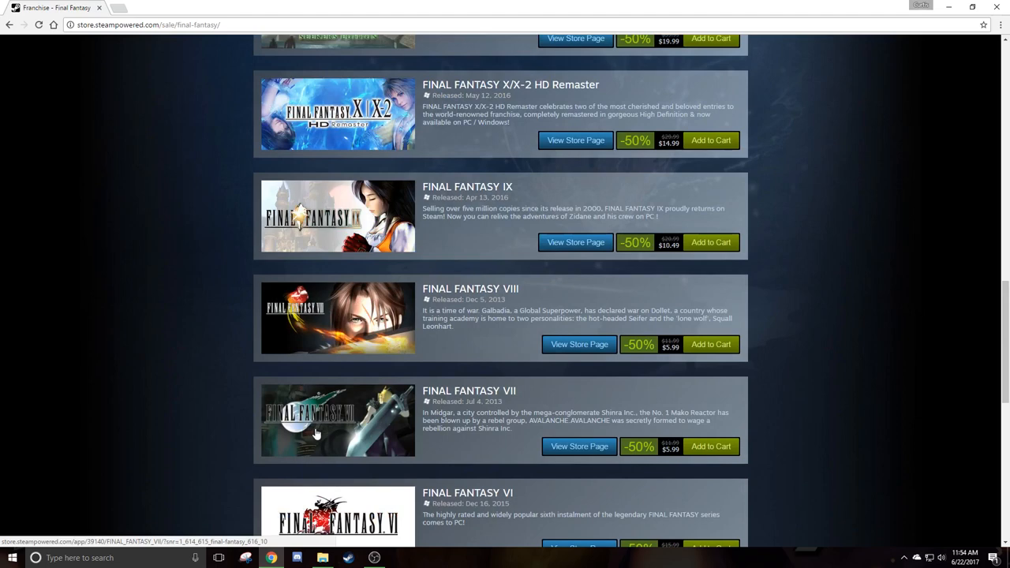
mouse_move(299, 219)
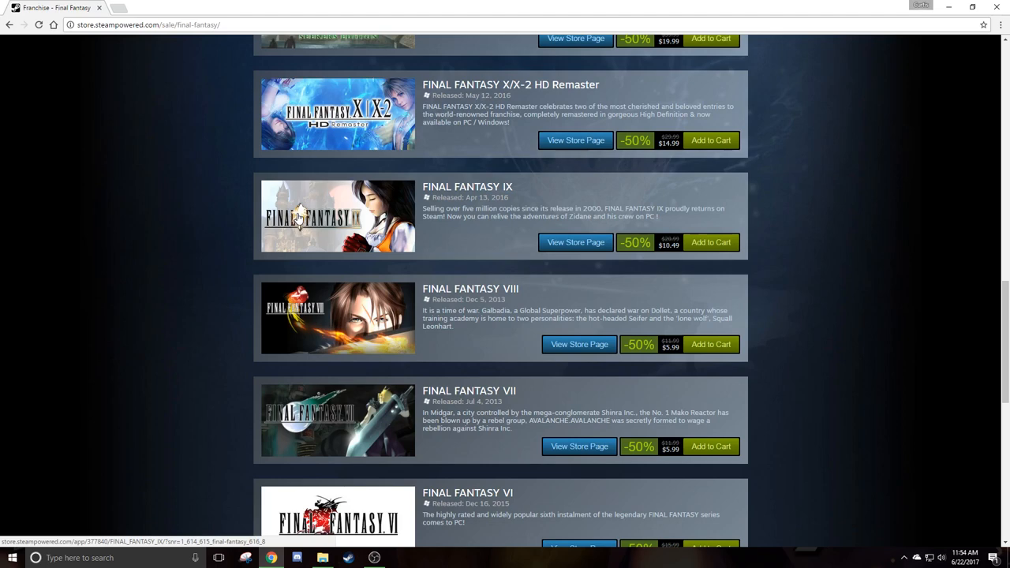
mouse_move(293, 432)
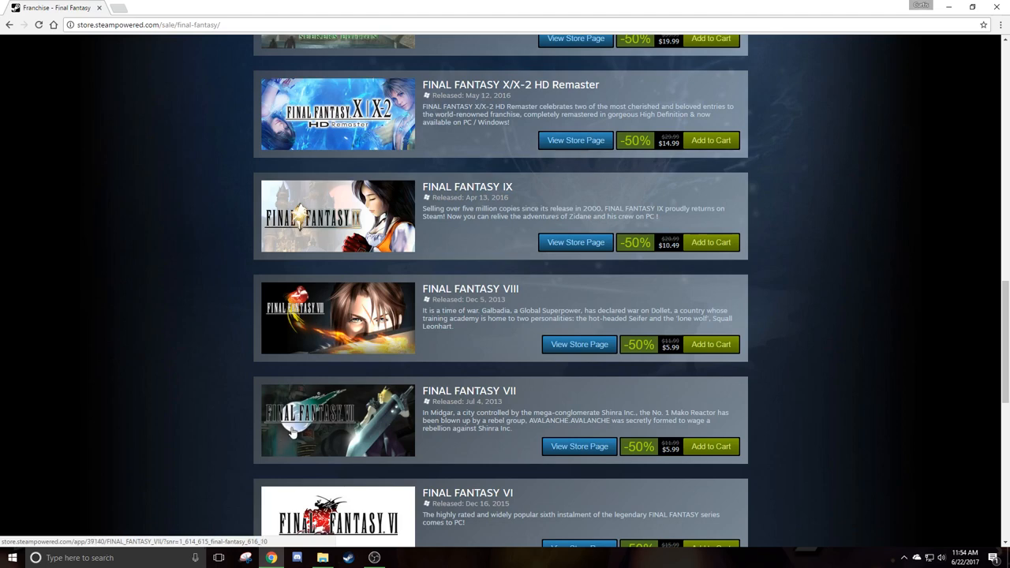
mouse_move(295, 433)
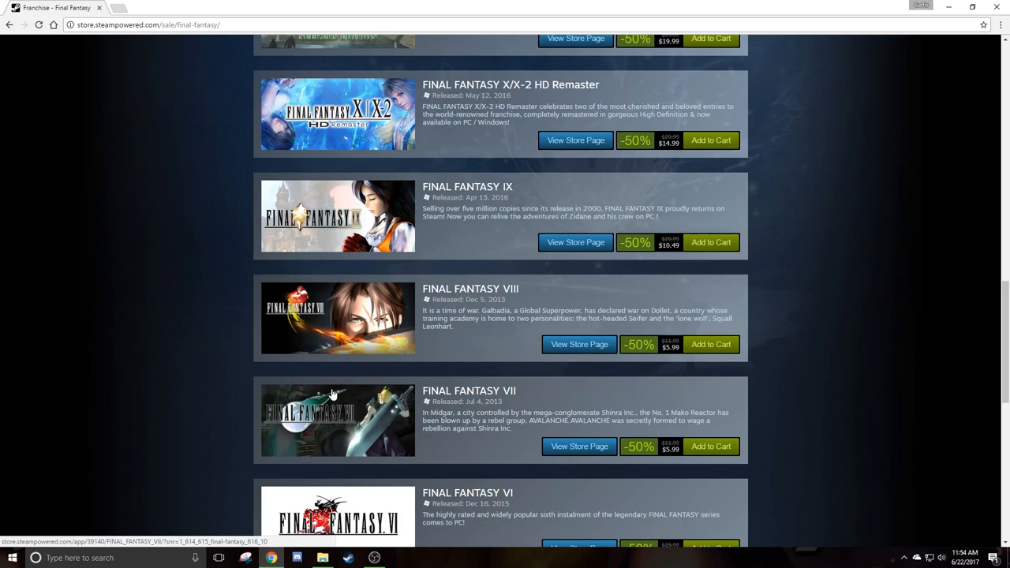
- Scroll up to MOBIUS FINAL FANTASY, then return to the store front
scroll(up, 3)
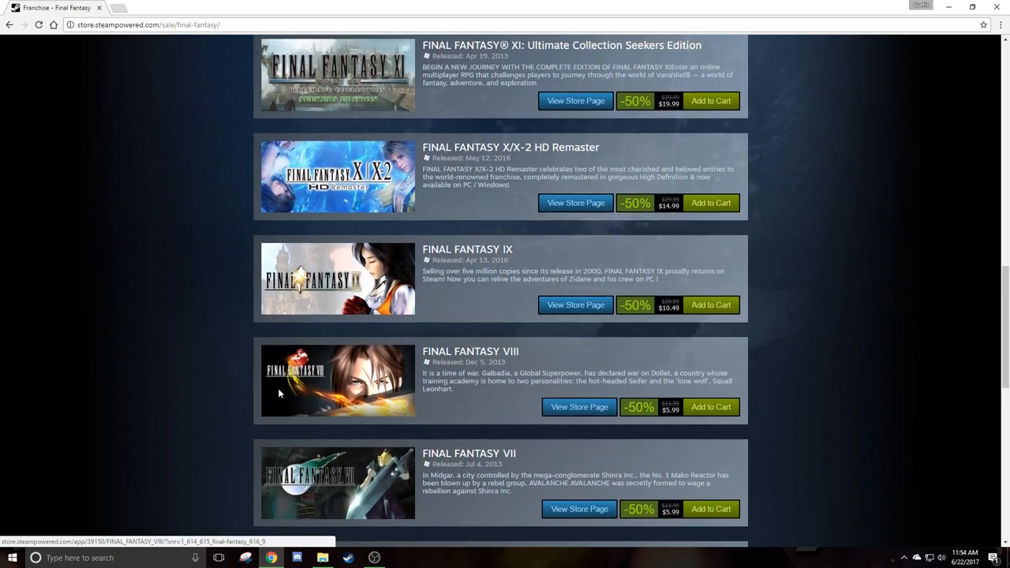
scroll(up, 3)
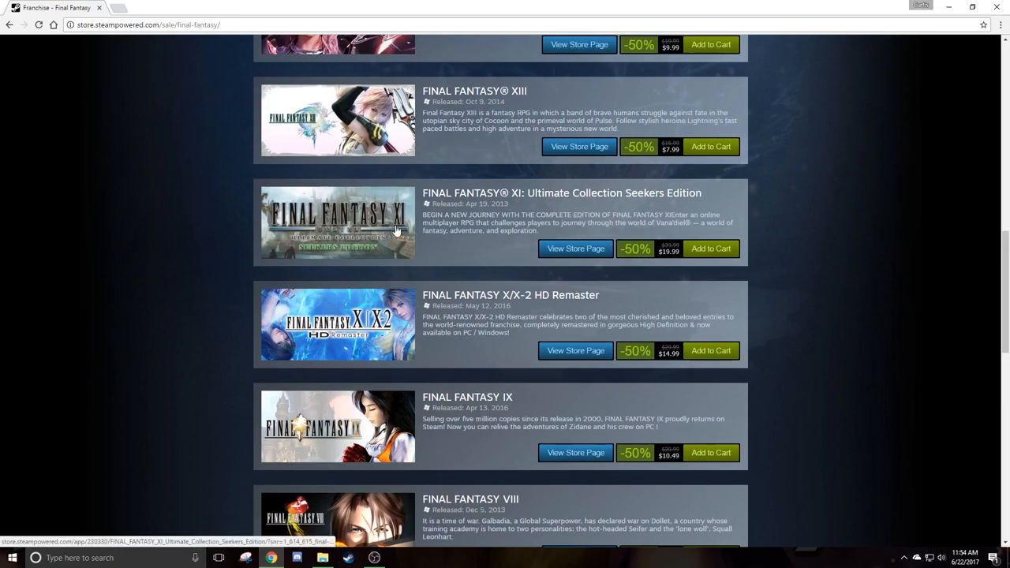
scroll(up, 3)
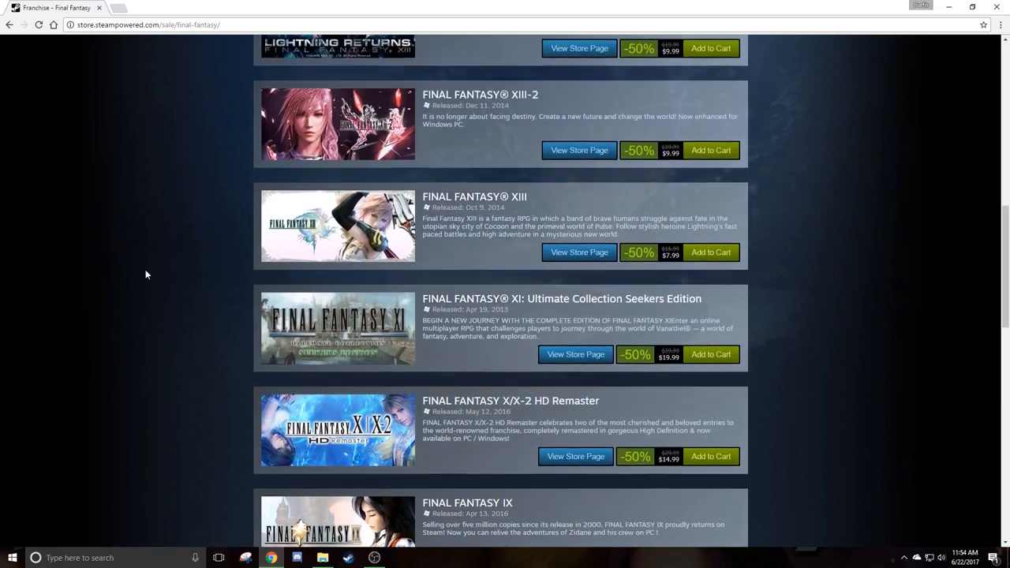
scroll(up, 3)
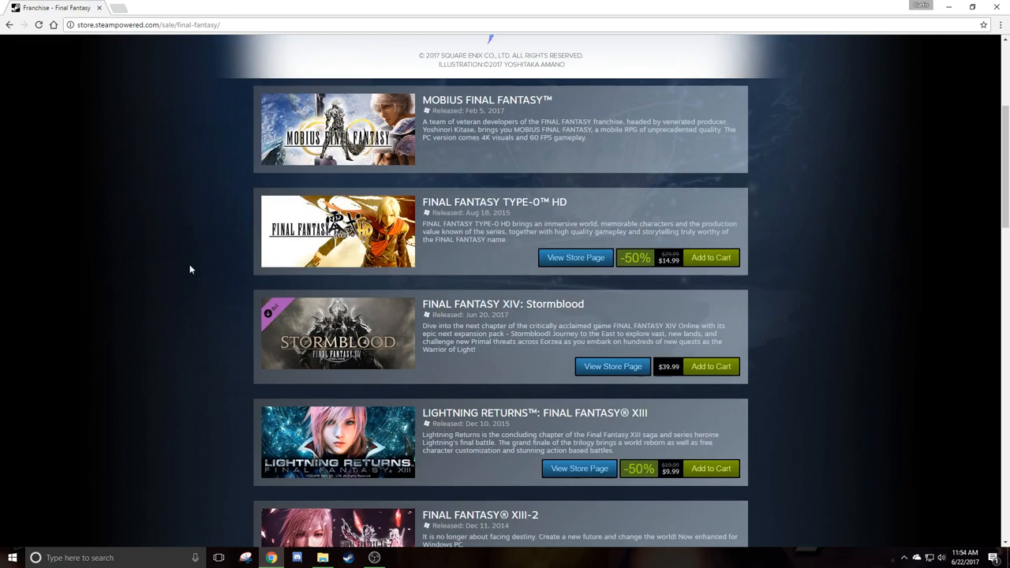
mouse_move(503, 304)
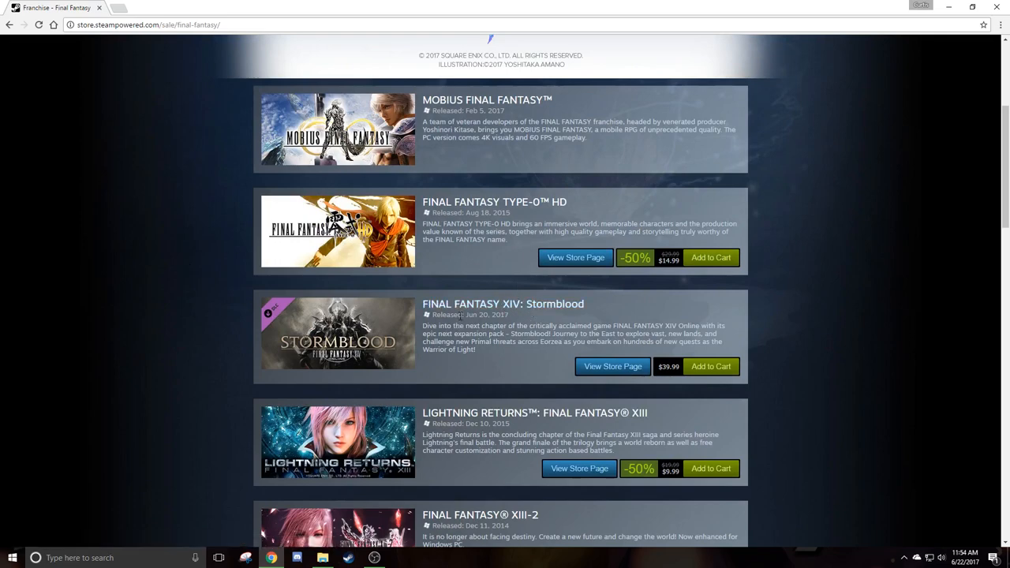
click(9, 24)
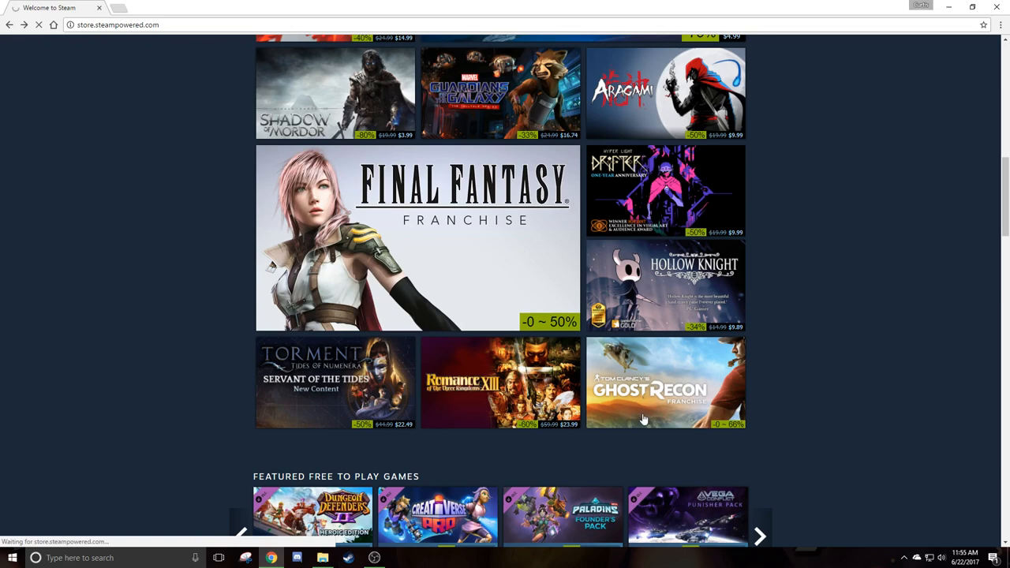
mouse_move(637, 405)
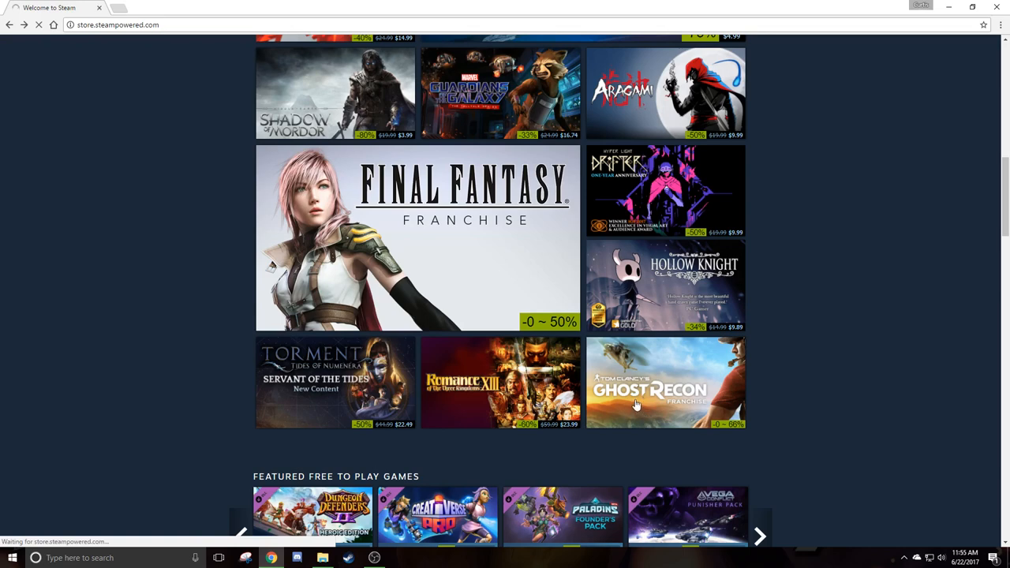
- Open the Ghost Recon Franchise sale page from the featured grid
click(665, 383)
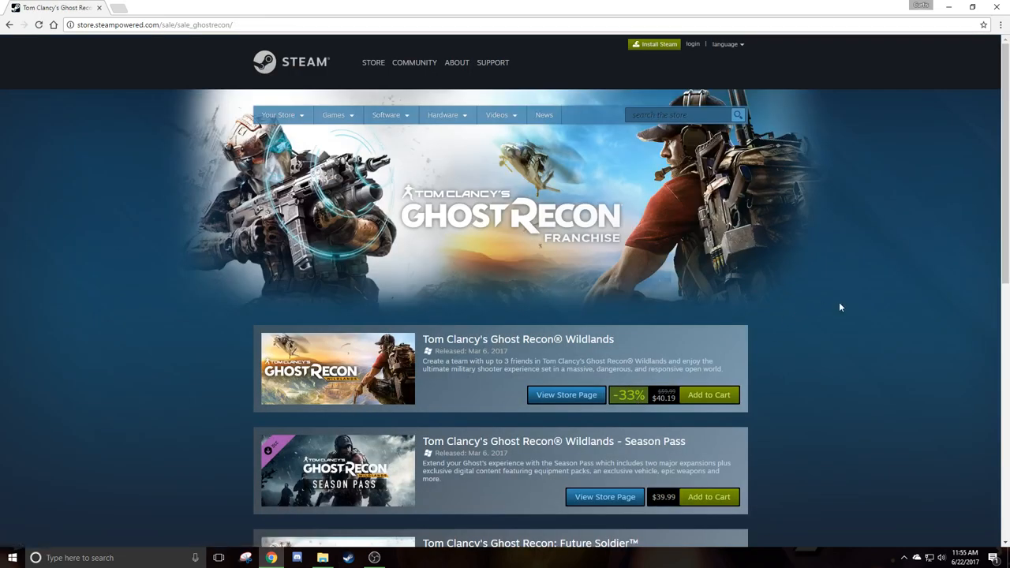
- Scroll the Ghost Recon sale page to the older titles at 66% off
scroll(down, 3)
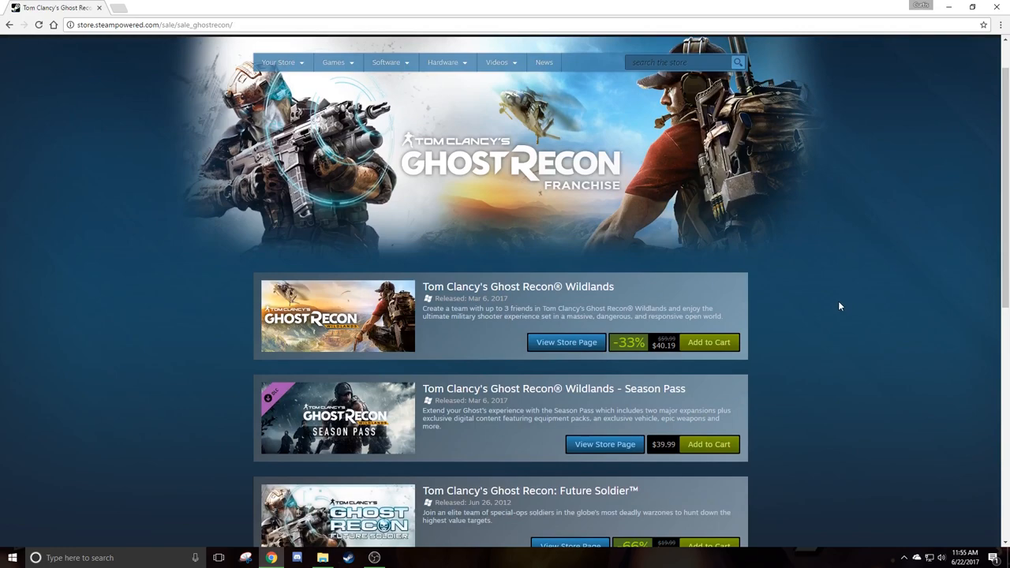
scroll(down, 3)
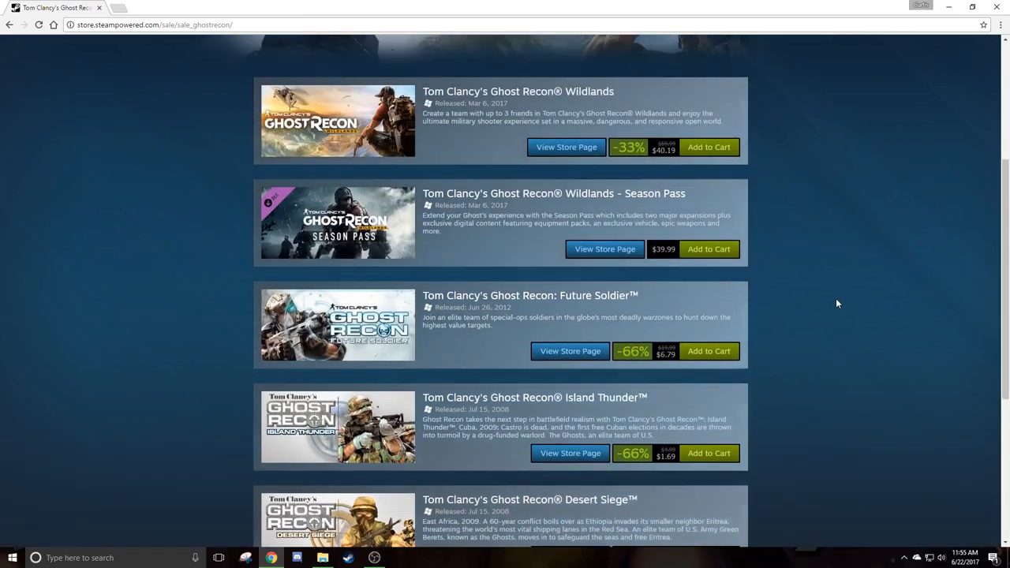
scroll(down, 3)
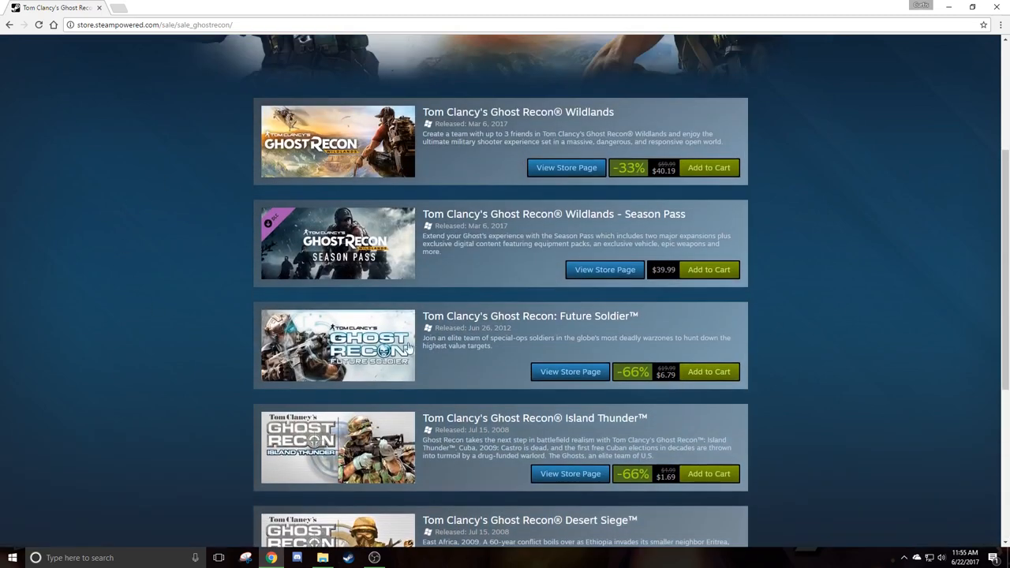
scroll(down, 3)
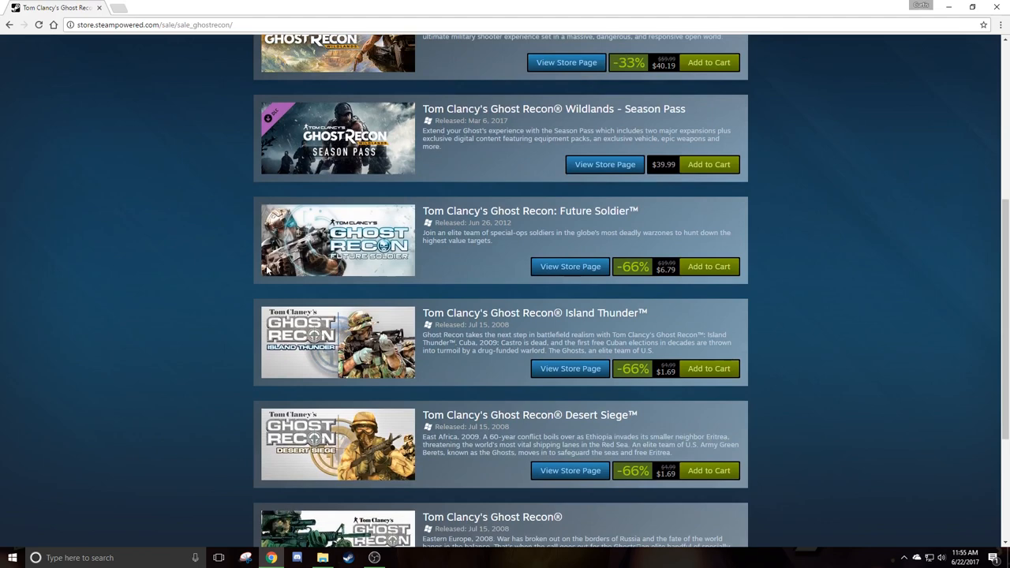
mouse_move(514, 298)
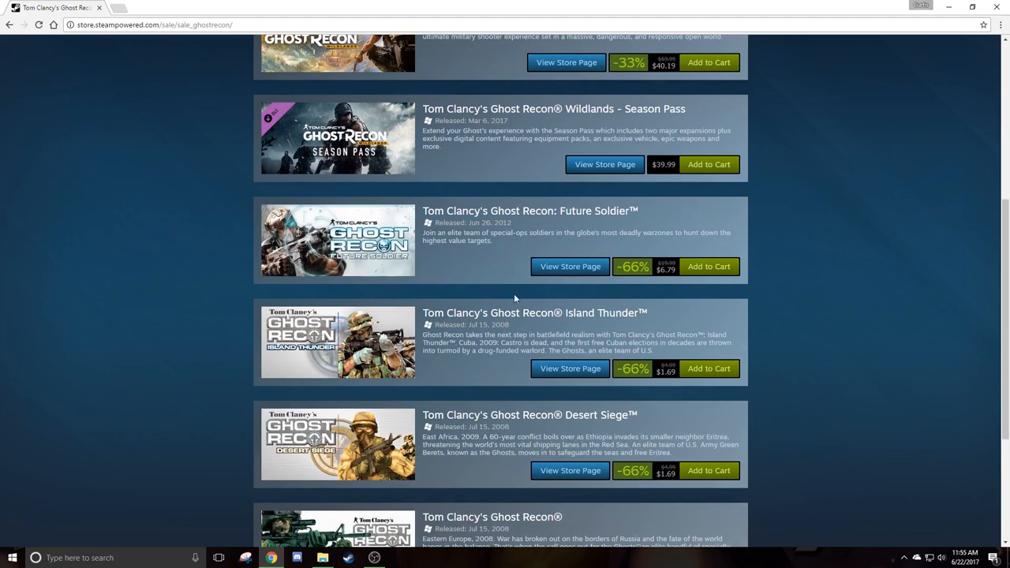
mouse_move(361, 214)
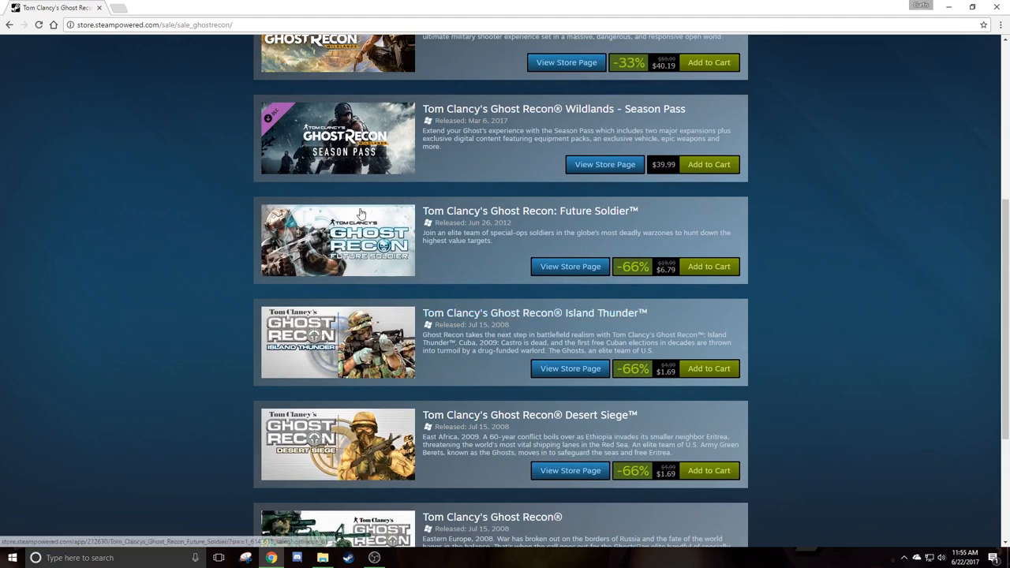
mouse_move(419, 201)
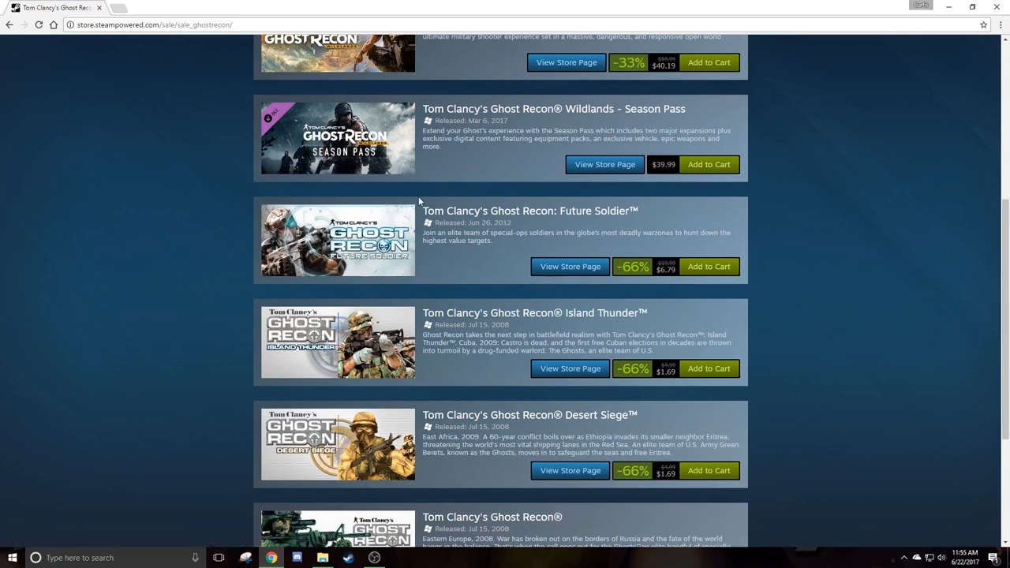
mouse_move(466, 260)
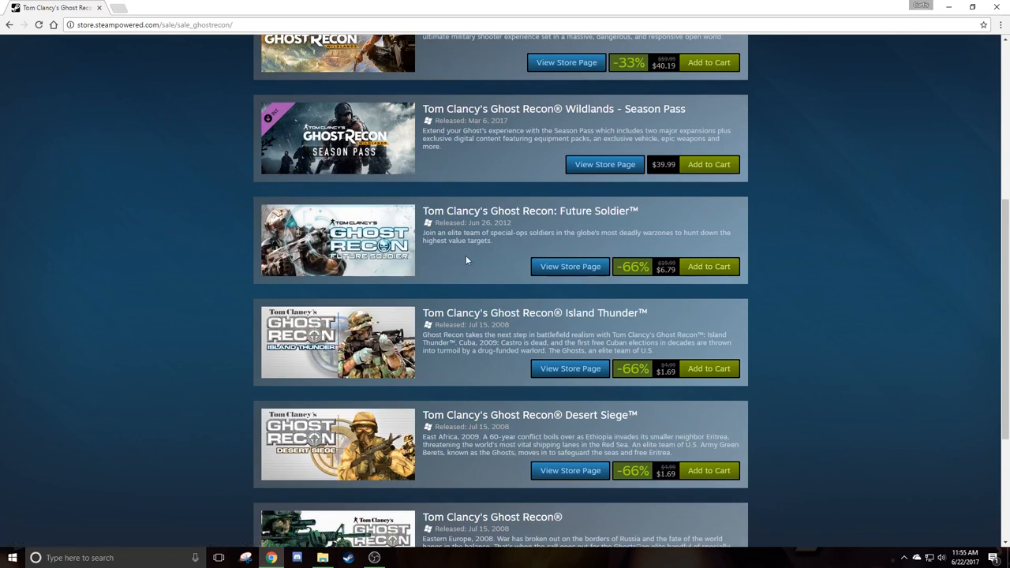
mouse_move(464, 249)
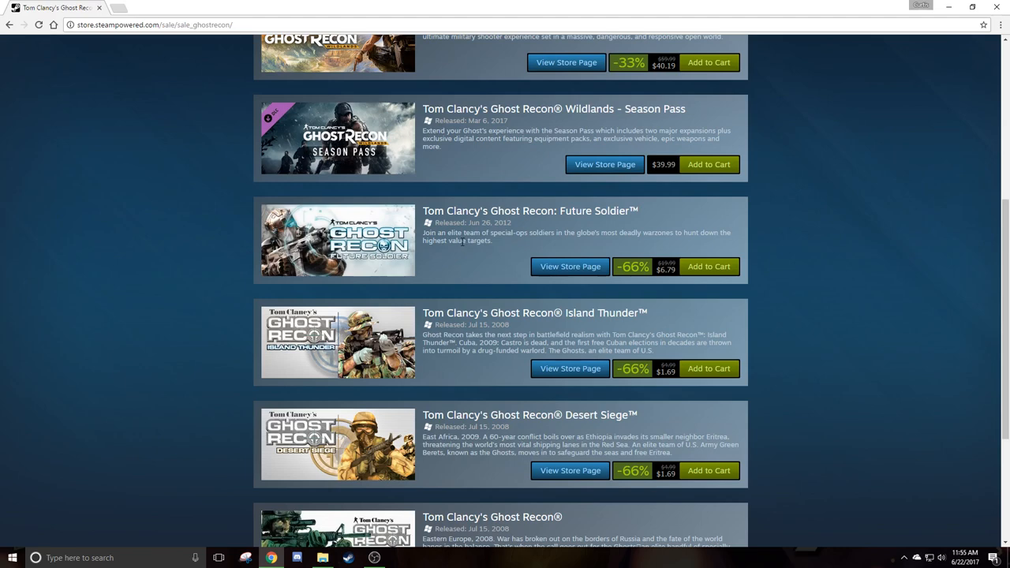
scroll(down, 3)
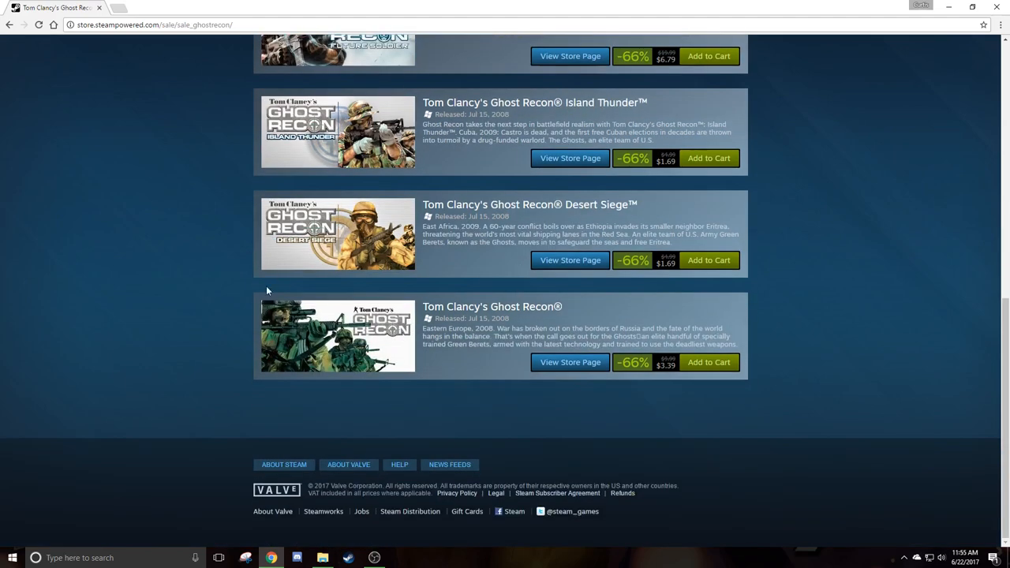
mouse_move(300, 319)
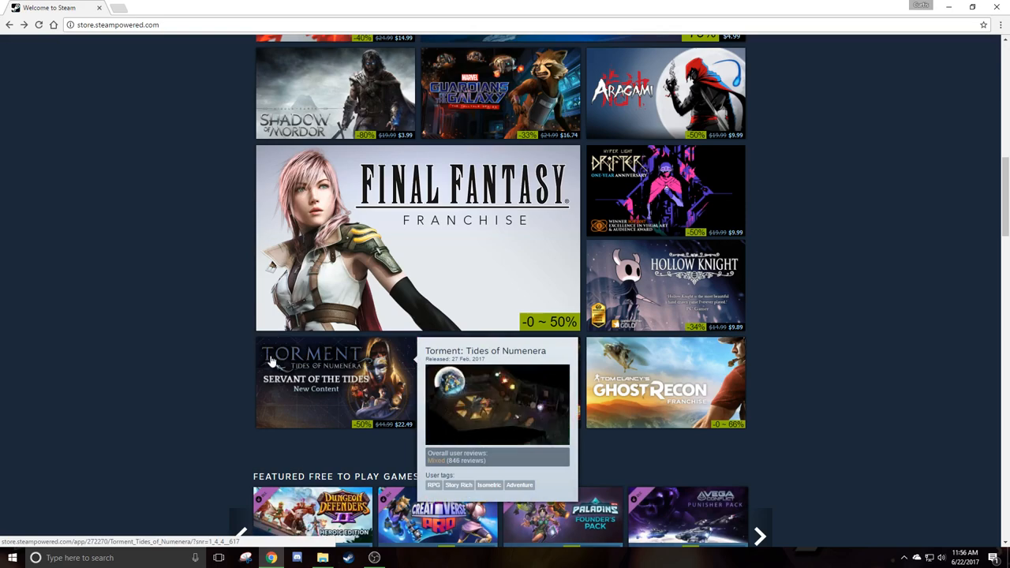
- Scroll down to More Highlights, viewing Torchlight II and Halcyon 6
scroll(down, 3)
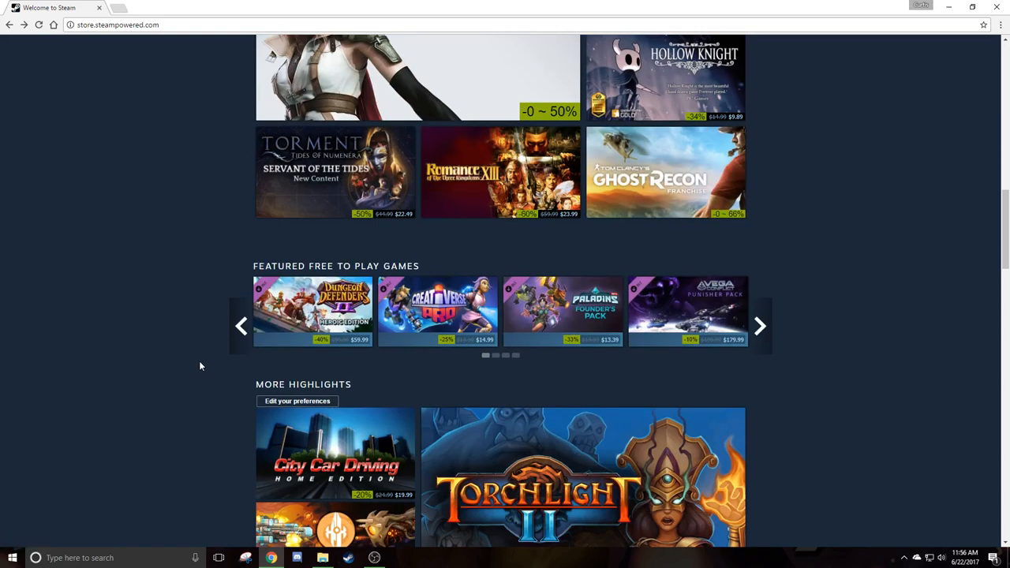
scroll(down, 3)
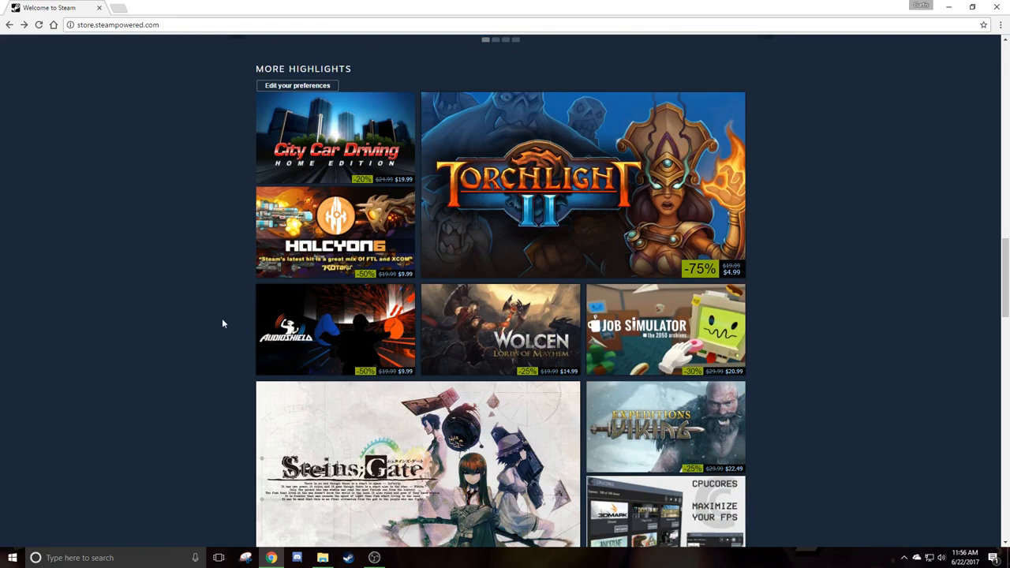
mouse_move(543, 136)
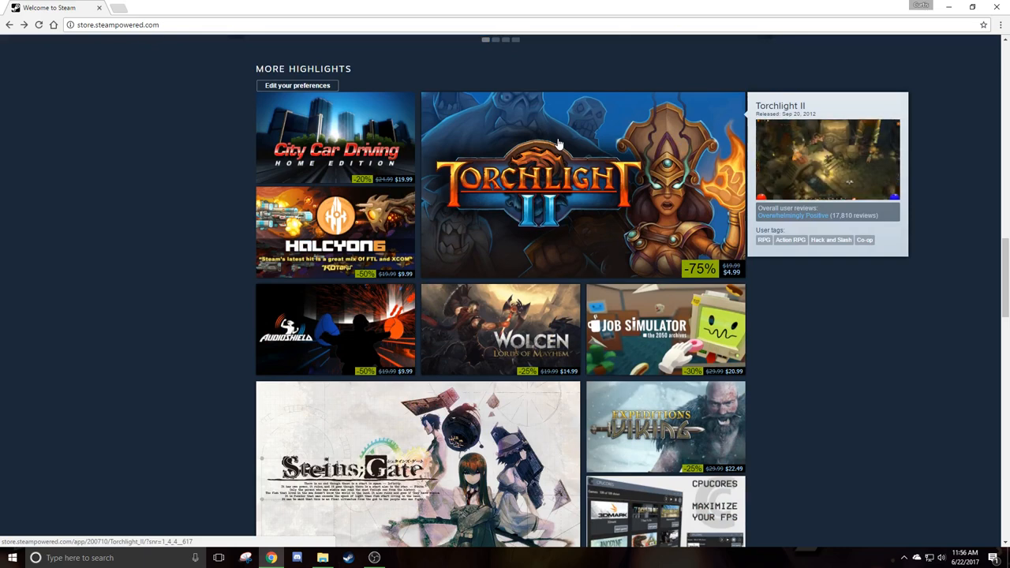
mouse_move(552, 134)
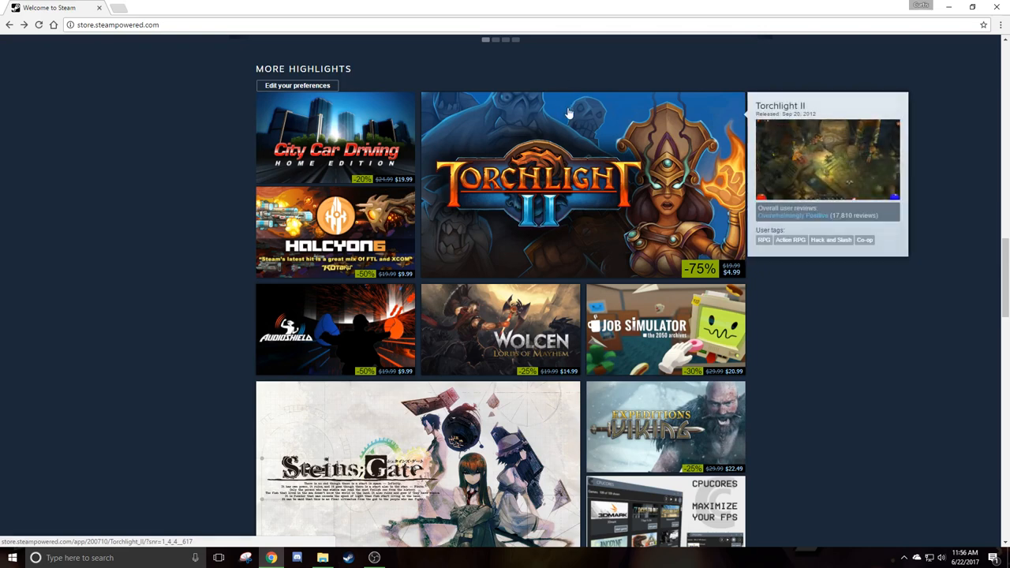
mouse_move(667, 341)
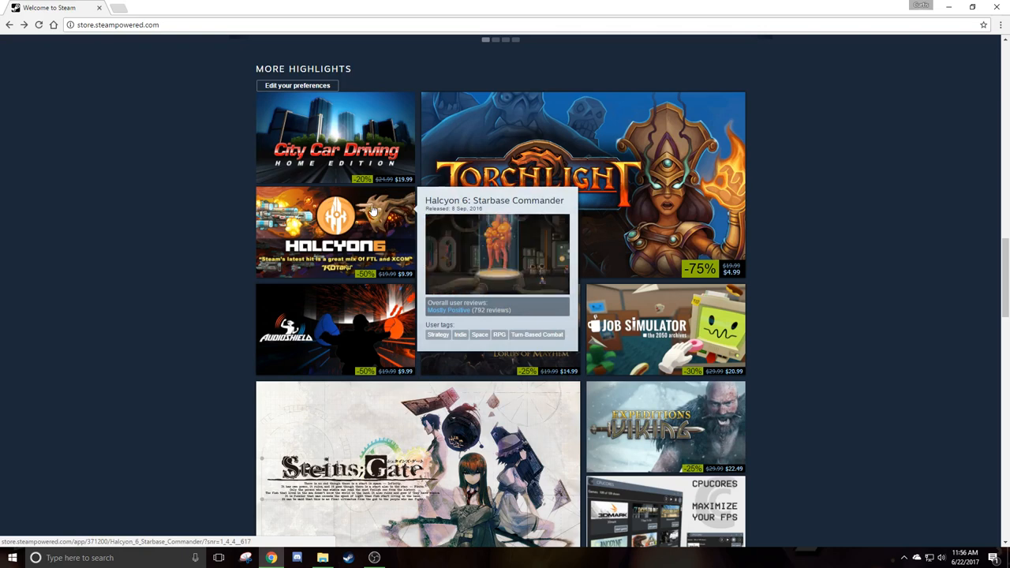
mouse_move(196, 302)
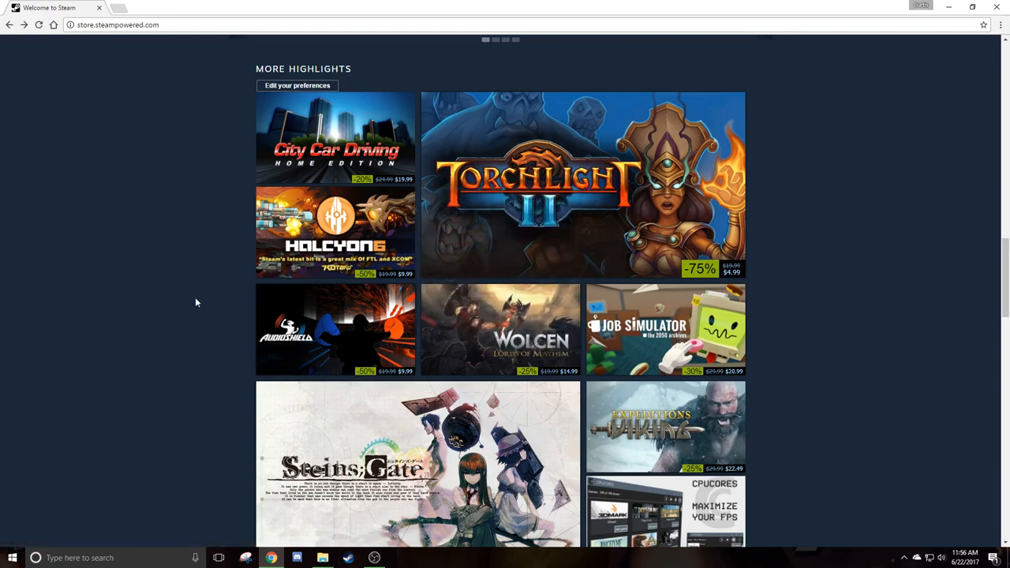
scroll(down, 3)
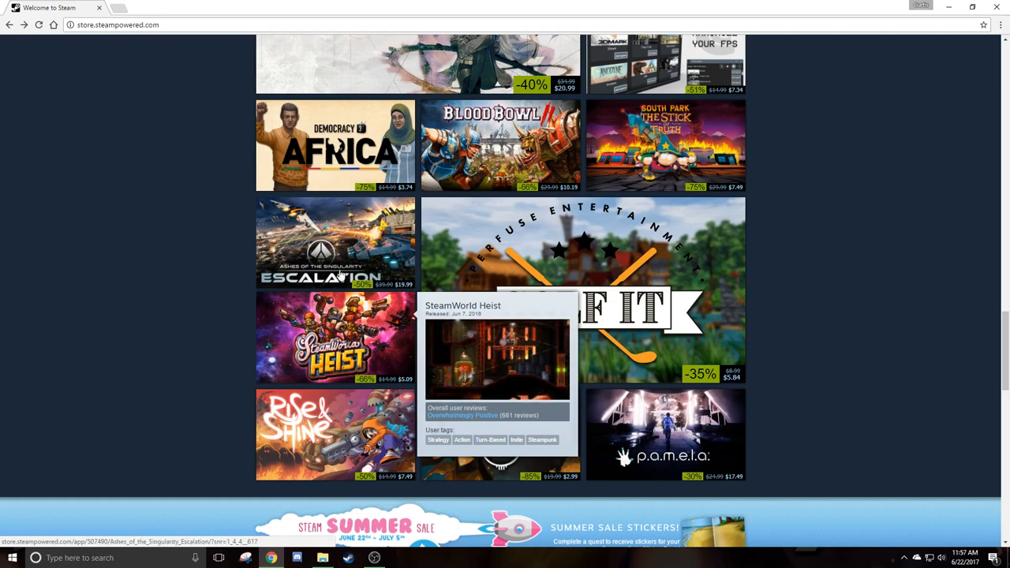
mouse_move(315, 245)
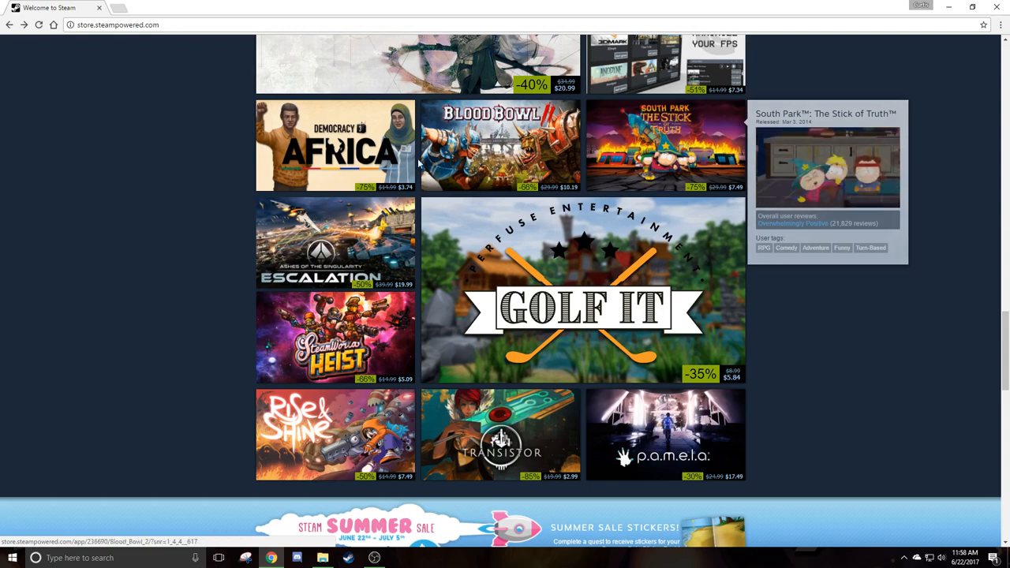
- Scroll past the Summer Sale stickers banner to the Virtual Reality and Featured Video carousels
scroll(down, 3)
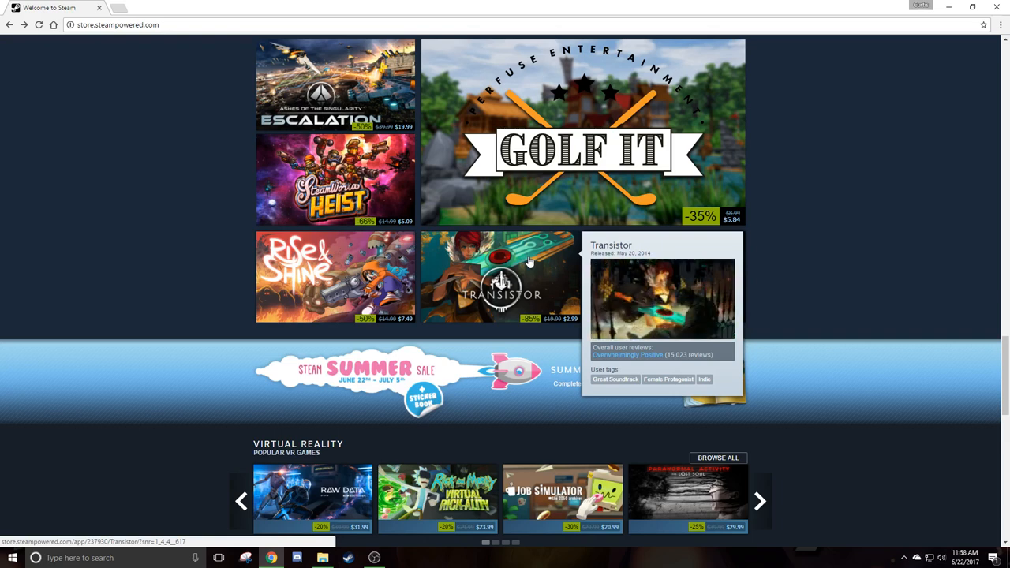
scroll(down, 3)
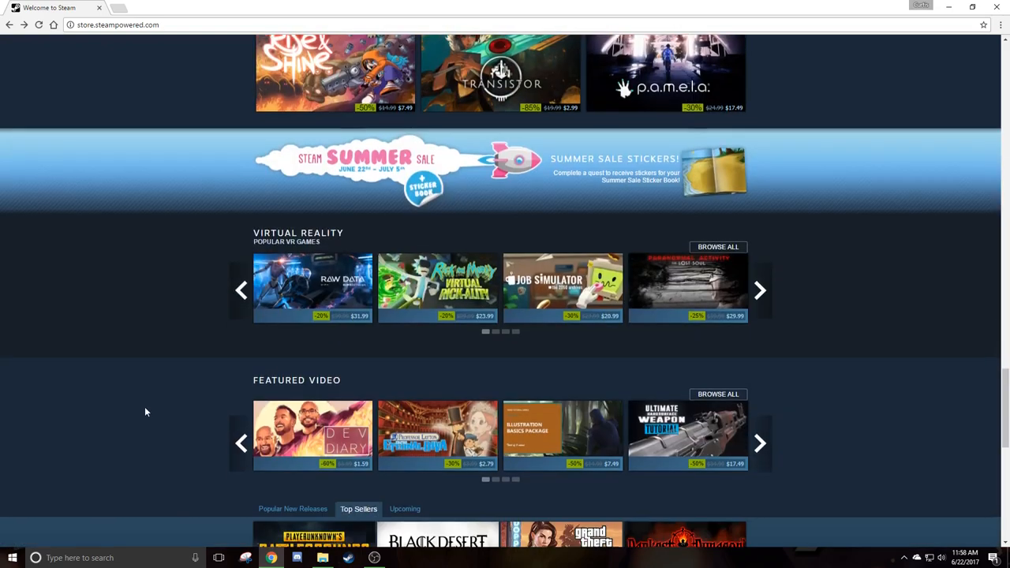
- Scroll down to the Top Sellers grid showing PLAYERUNKNOWN'S BATTLEGROUNDS, Rocket League and PAYDAY 2
scroll(down, 3)
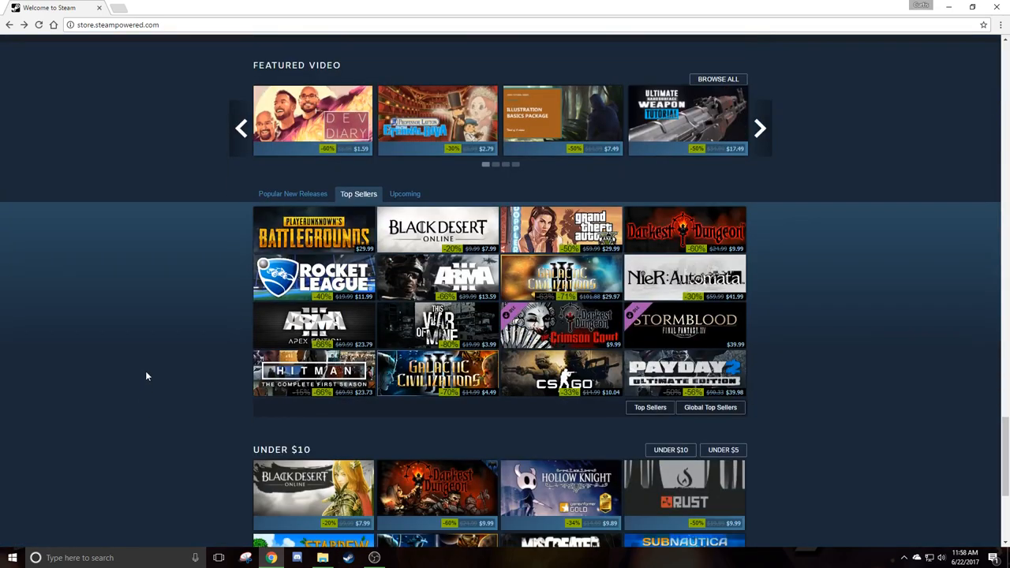
mouse_move(221, 267)
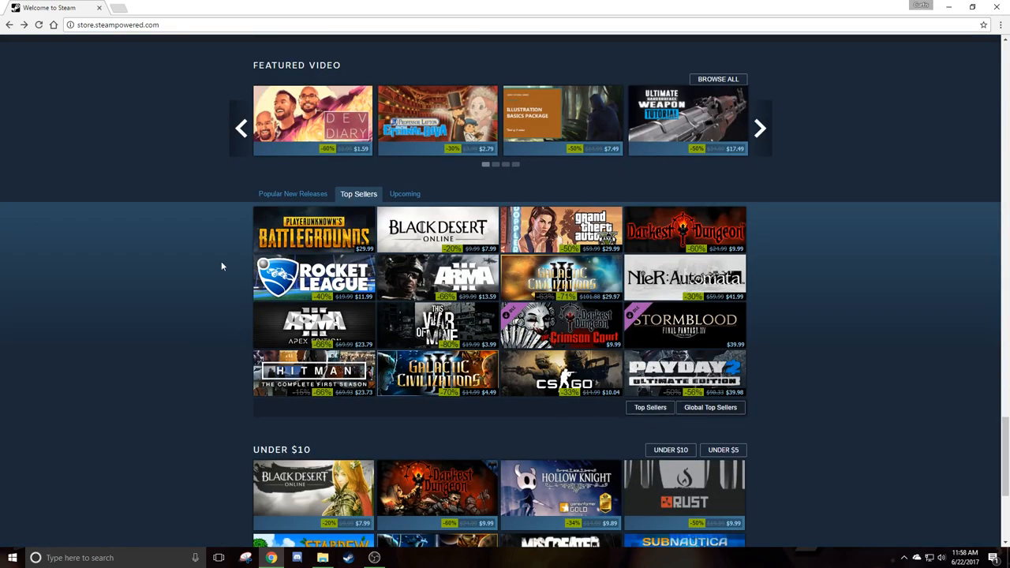
mouse_move(213, 211)
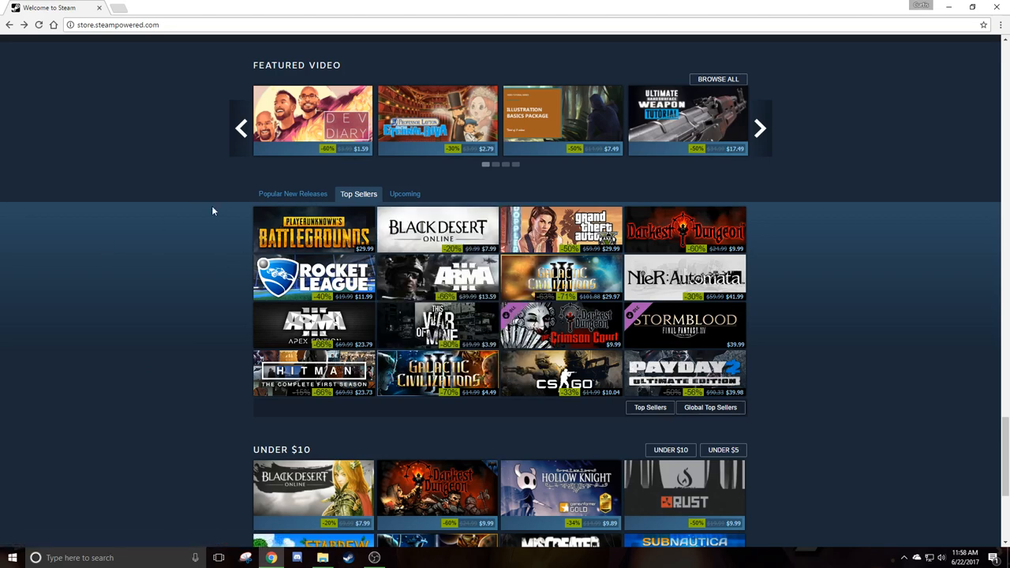
mouse_move(314, 228)
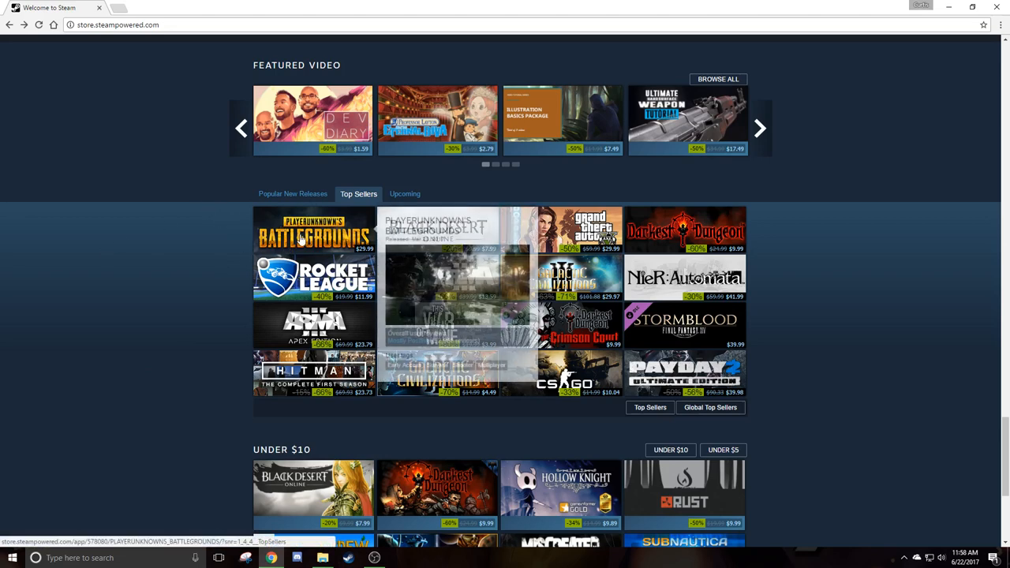
mouse_move(314, 229)
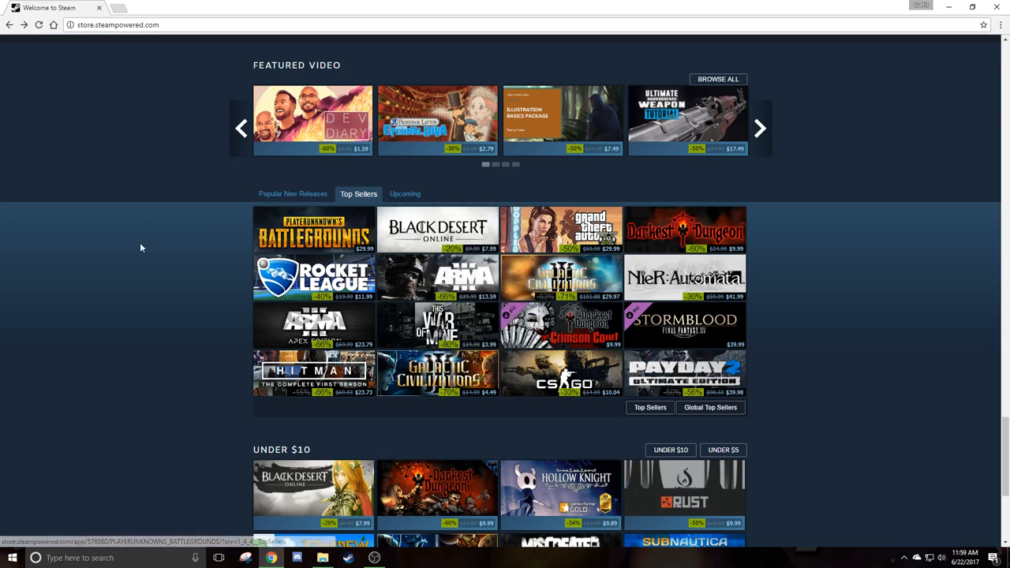
mouse_move(364, 219)
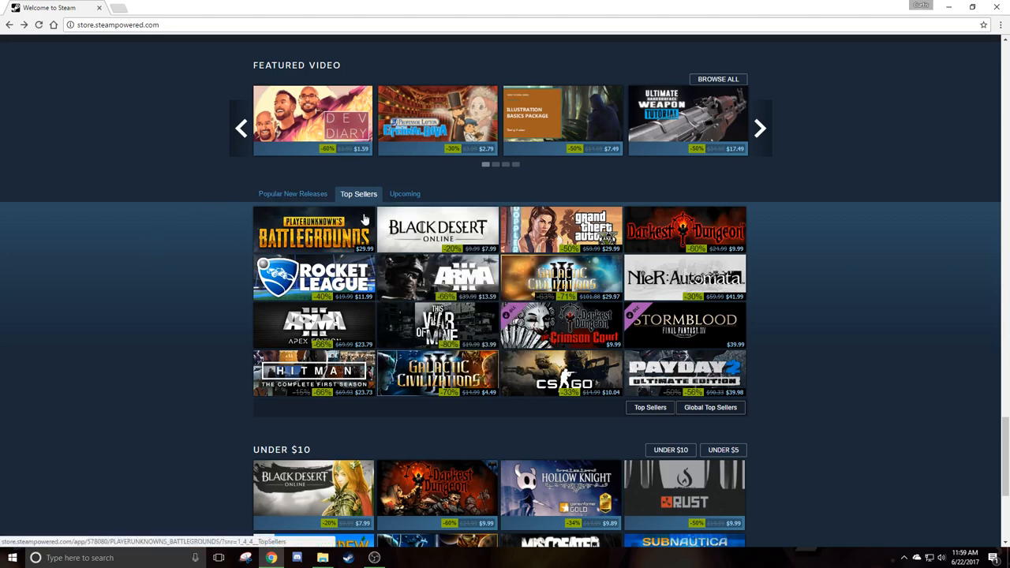
mouse_move(356, 230)
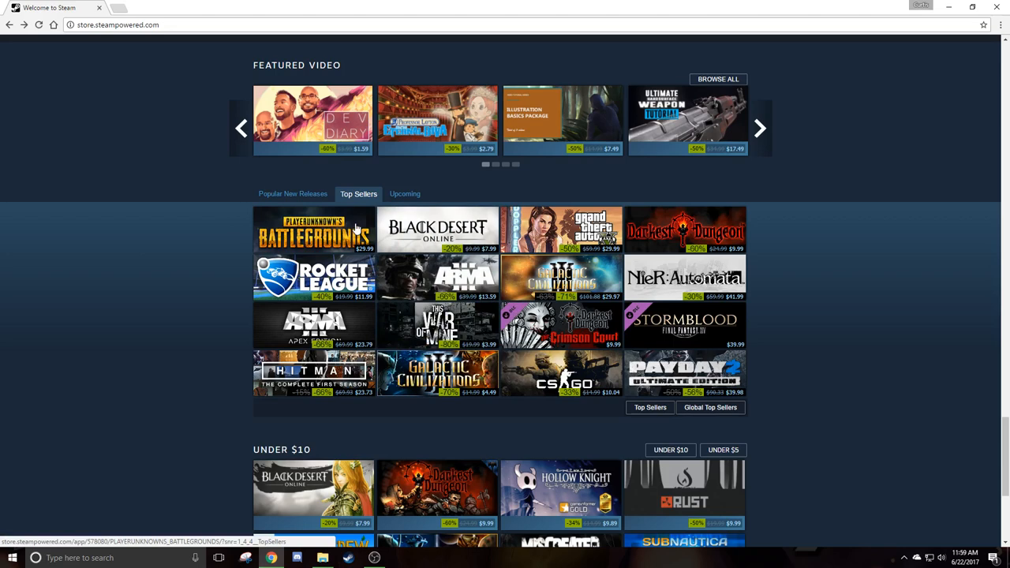
mouse_move(437, 229)
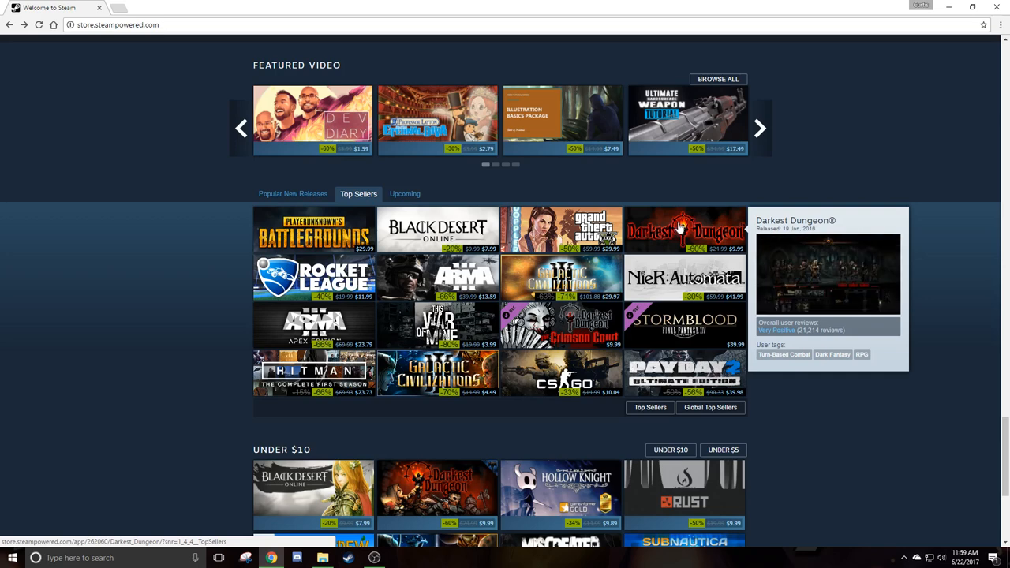
mouse_move(314, 277)
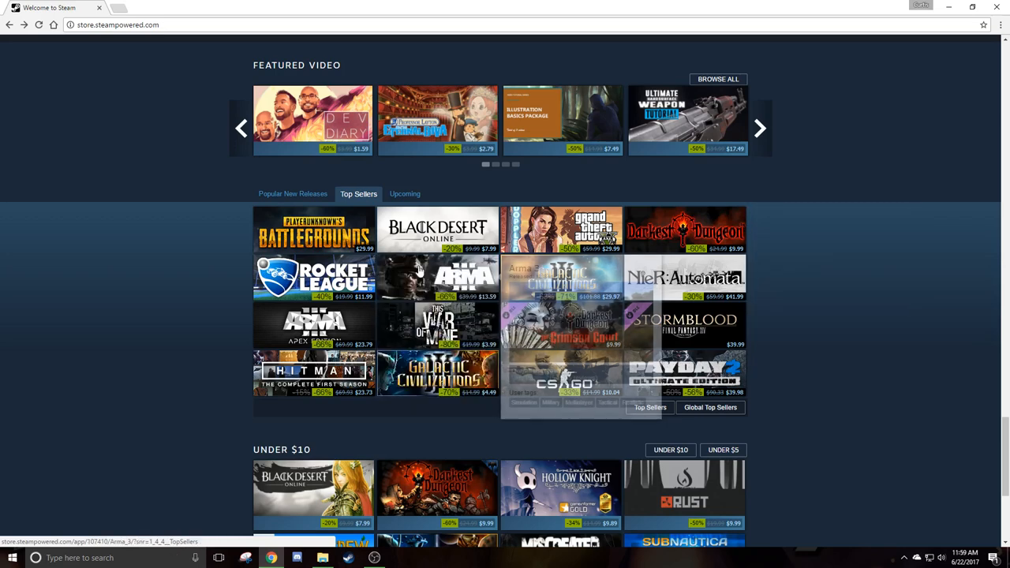
mouse_move(438, 276)
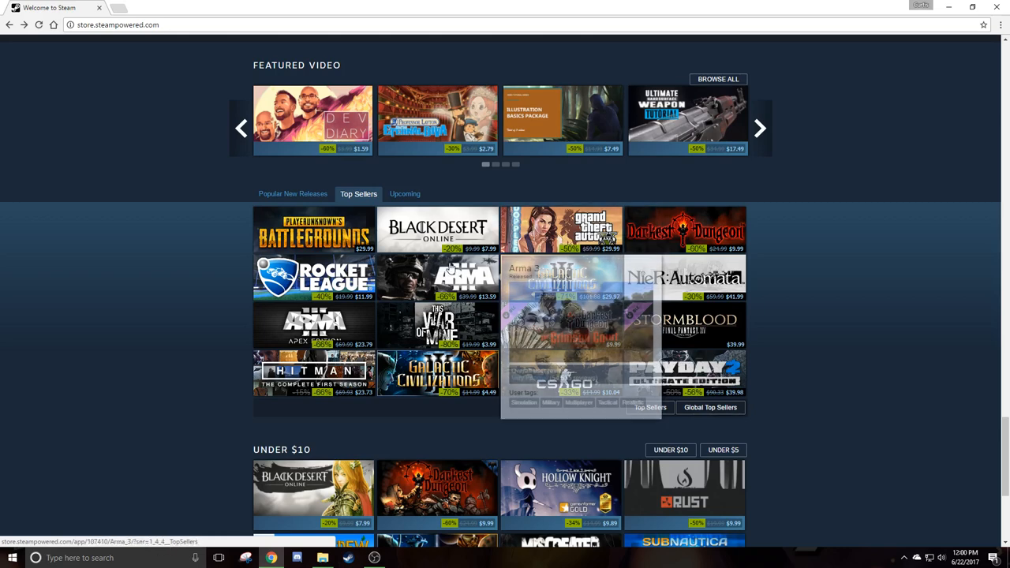
mouse_move(562, 276)
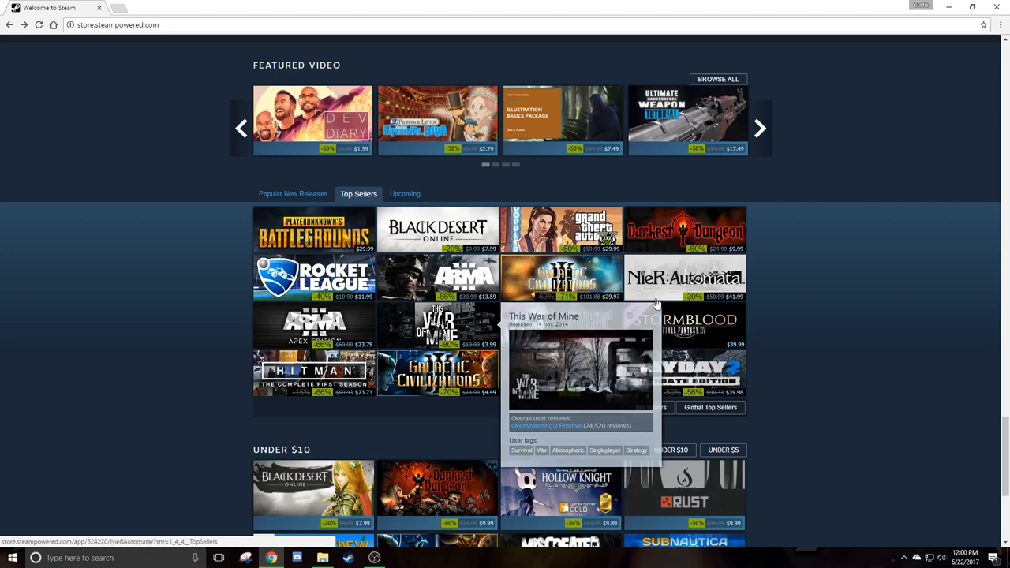
mouse_move(684, 370)
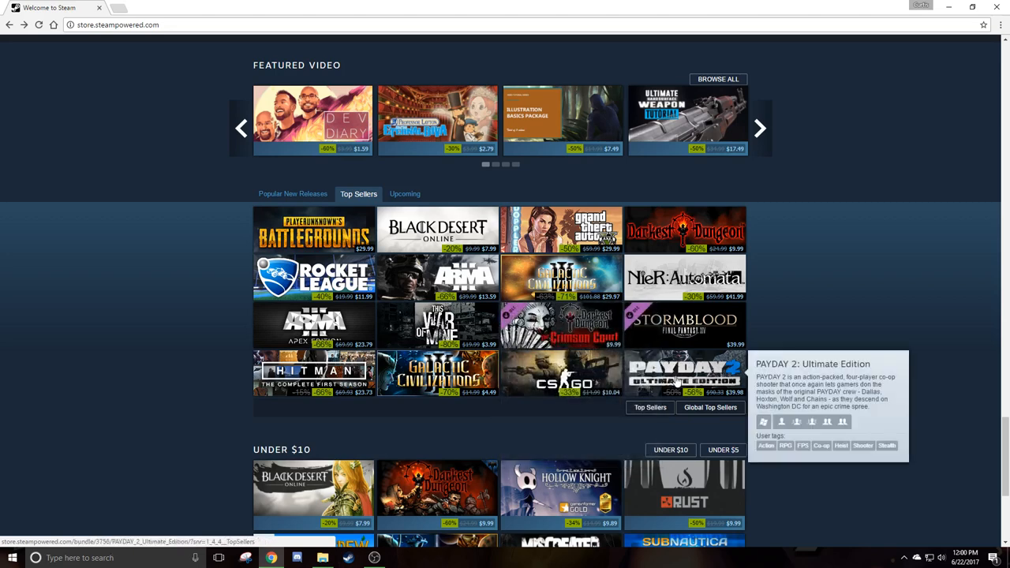
- Scroll to the page bottom showing the Under $10 grid and sign-in prompt
scroll(down, 3)
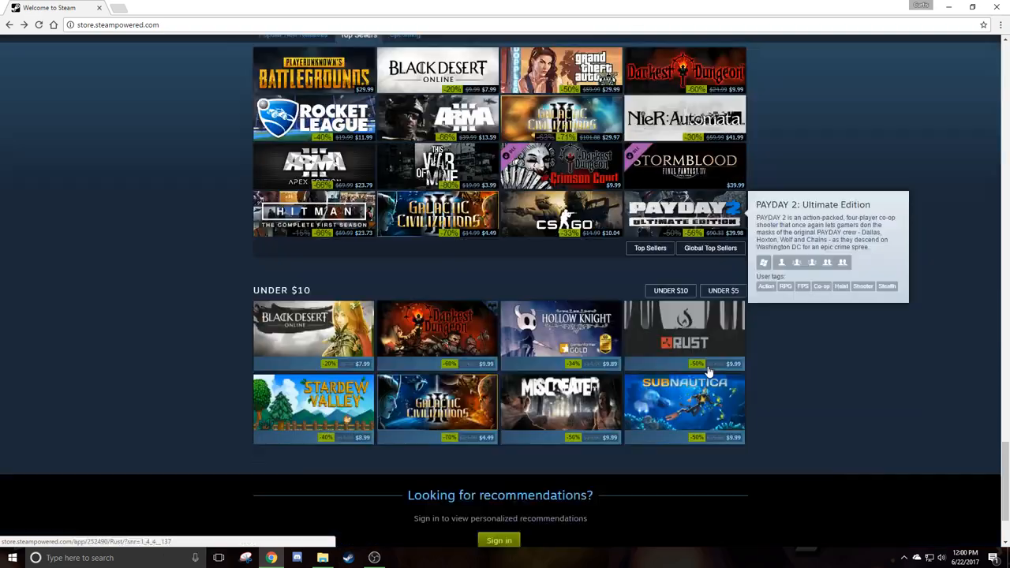
scroll(down, 3)
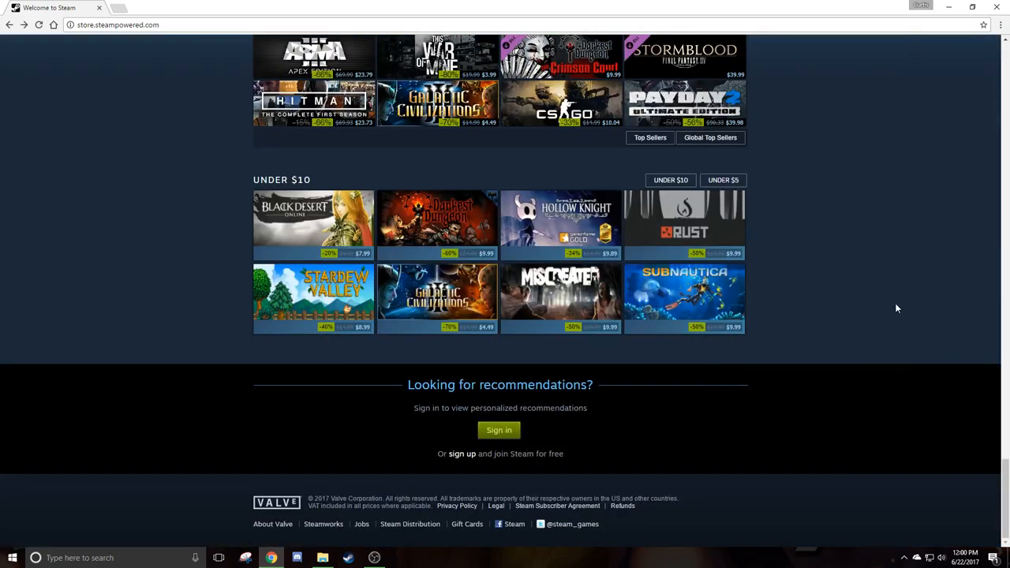
mouse_move(313, 298)
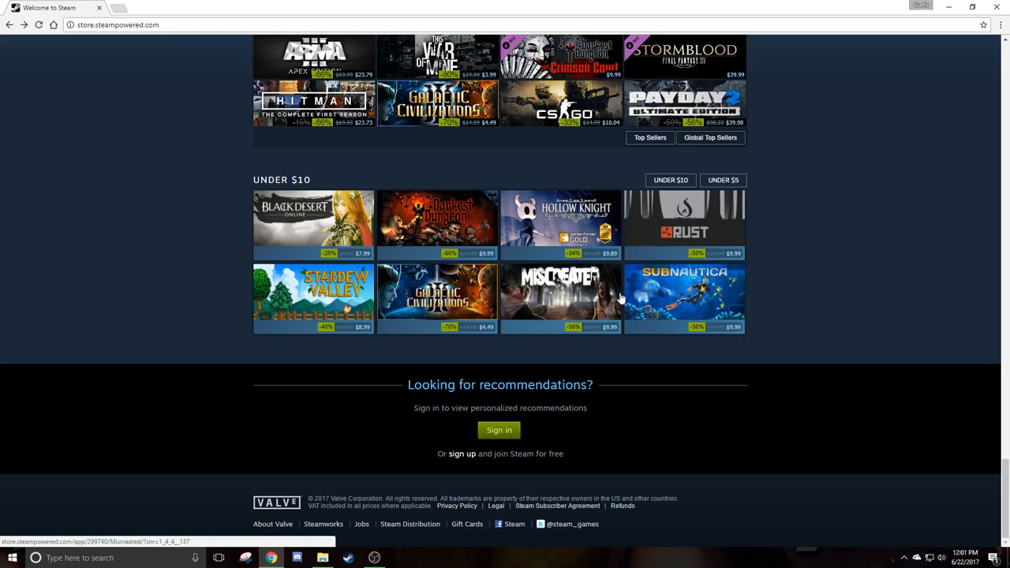
mouse_move(670, 296)
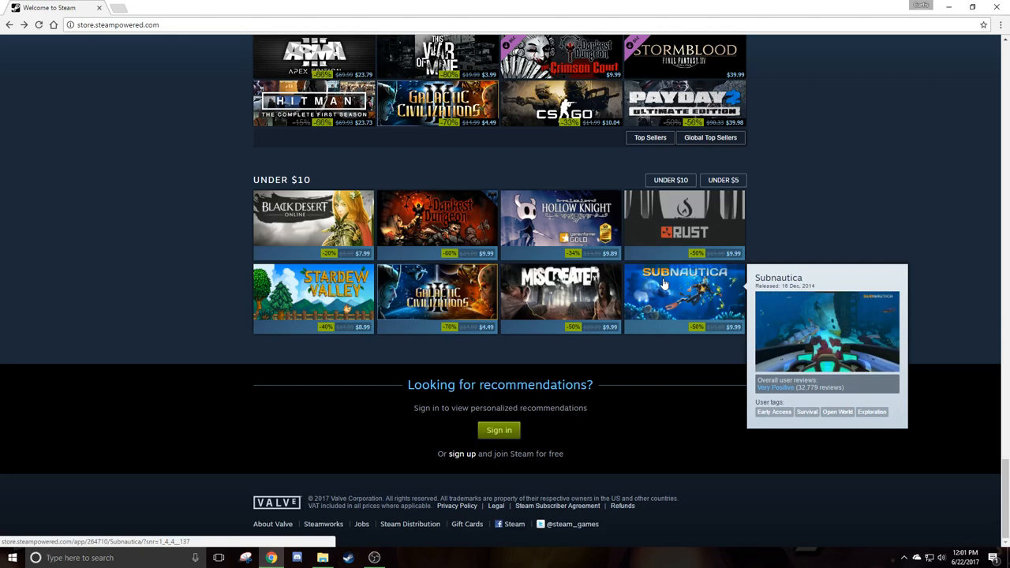
mouse_move(674, 219)
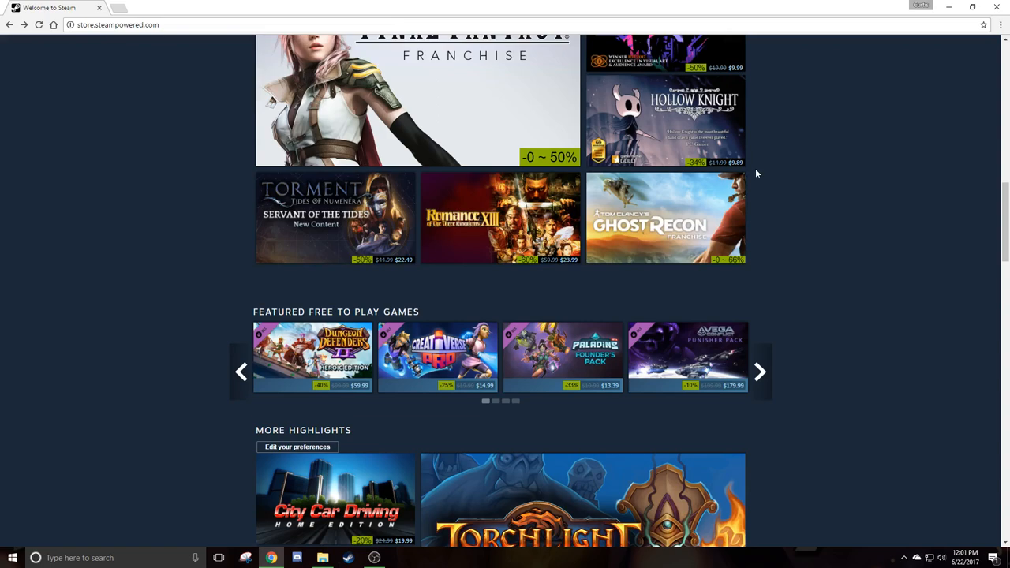
- Scroll back up to Today's Highlighted Deals
scroll(down, 3)
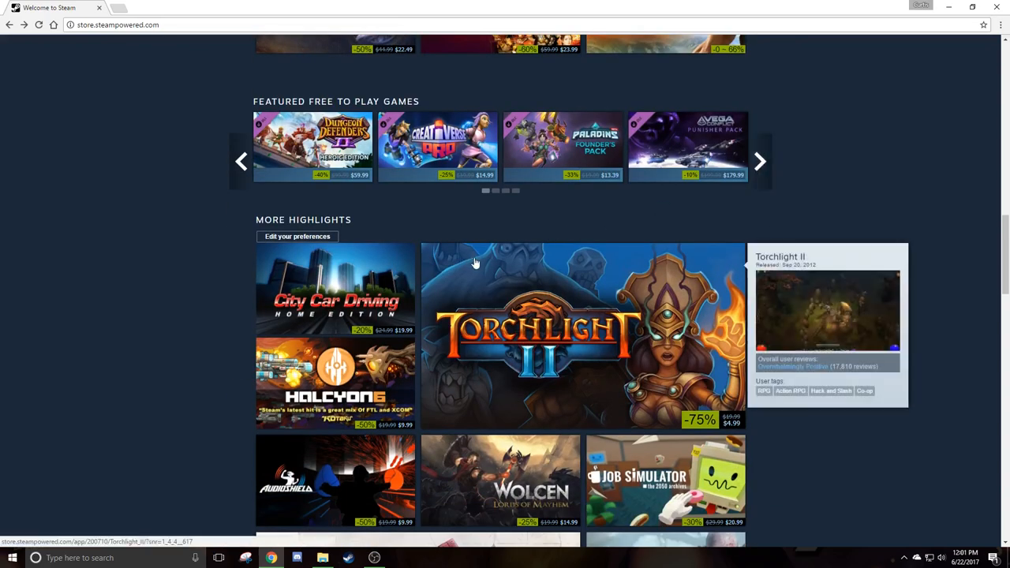
scroll(up, 3)
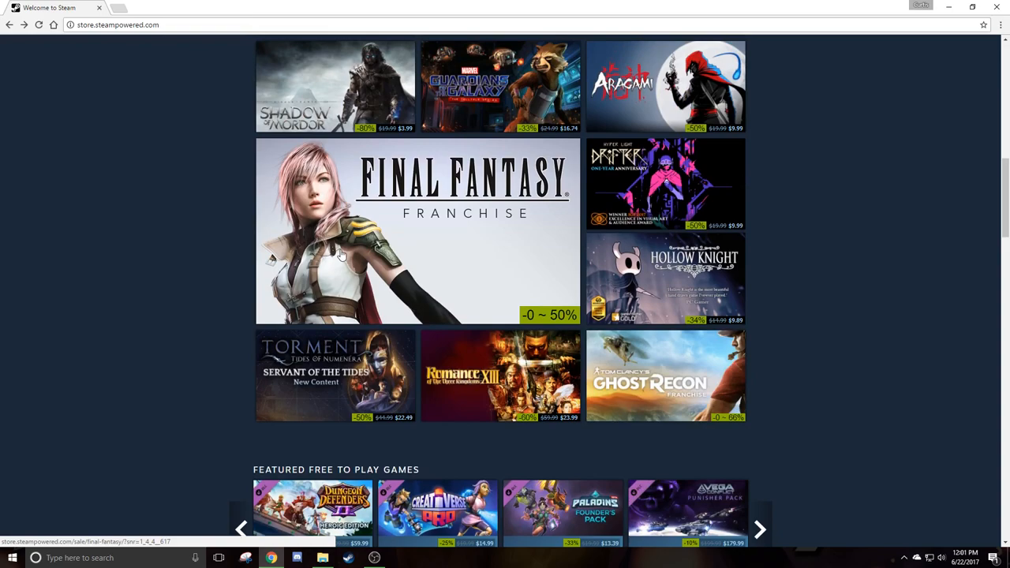
mouse_move(98, 251)
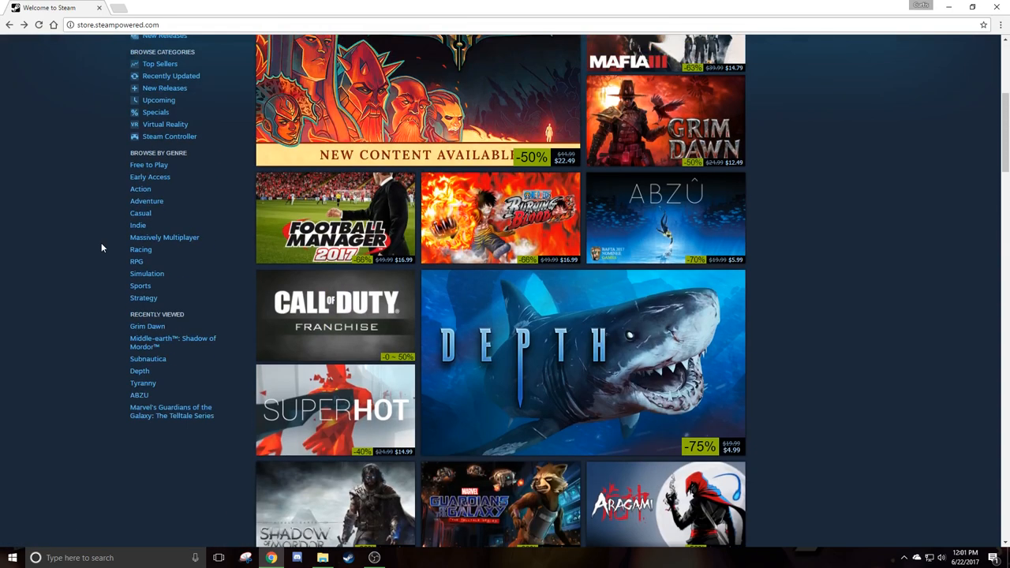
- Scroll down past the free-to-play row to More Highlights, led by Torchlight II at 75% off
scroll(down, 3)
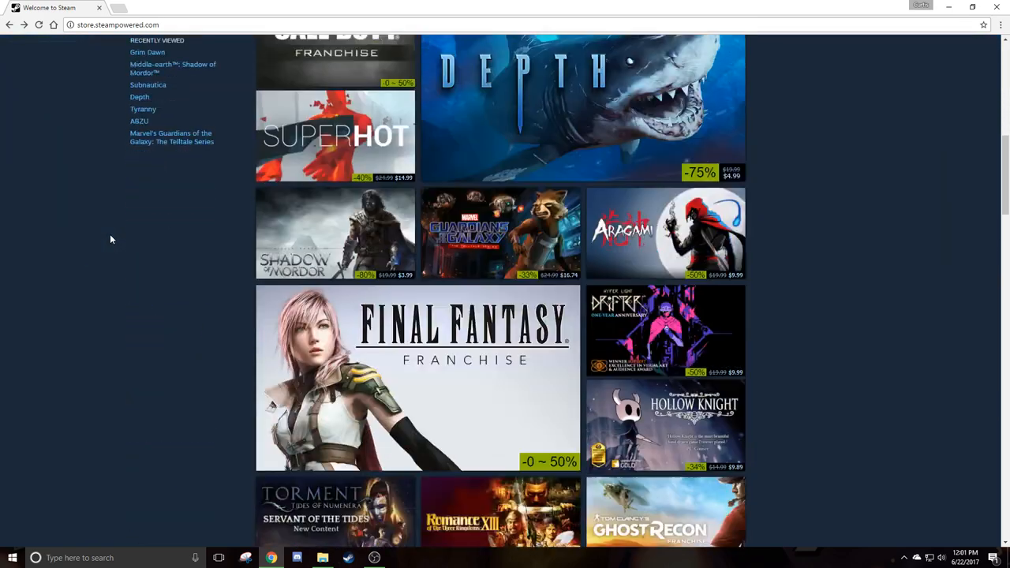
scroll(down, 3)
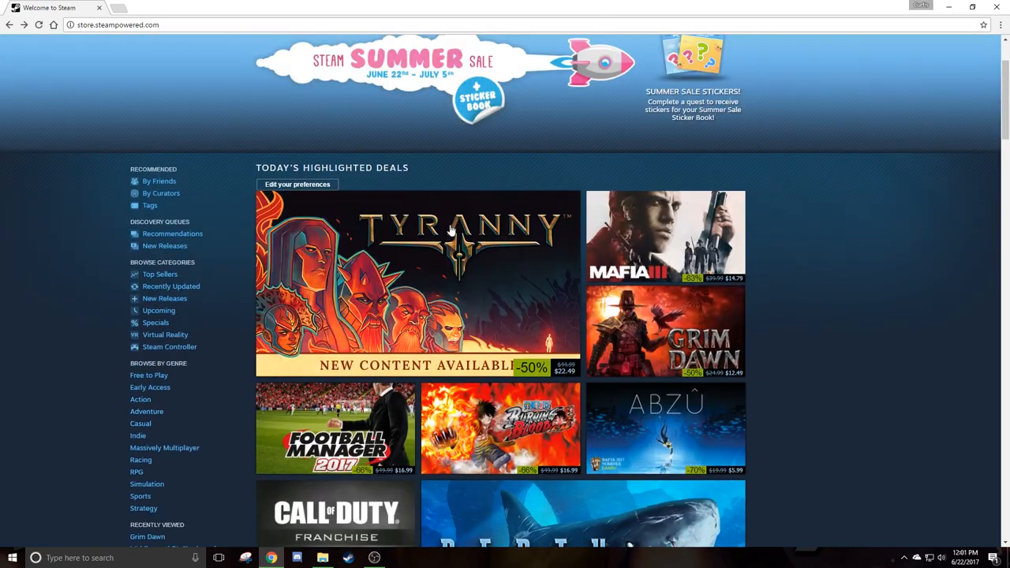
scroll(down, 3)
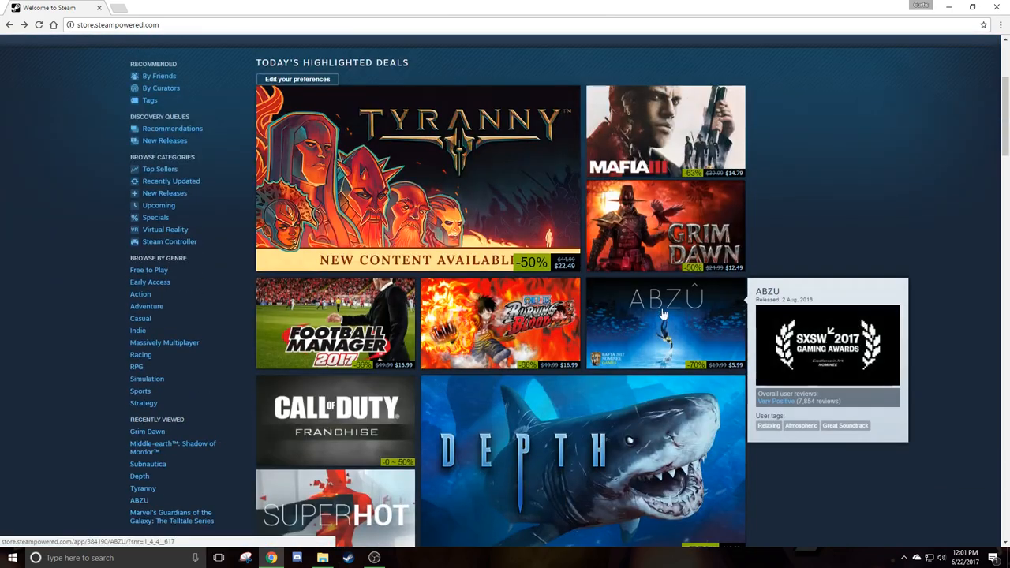
mouse_move(387, 174)
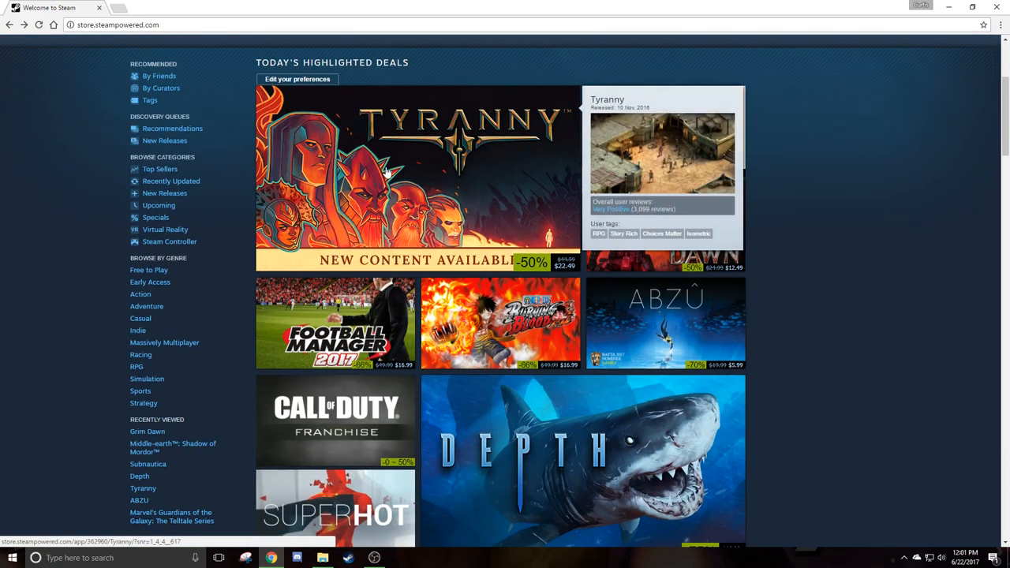
scroll(down, 3)
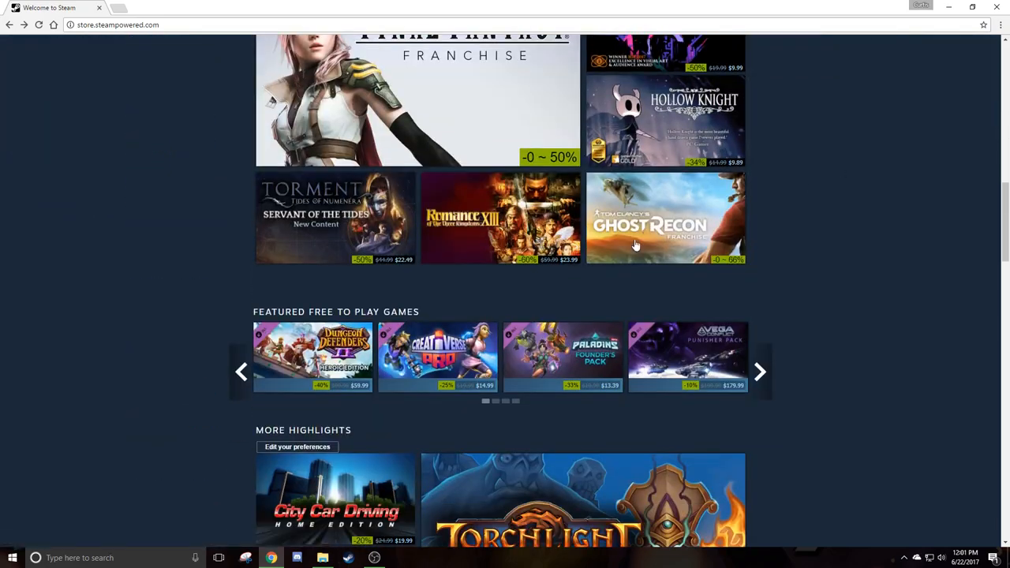
scroll(down, 3)
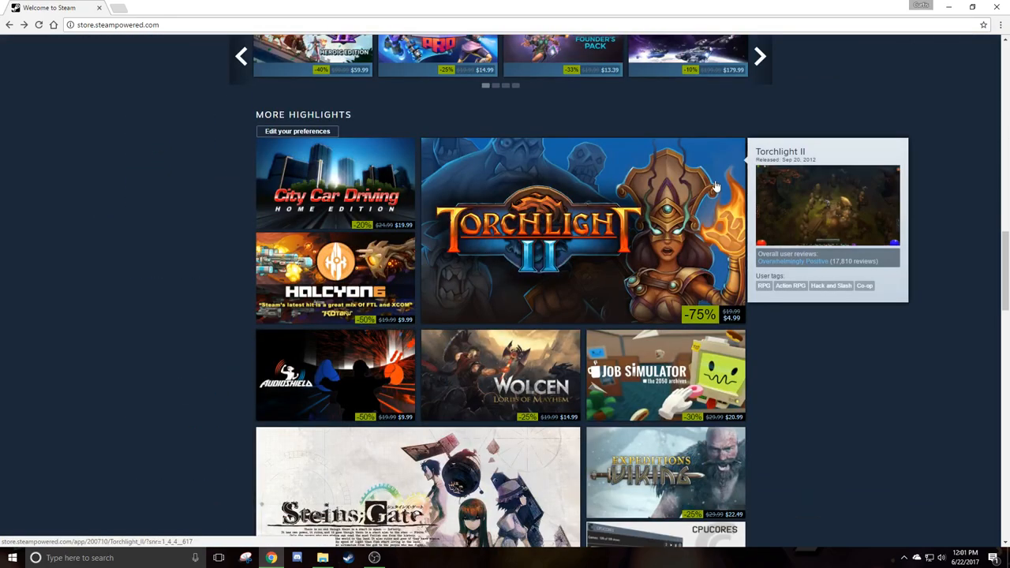
- Scroll down through Virtual Reality, Featured Video and Top Sellers to Under $10 and the footer
scroll(down, 3)
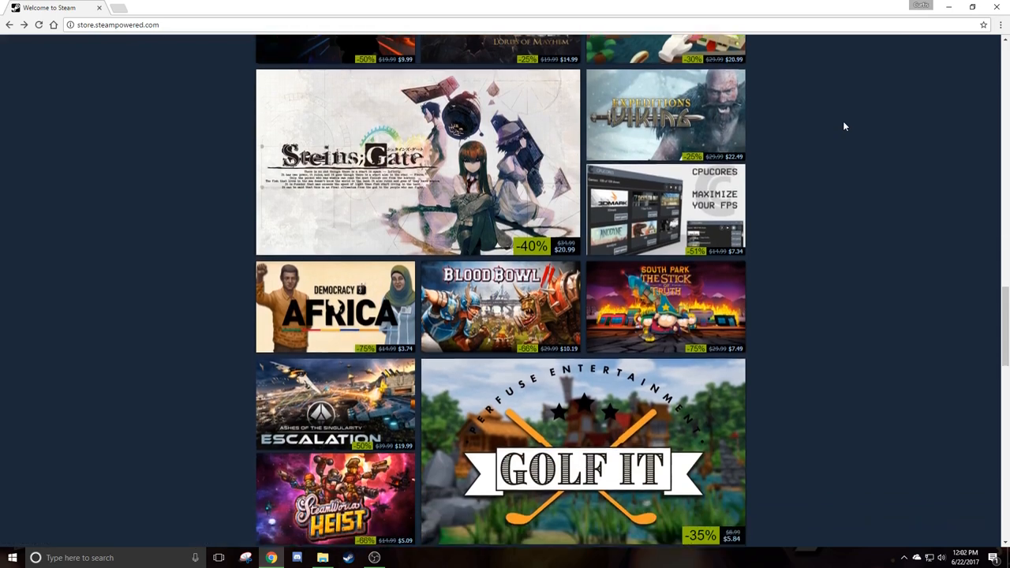
scroll(down, 3)
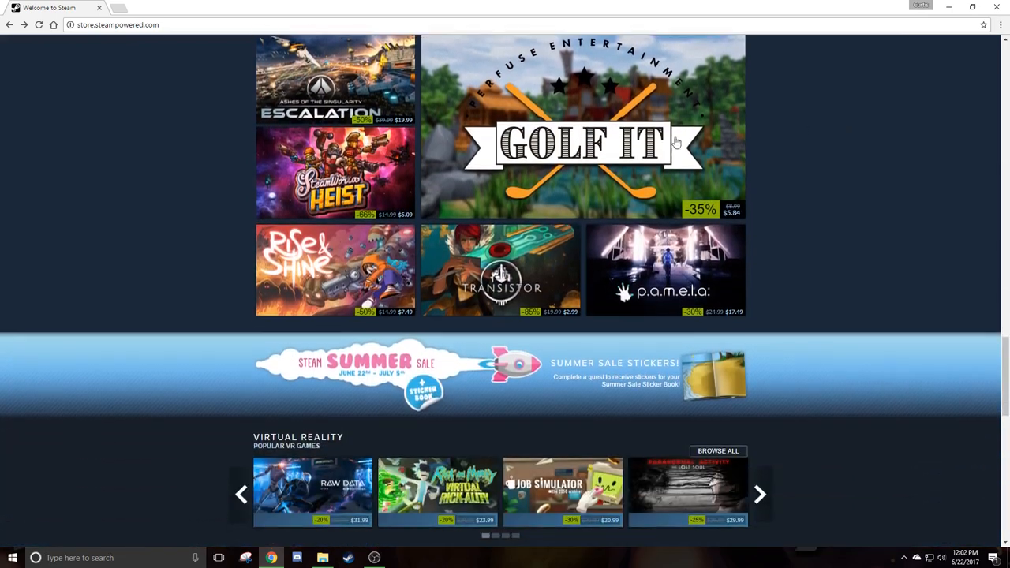
scroll(down, 3)
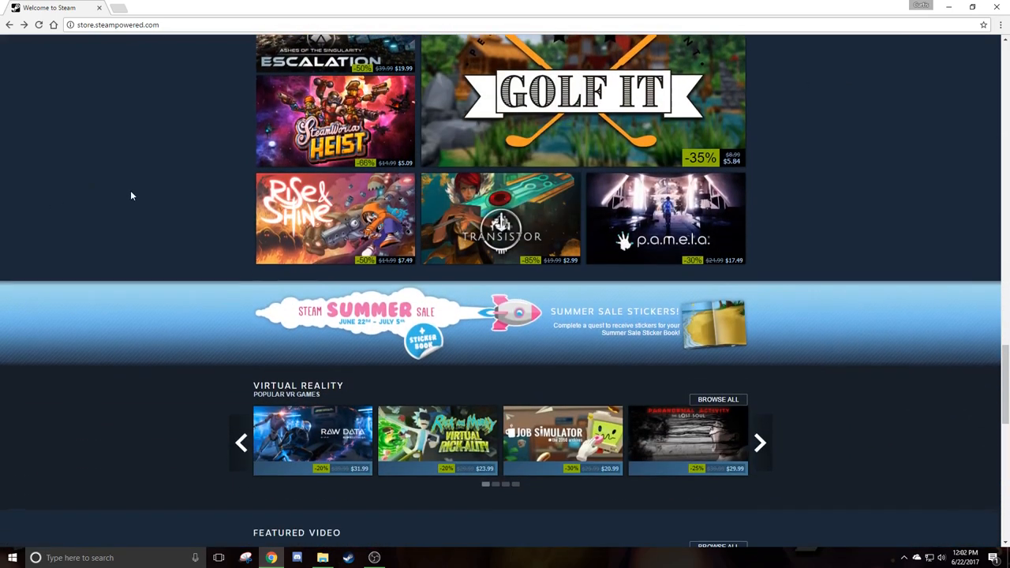
scroll(down, 3)
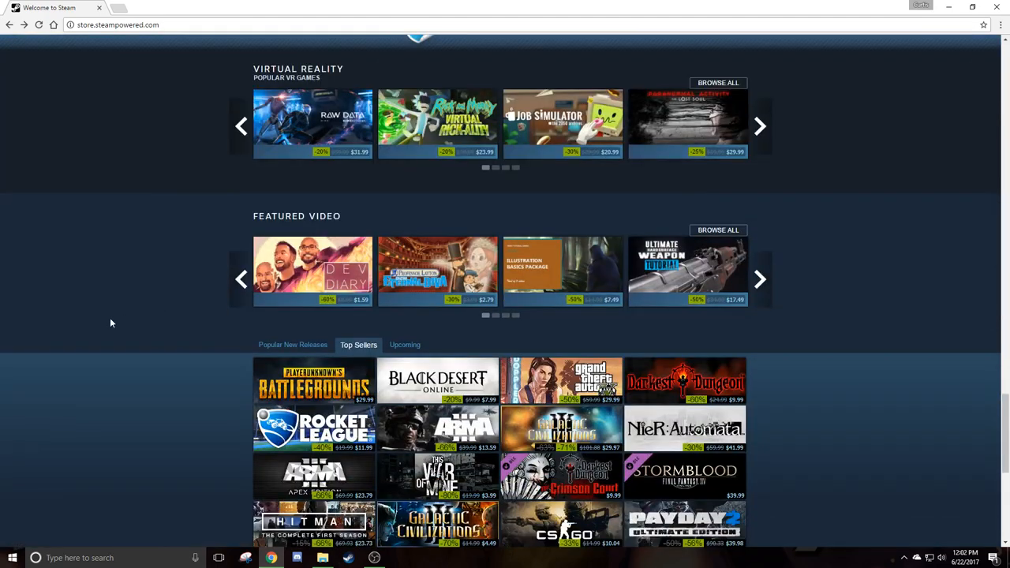
scroll(down, 3)
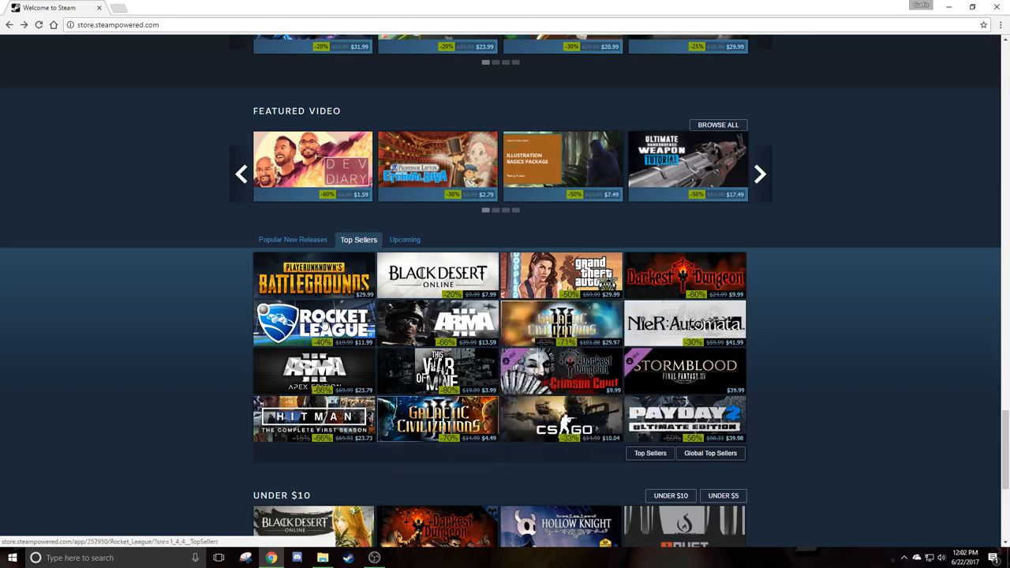
mouse_move(313, 418)
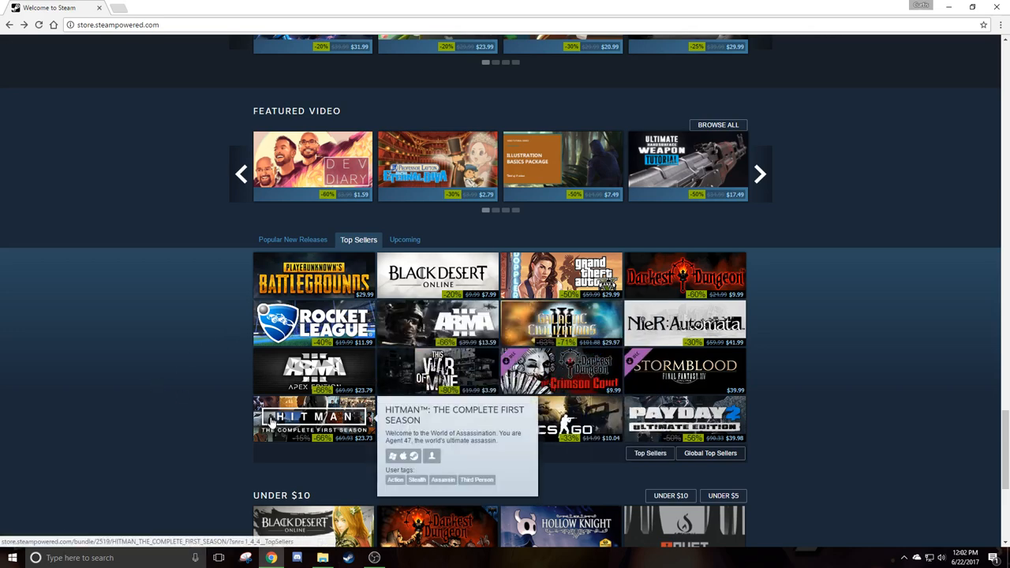
scroll(down, 3)
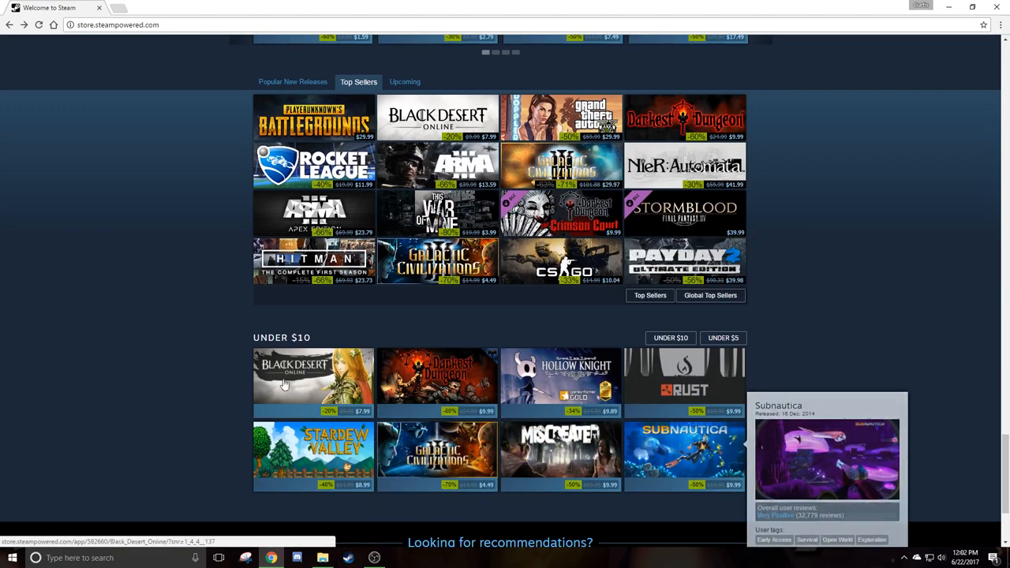
scroll(down, 3)
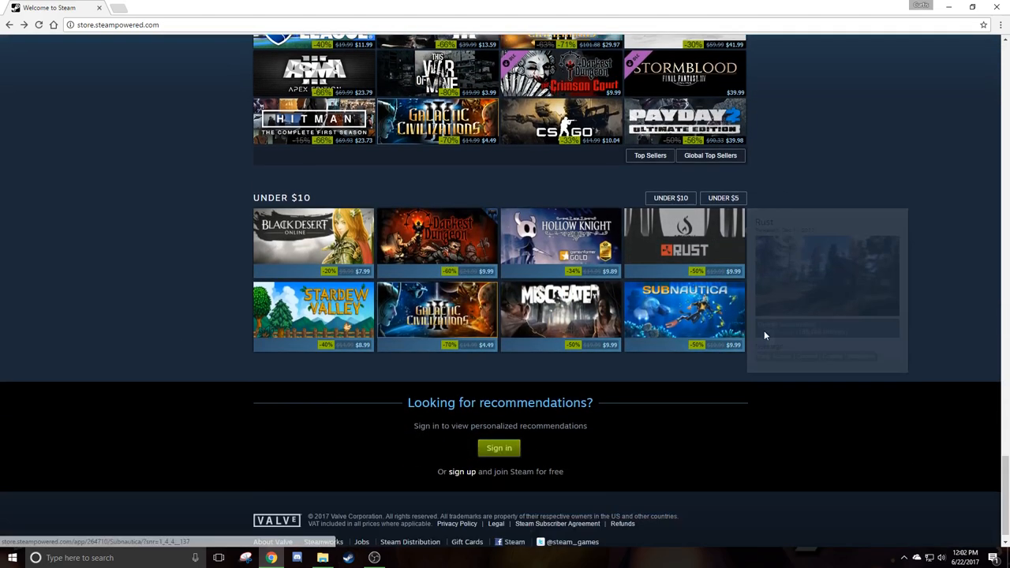
- Scroll back to the top, showing the Summer Sale banner and Tyranny's highlighted deal
scroll(down, 3)
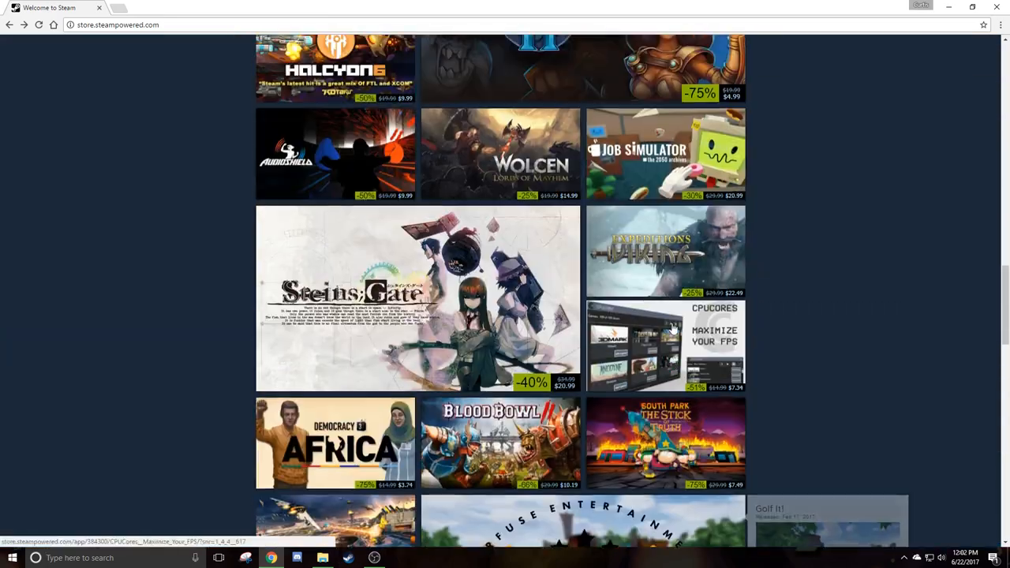
scroll(up, 3)
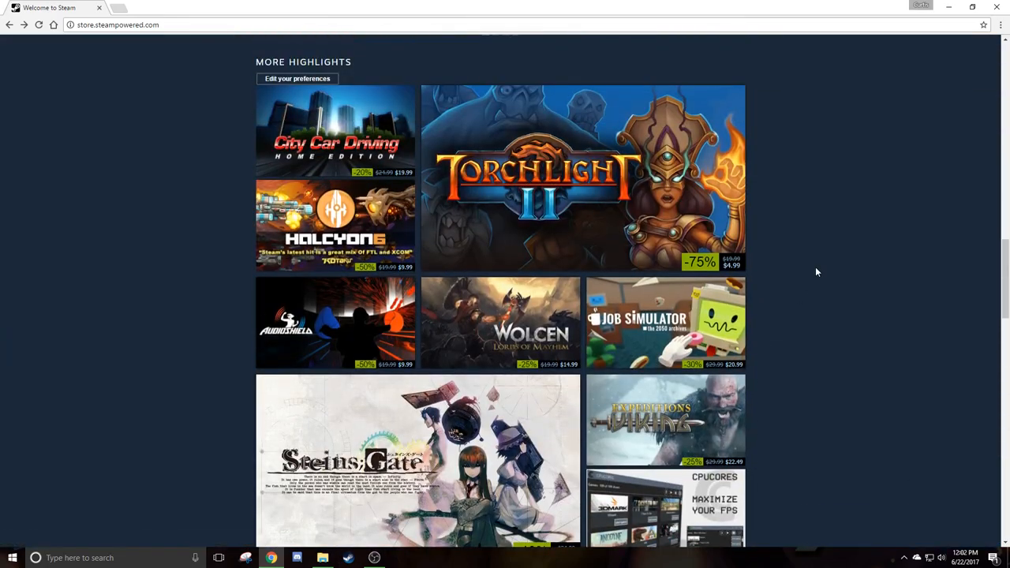
mouse_move(808, 322)
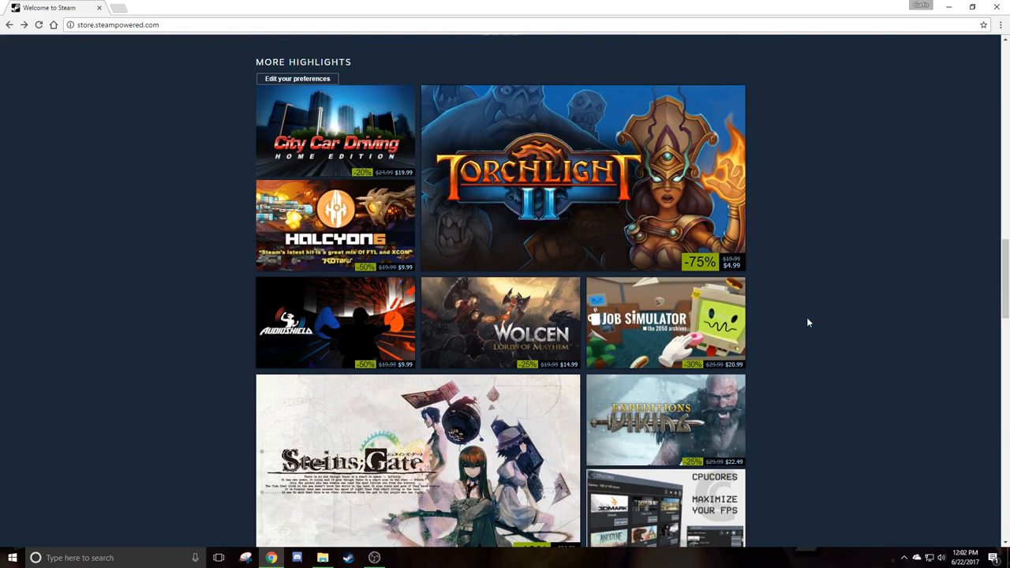
scroll(up, 3)
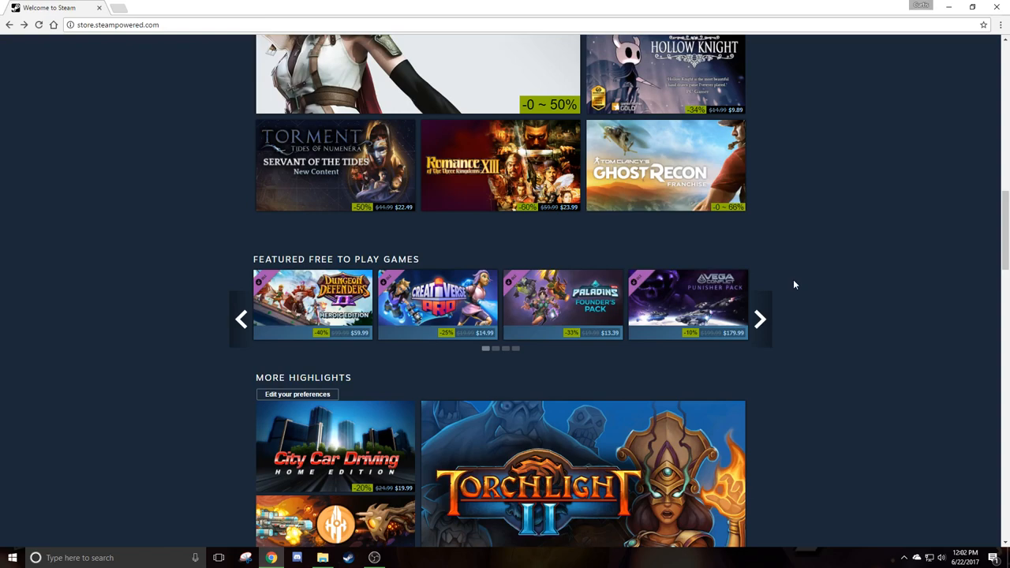
mouse_move(884, 276)
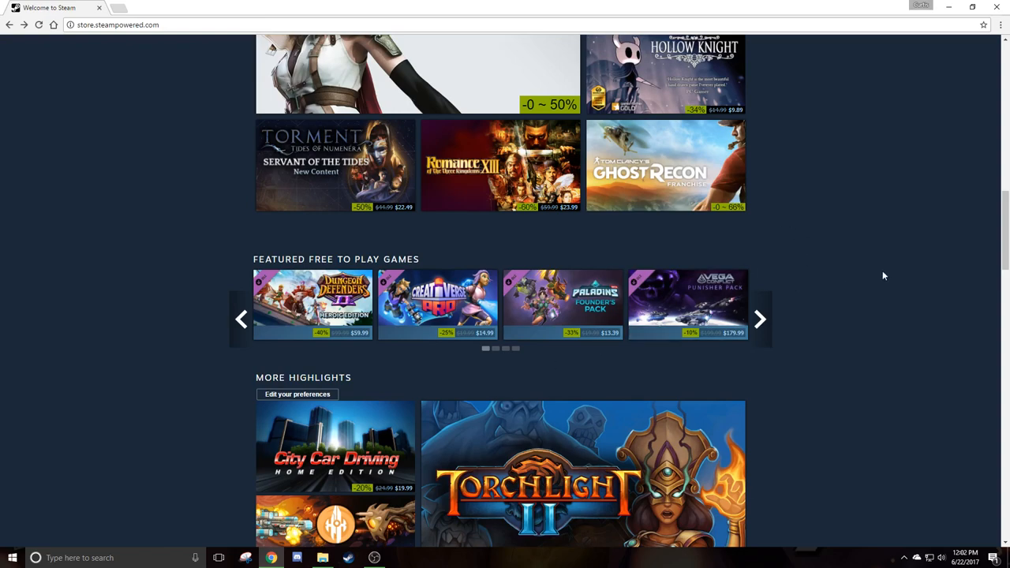
scroll(up, 3)
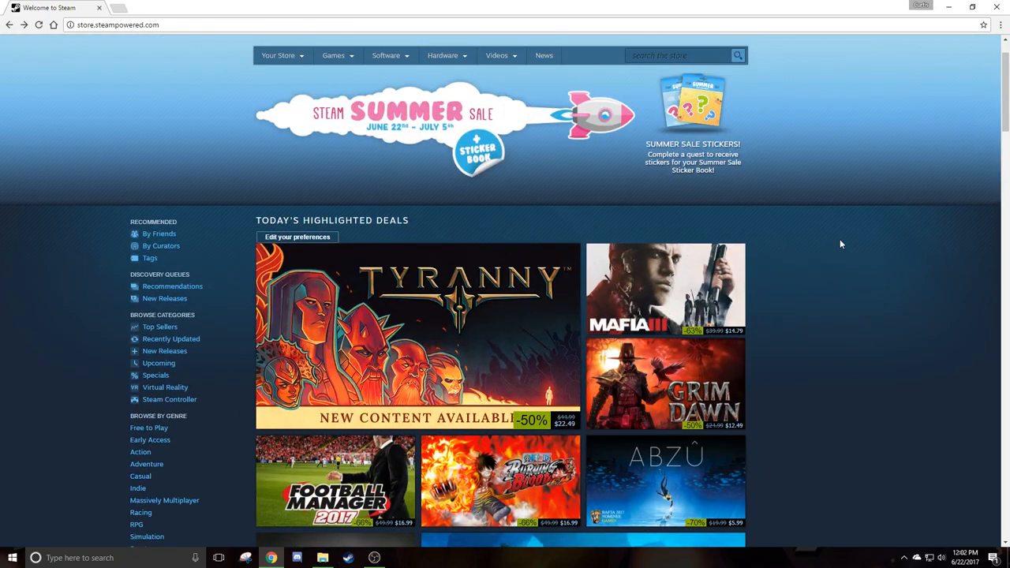
mouse_move(877, 229)
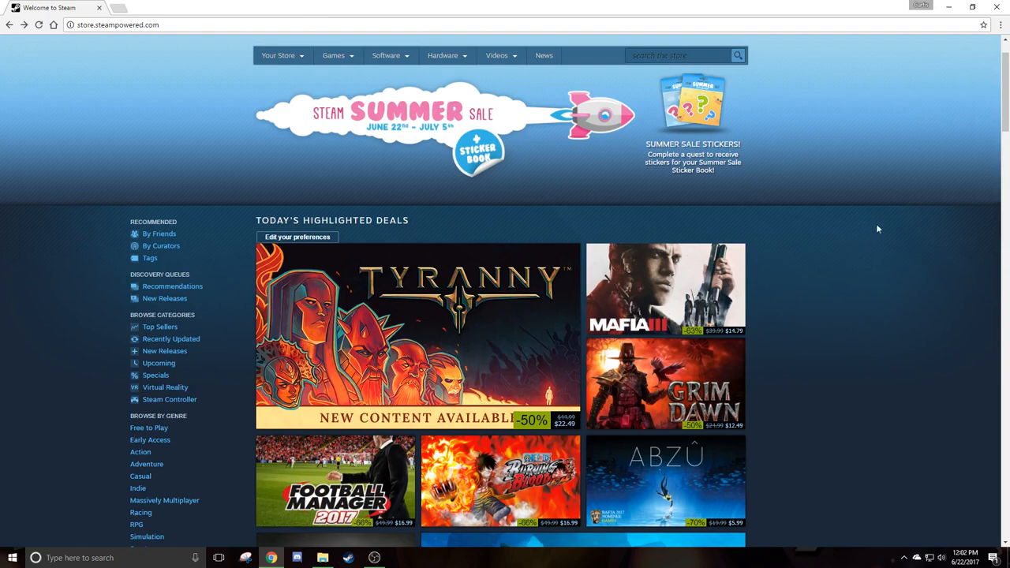
mouse_move(866, 210)
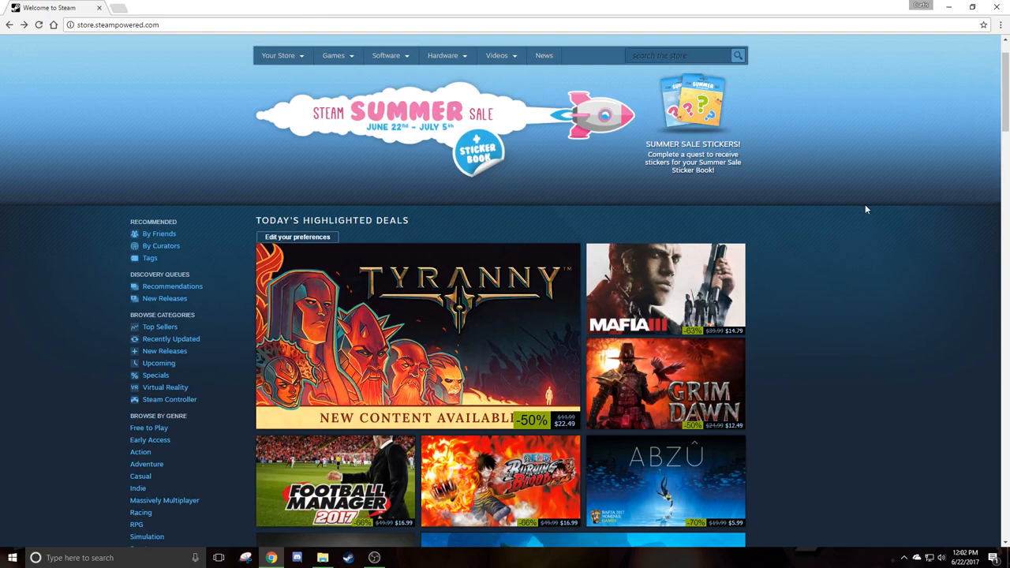